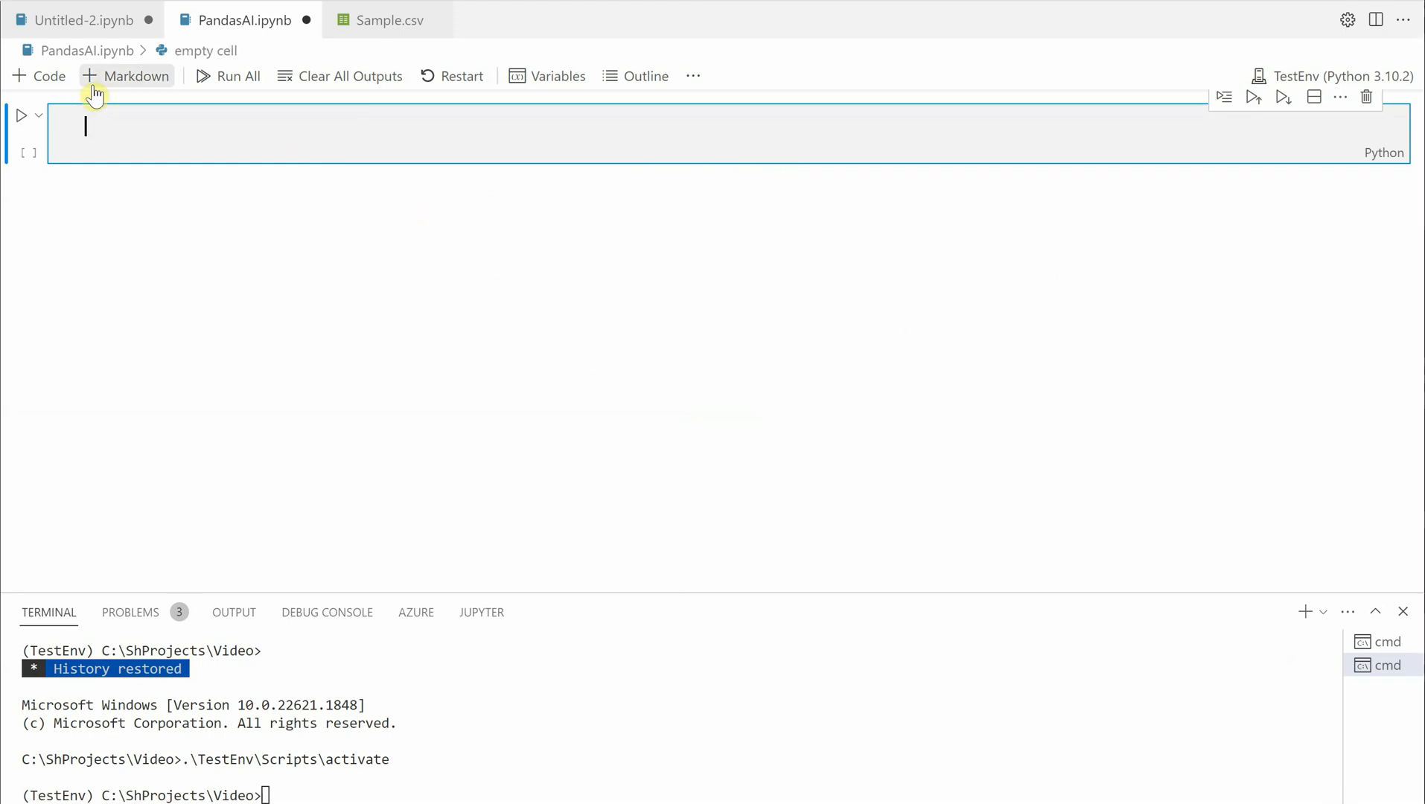
Step: Begin the first notebook cell with the line 'import pandas', dismissing the autocomplete suggestions
{"action": "type", "text": "import"}
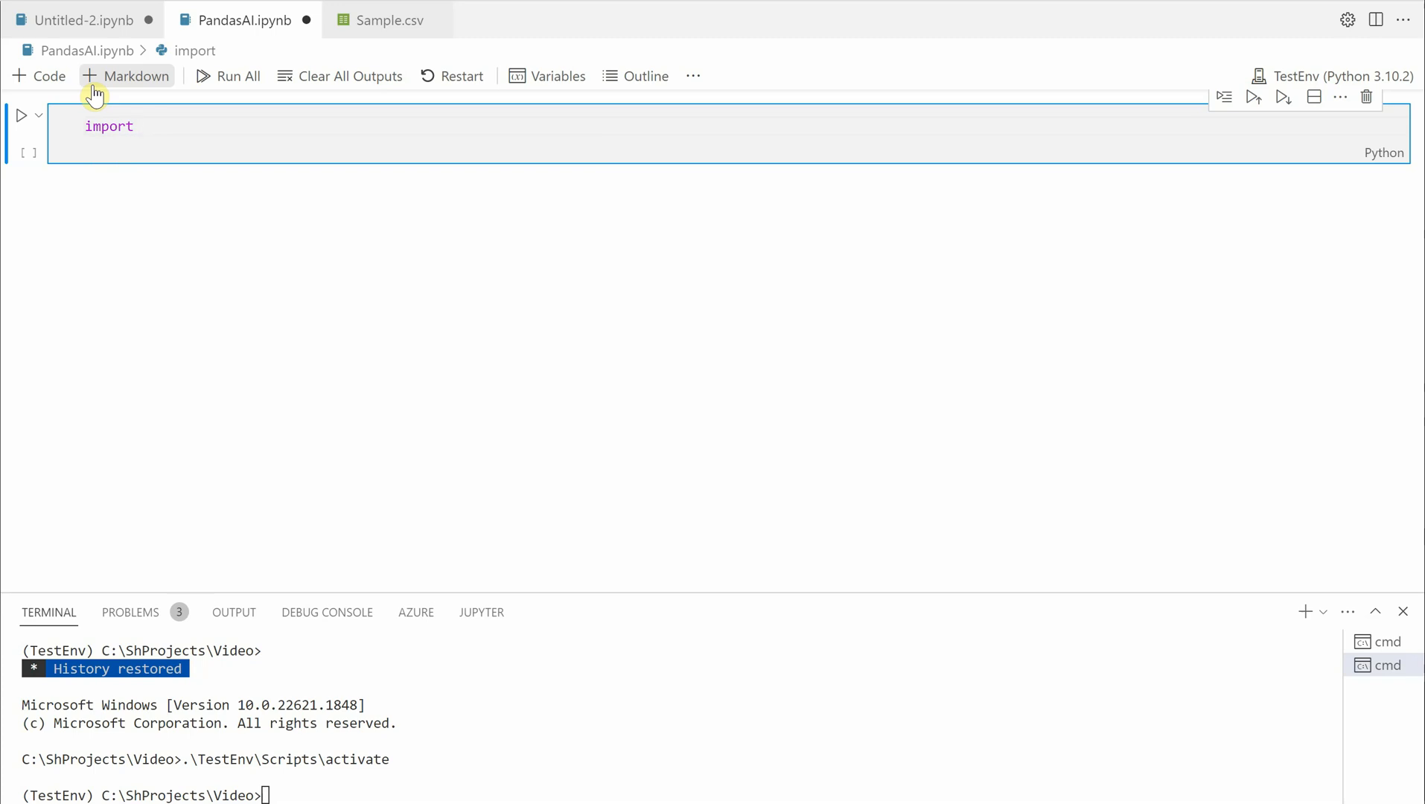
{"action": "type", "text": "pa"}
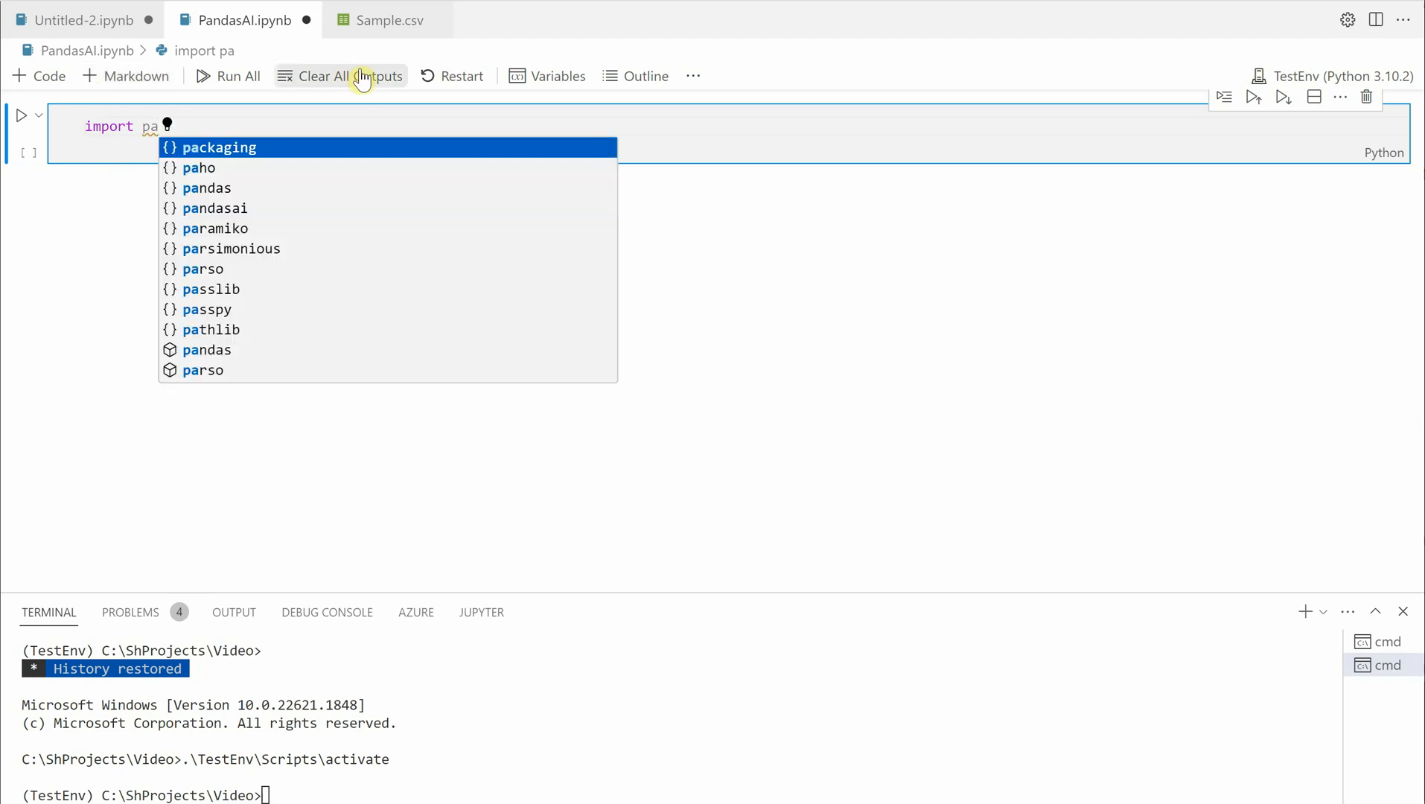
{"action": "mouse_move", "coordinate": [361, 76]}
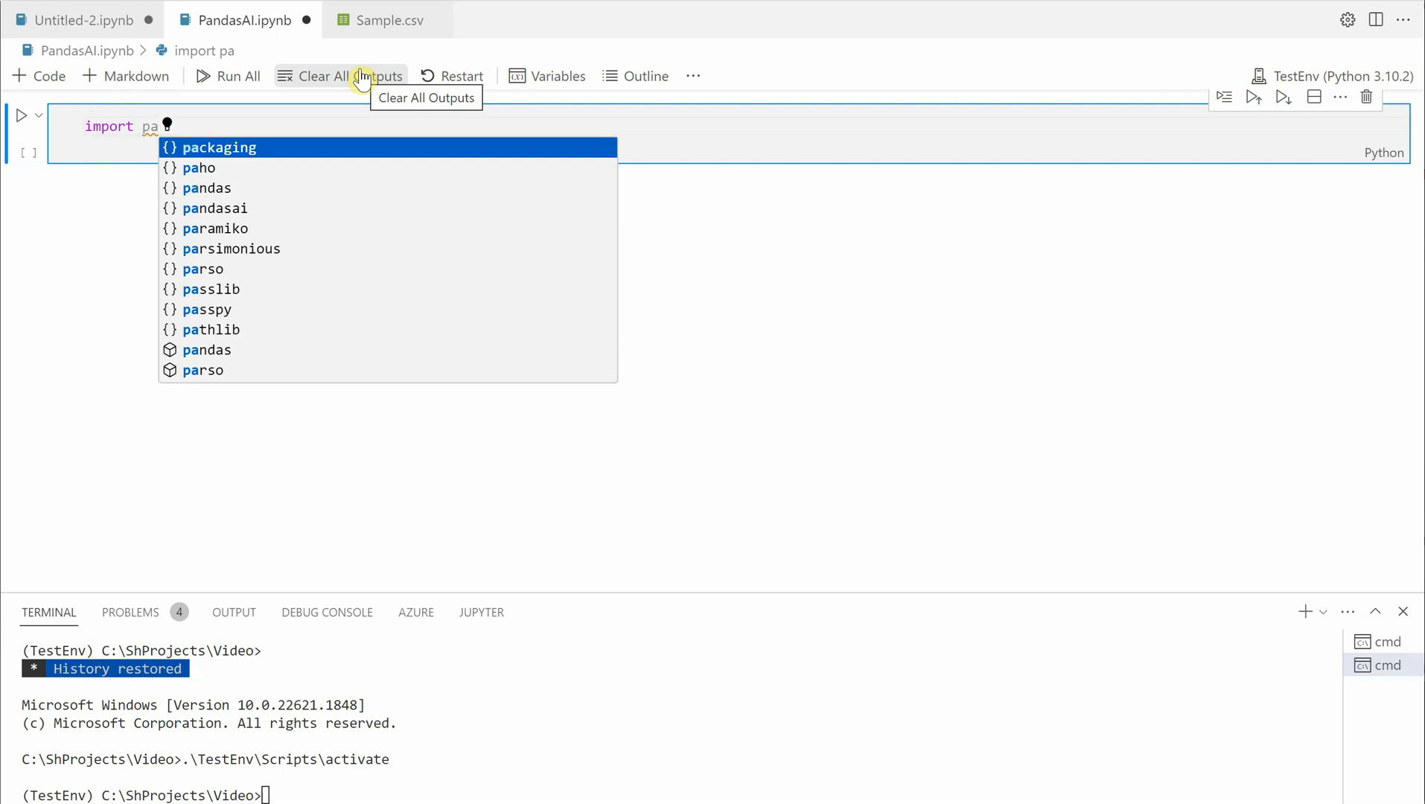
{"action": "mouse_move", "coordinate": [1139, 689]}
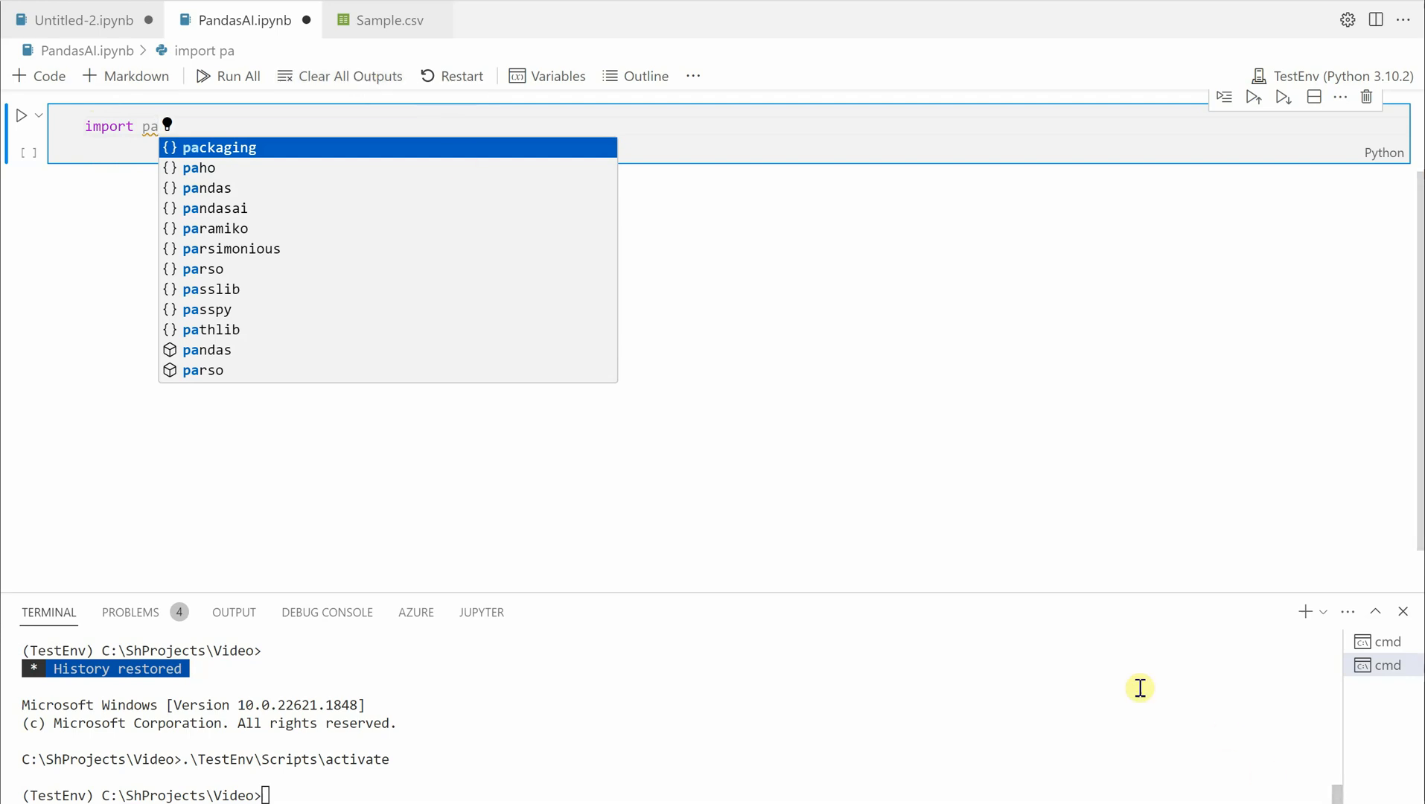
{"action": "key", "text": "Escape"}
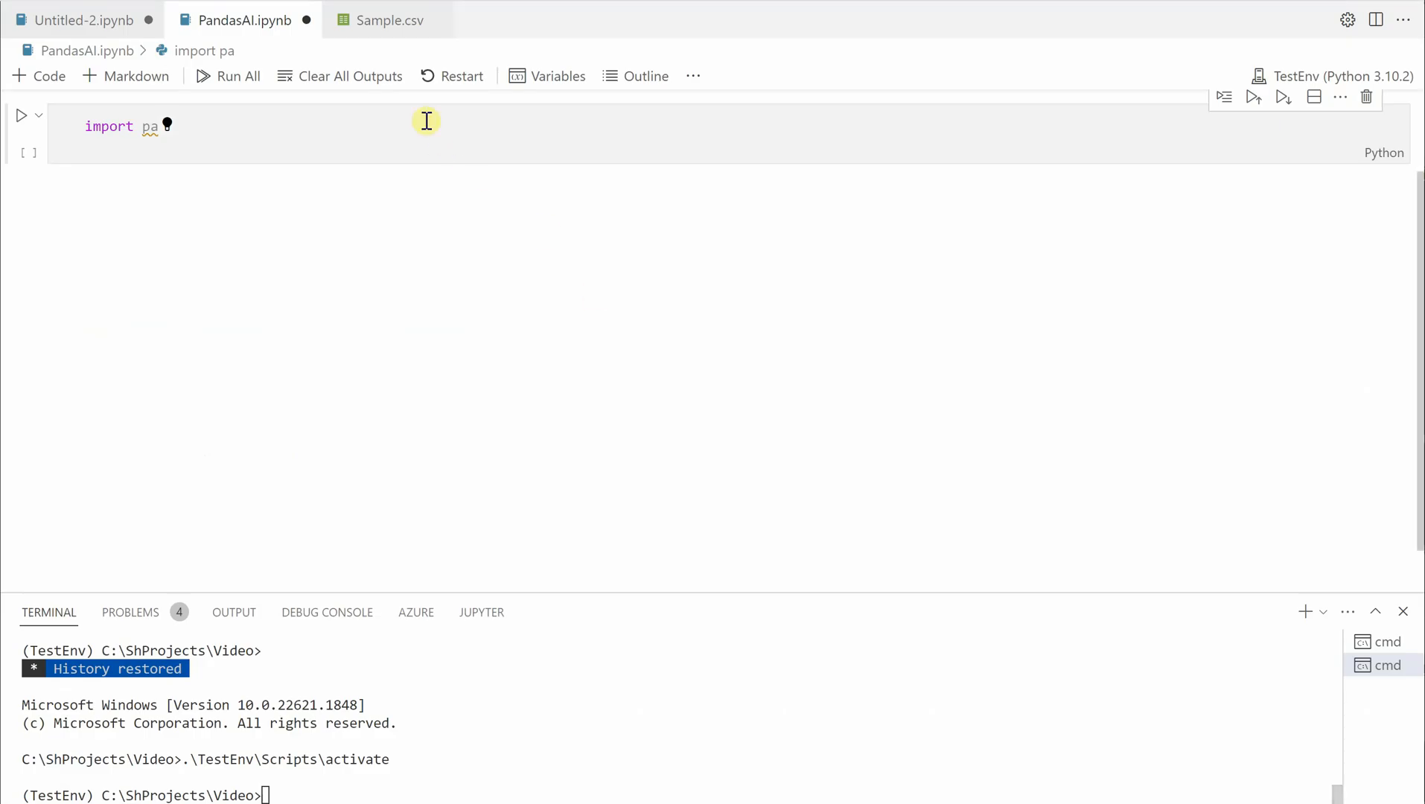
{"action": "left_click", "coordinate": [411, 121]}
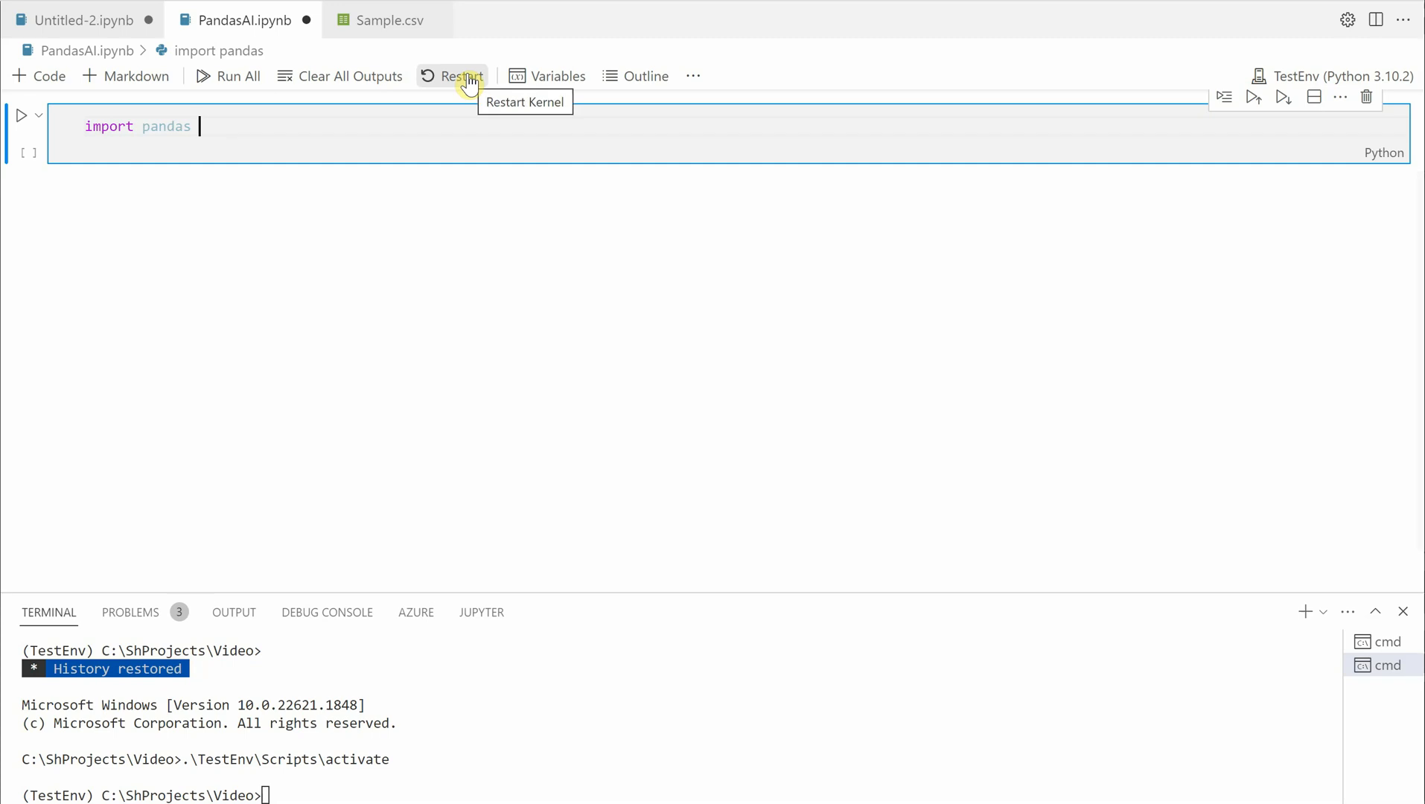
Step: Finish 'import pandas as pd' and add 'import pandasai' on the next line
{"action": "type", "text": "as pd"}
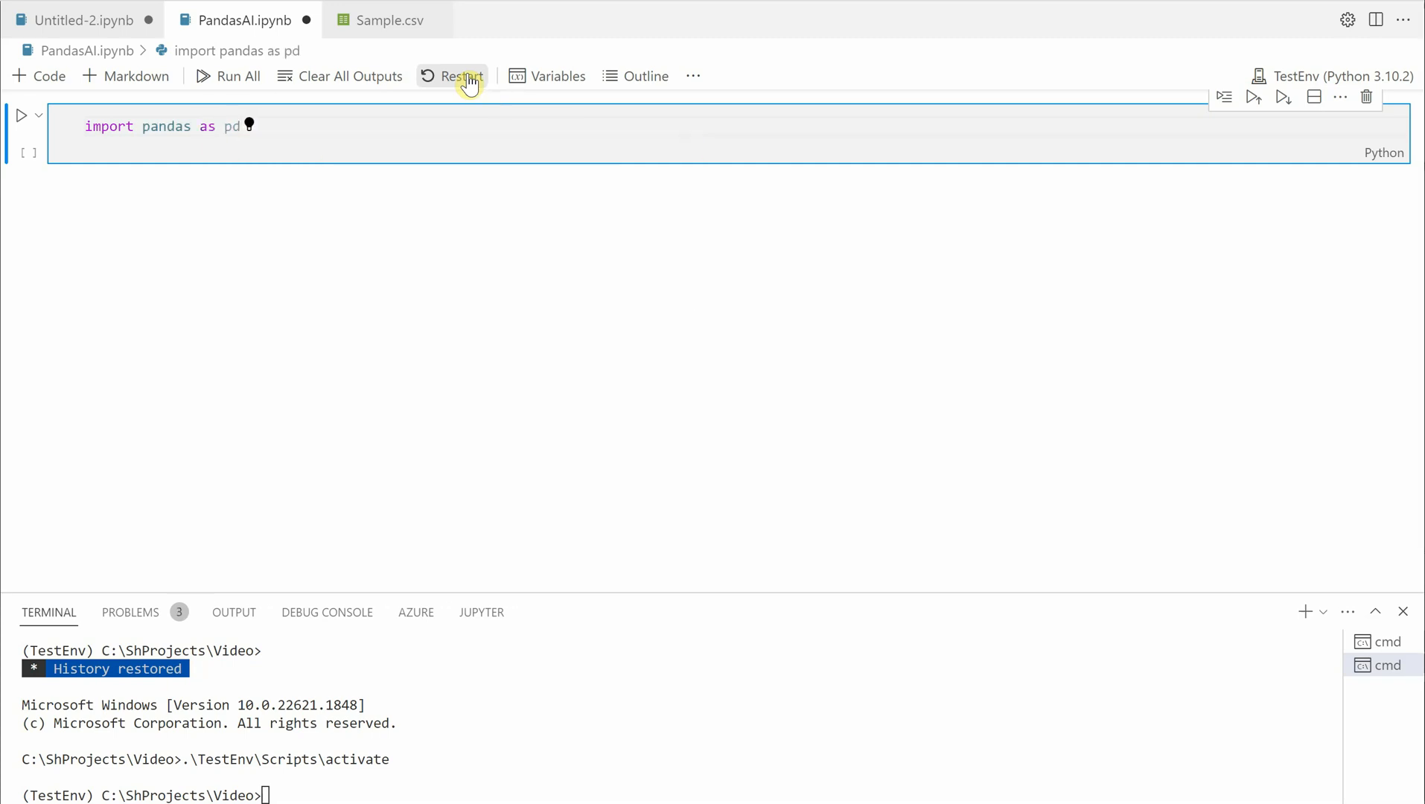
{"action": "type", "text": "import"}
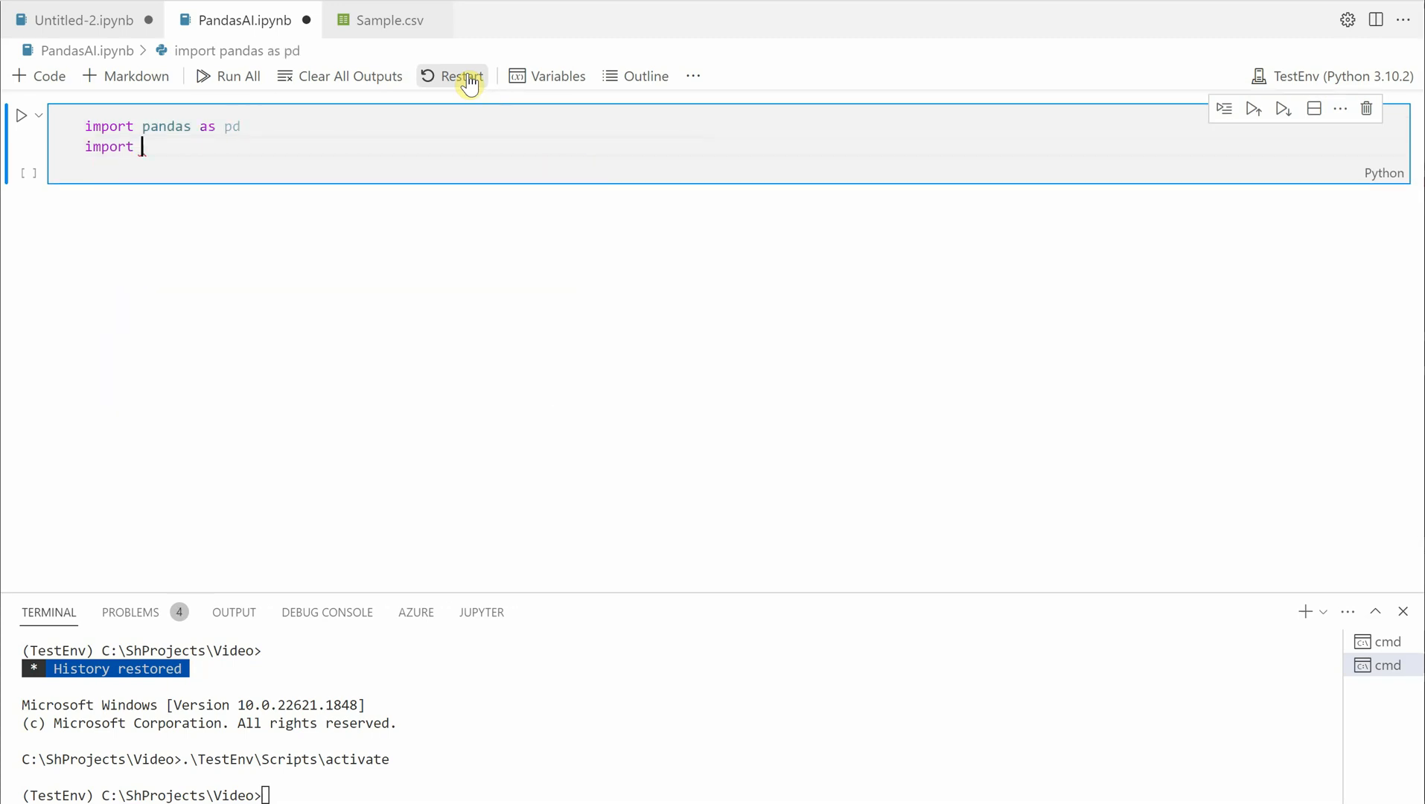
{"action": "type", "text": "Pan"}
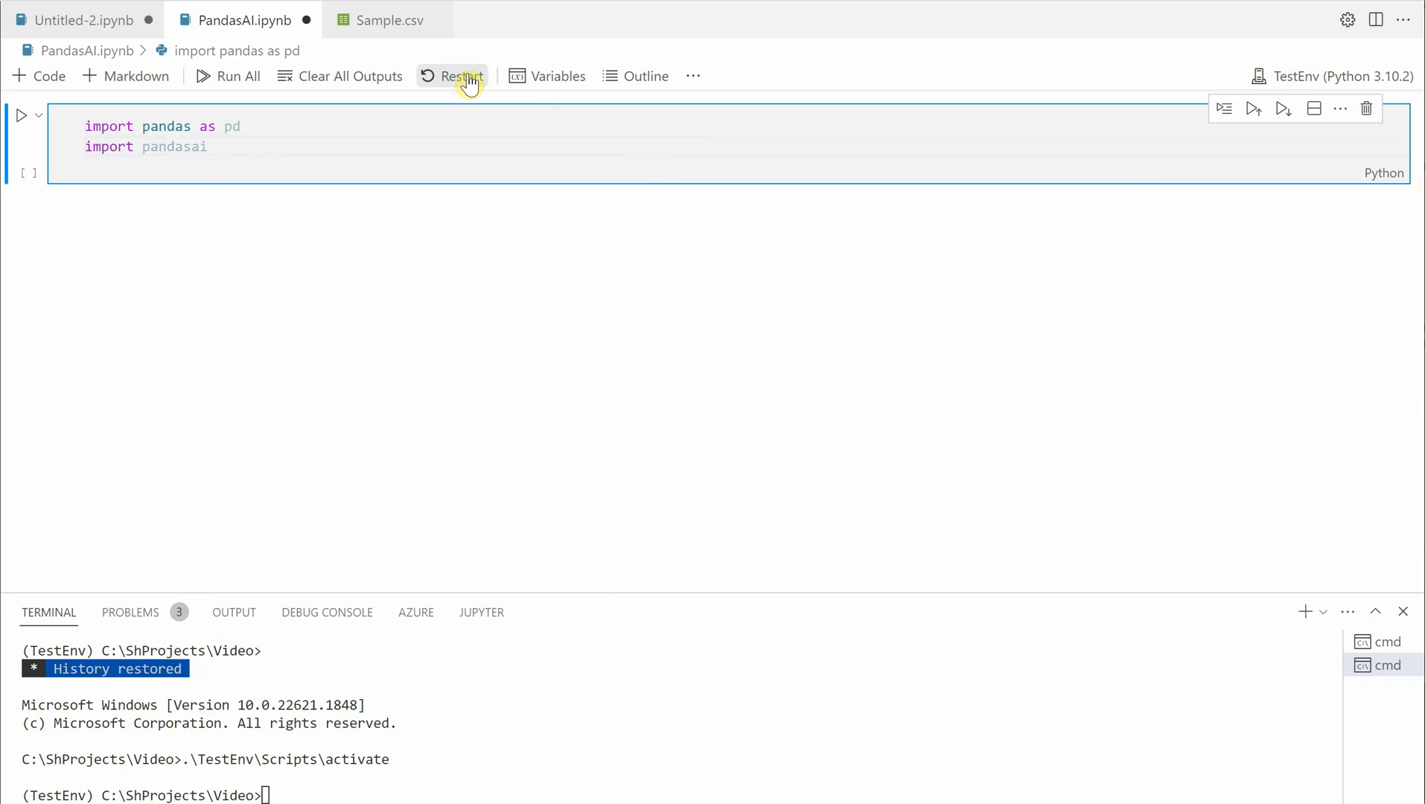
{"action": "key", "text": "Enter"}
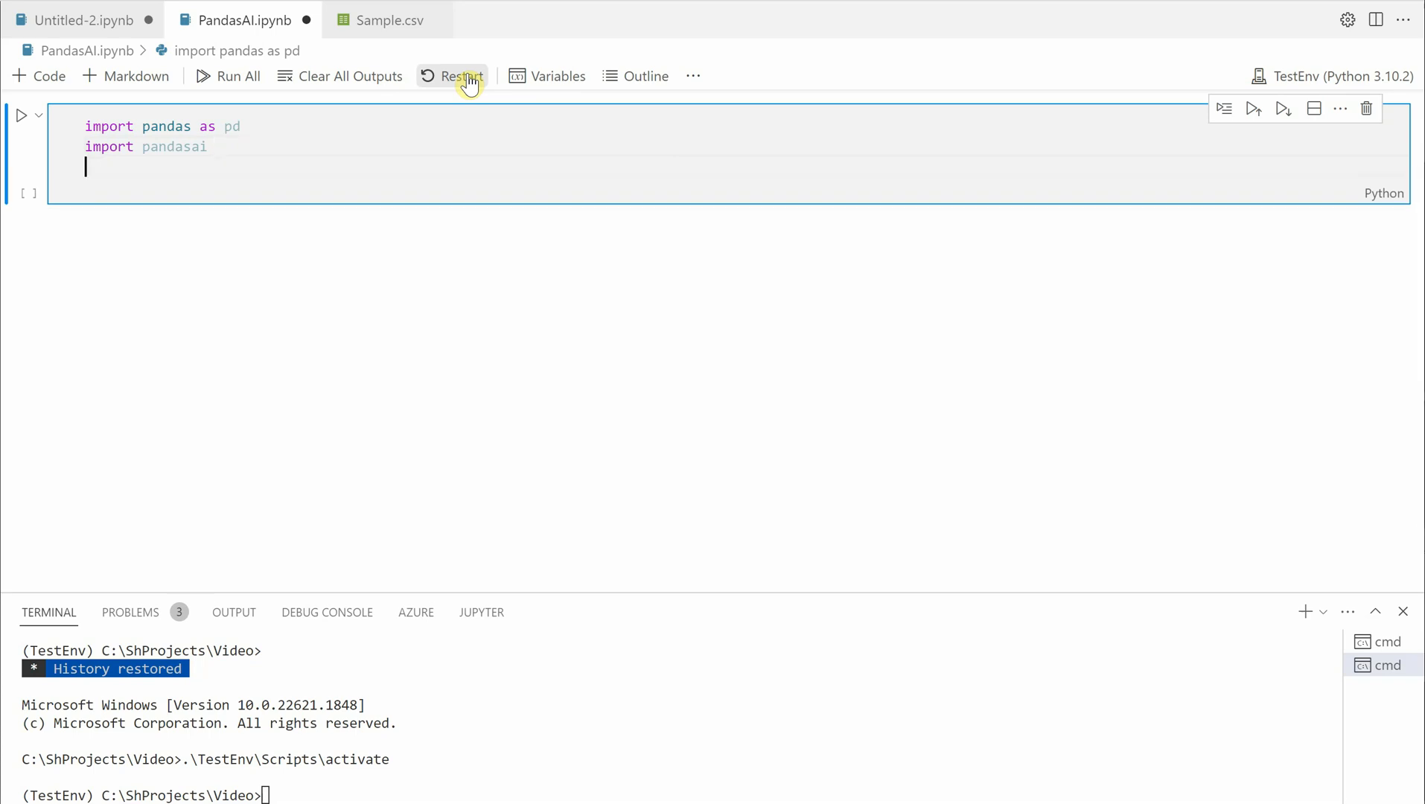
Step: Add the line 'from pandasai.llm.openai import OpenAI'
{"action": "type", "text": "from"}
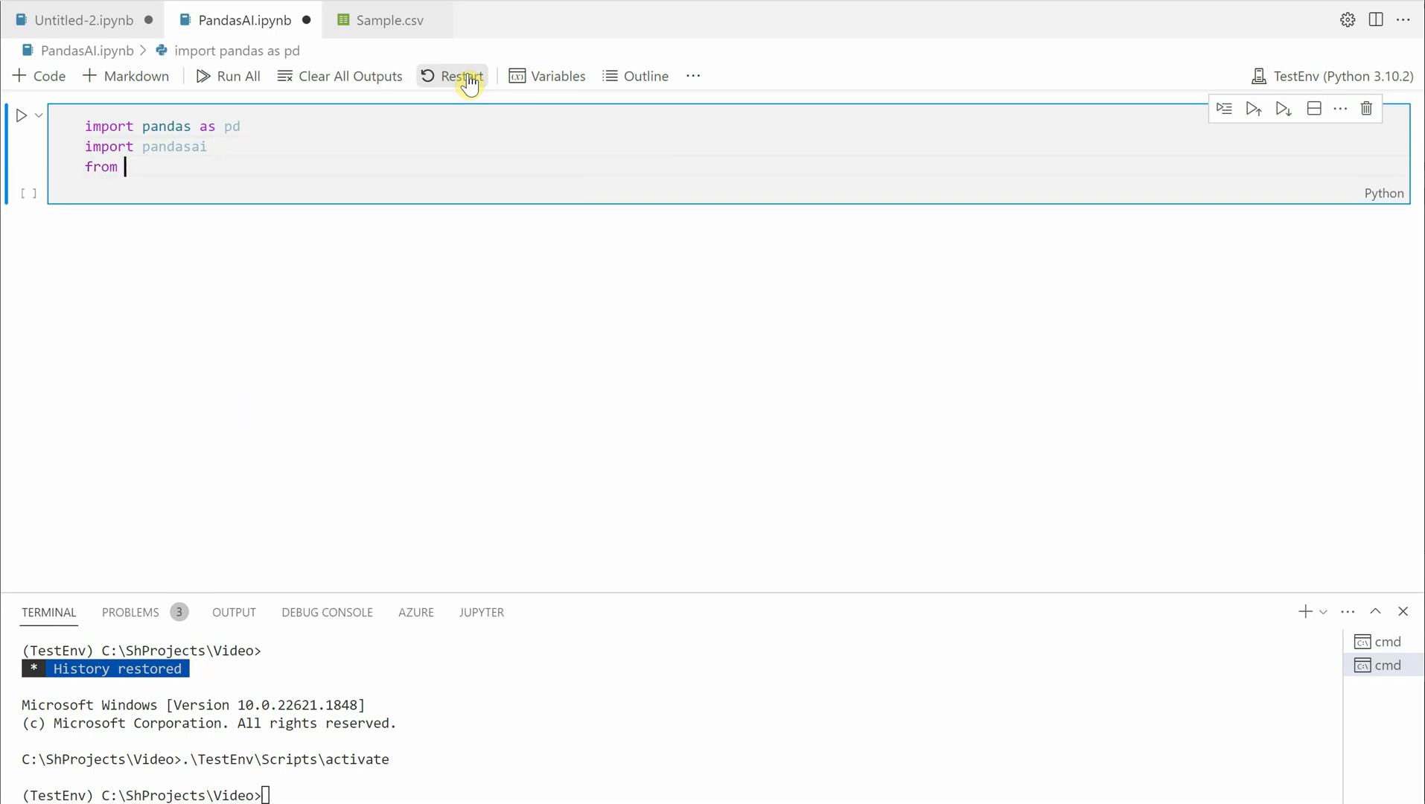
{"action": "type", "text": "pand"}
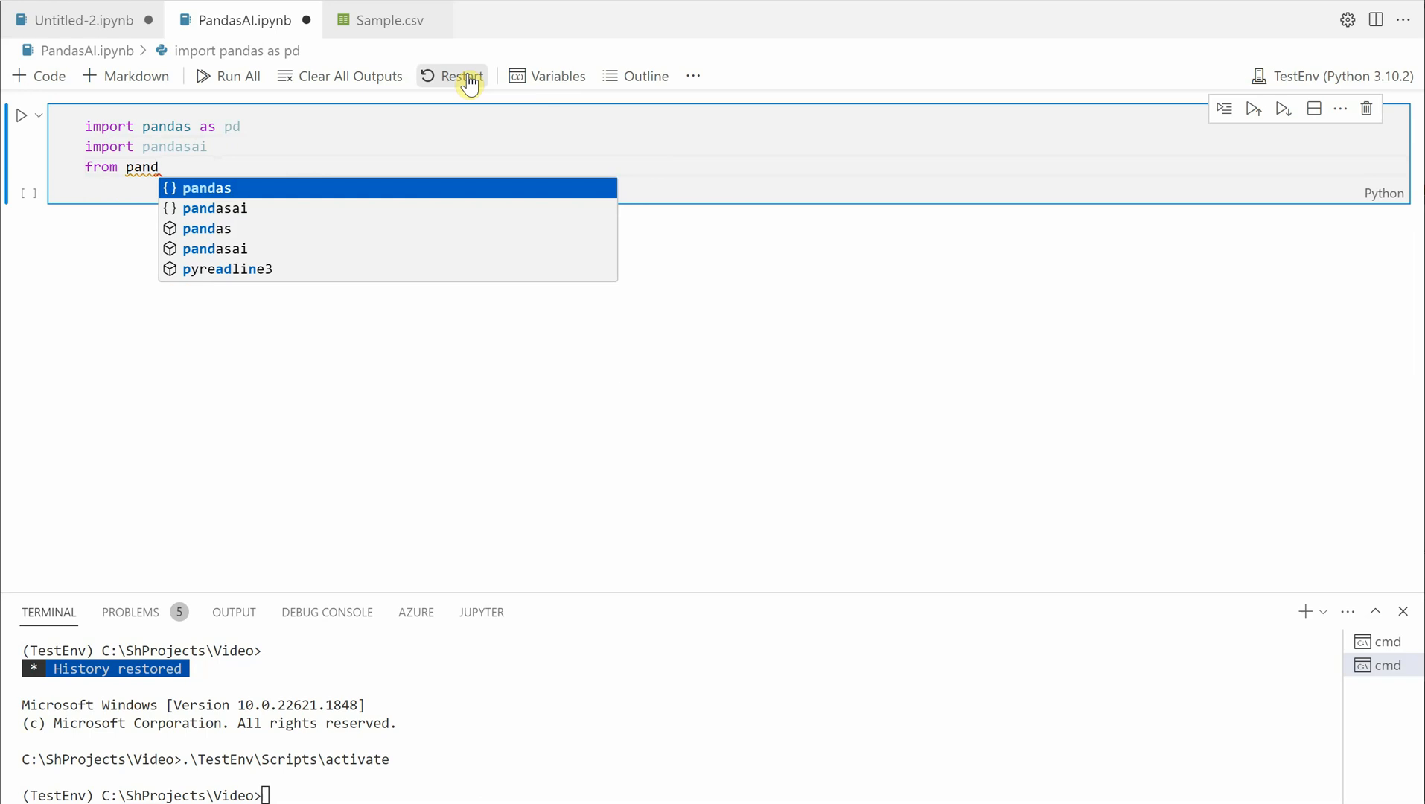
{"action": "type", "text": "asai.llm.opena"}
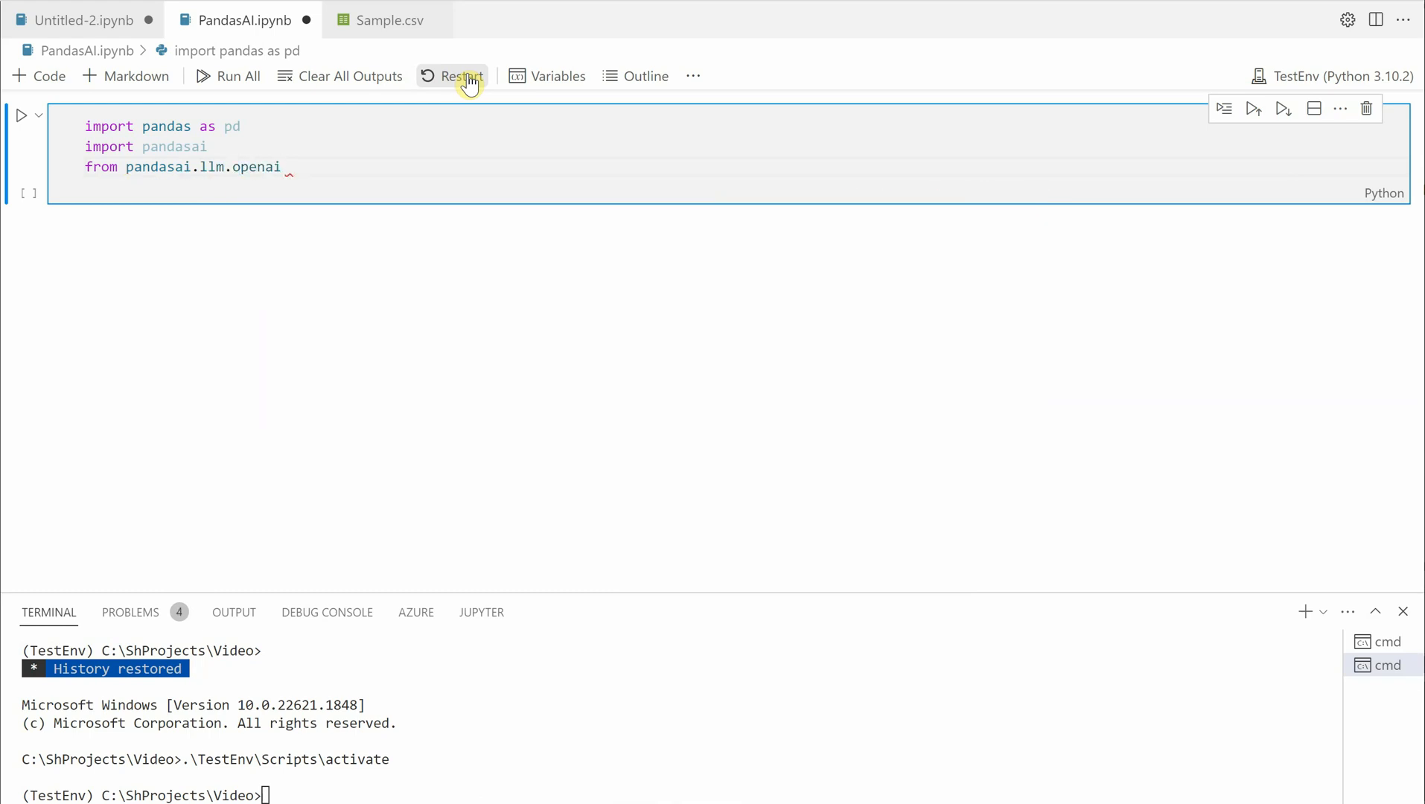
{"action": "type", "text": "import OpenAI"}
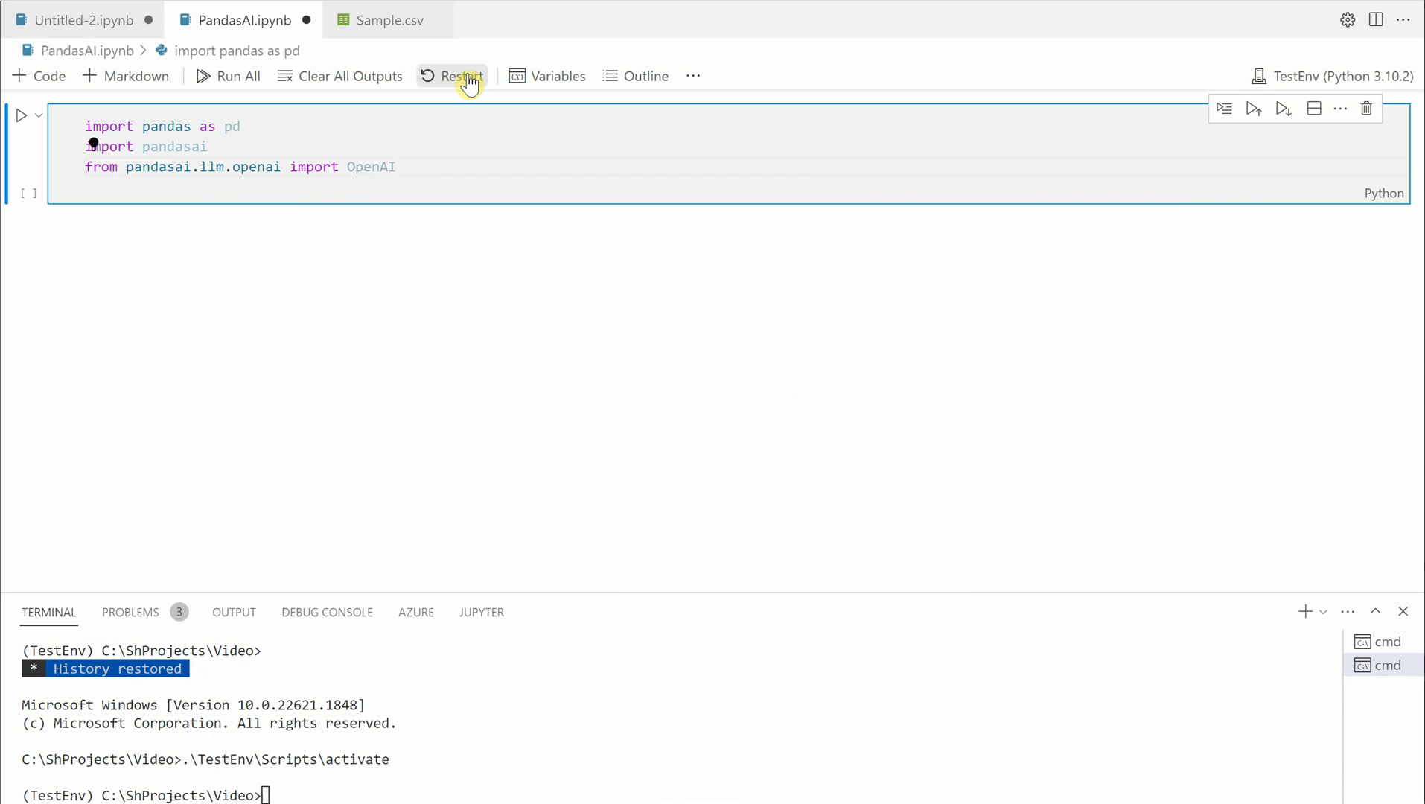
{"action": "mouse_move", "coordinate": [716, 296]}
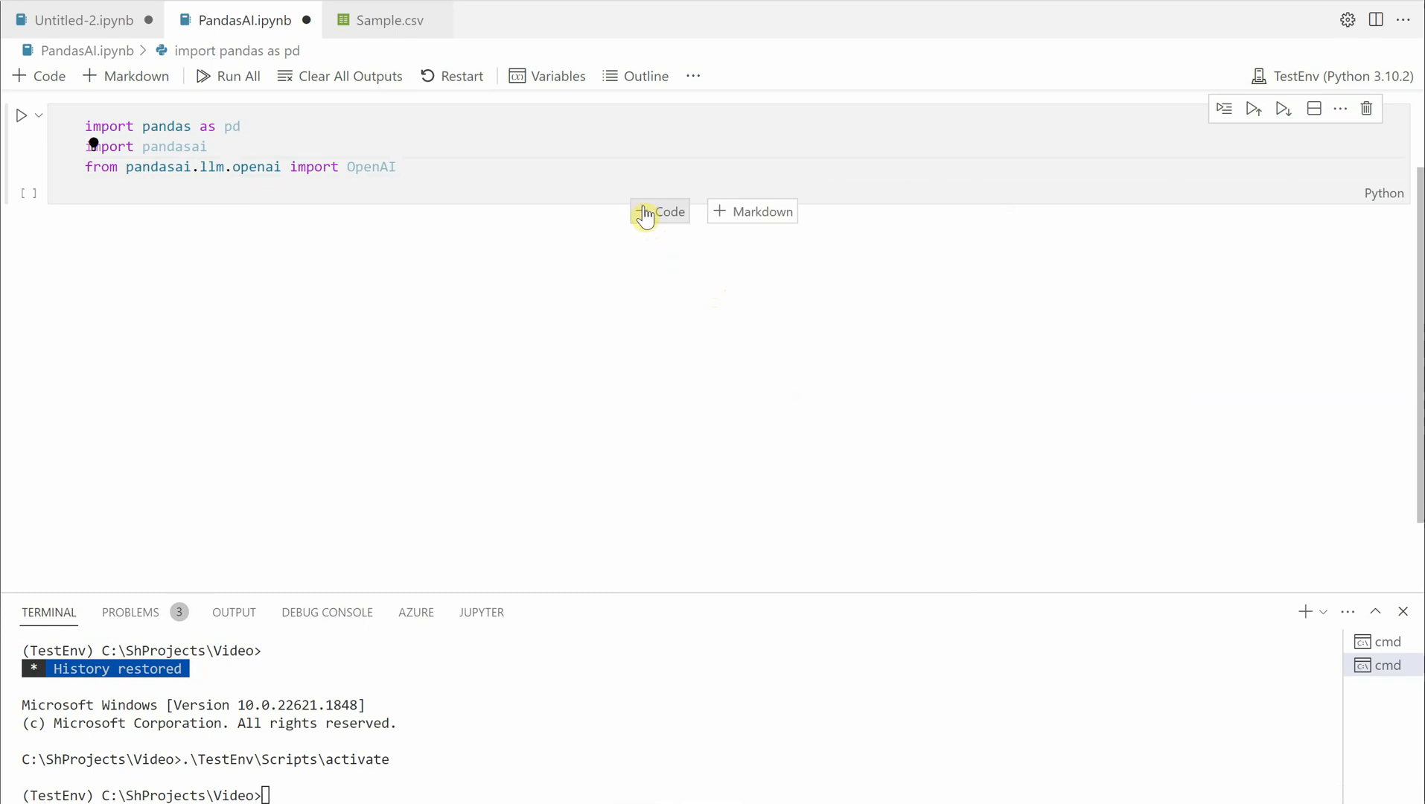
Step: Add a second cell defining models = {"OpenAI": OpenAI}
{"action": "left_click", "coordinate": [658, 211]}
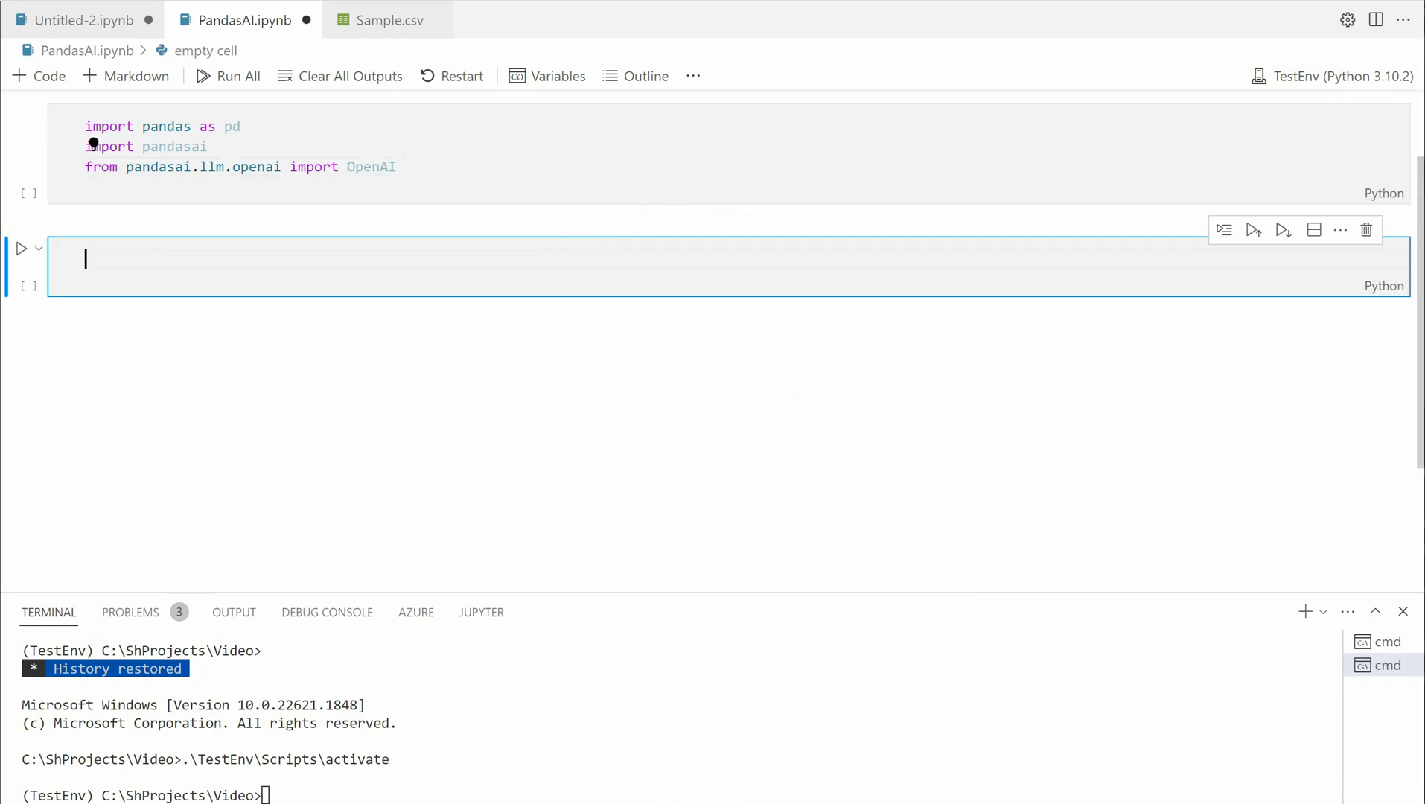
{"action": "type", "text": "models ="}
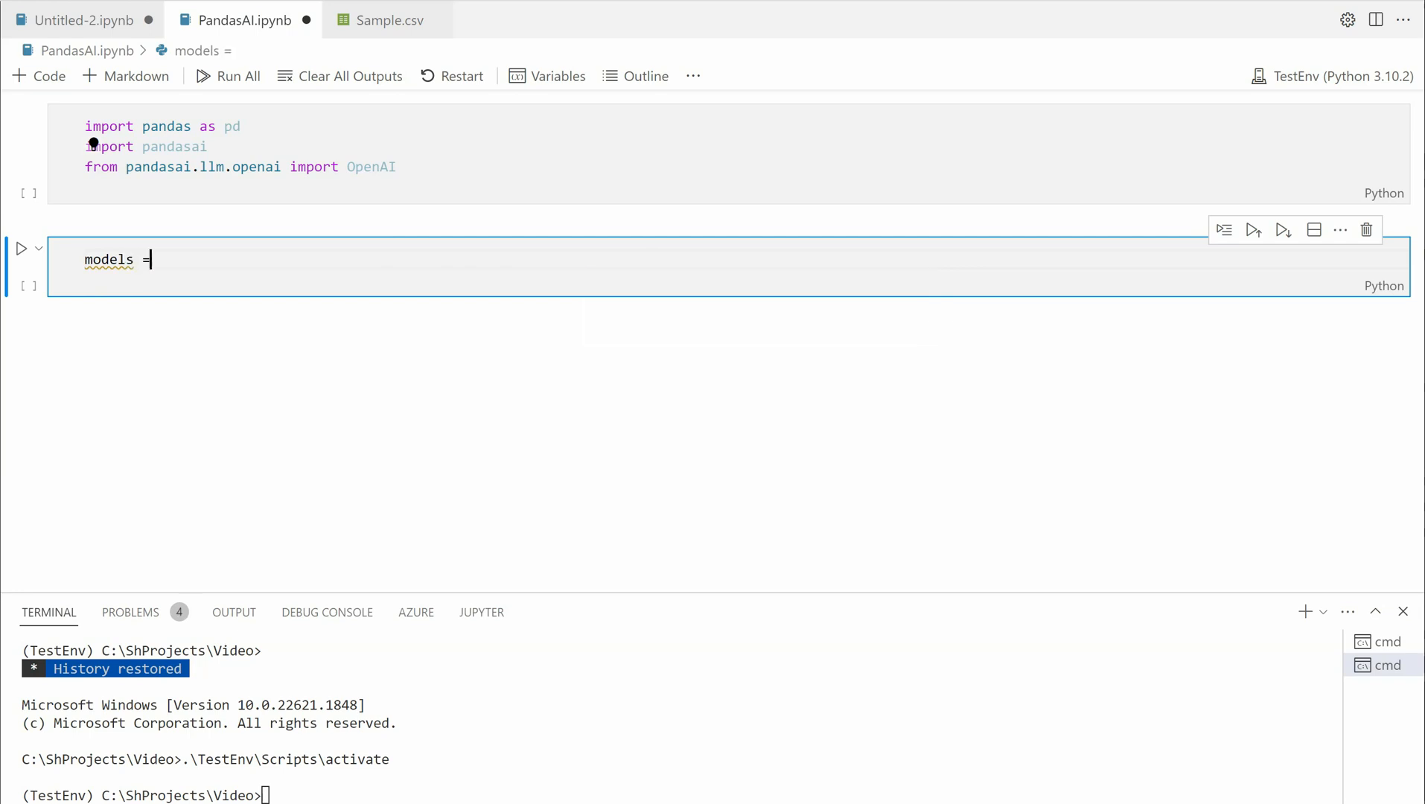
{"action": "type", "text": "{}"}
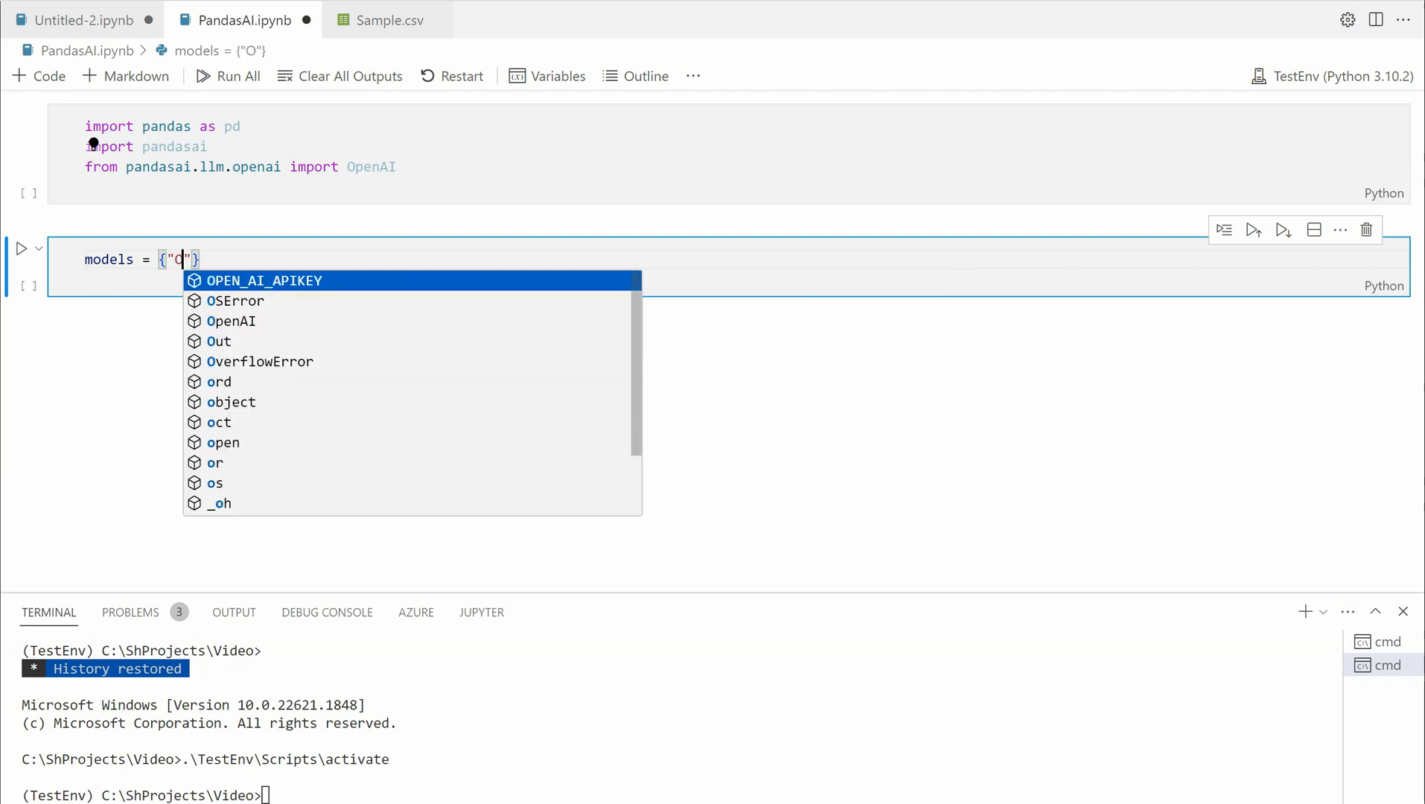
{"action": "type", "text": "penAI"}
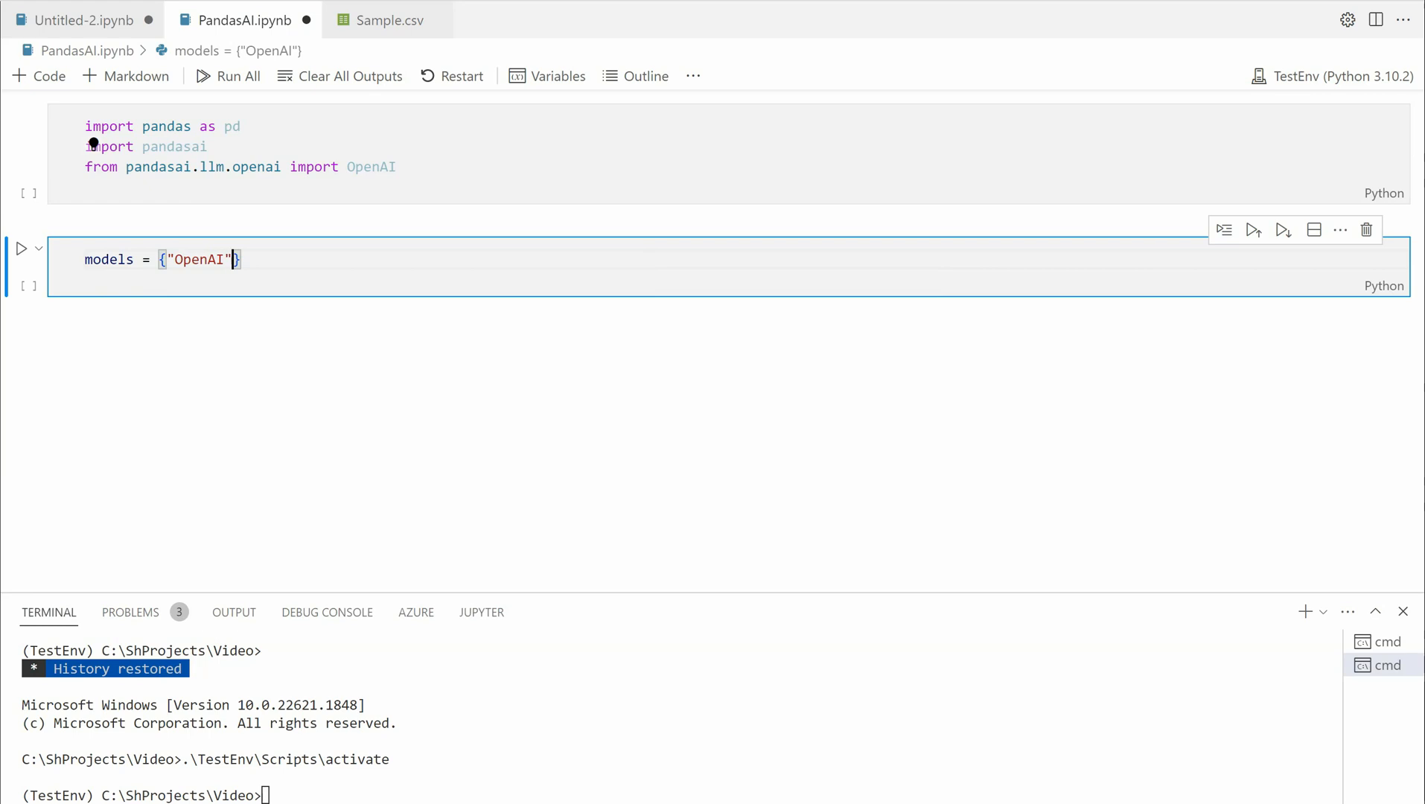
{"action": "type", "text": ":OpenAI"}
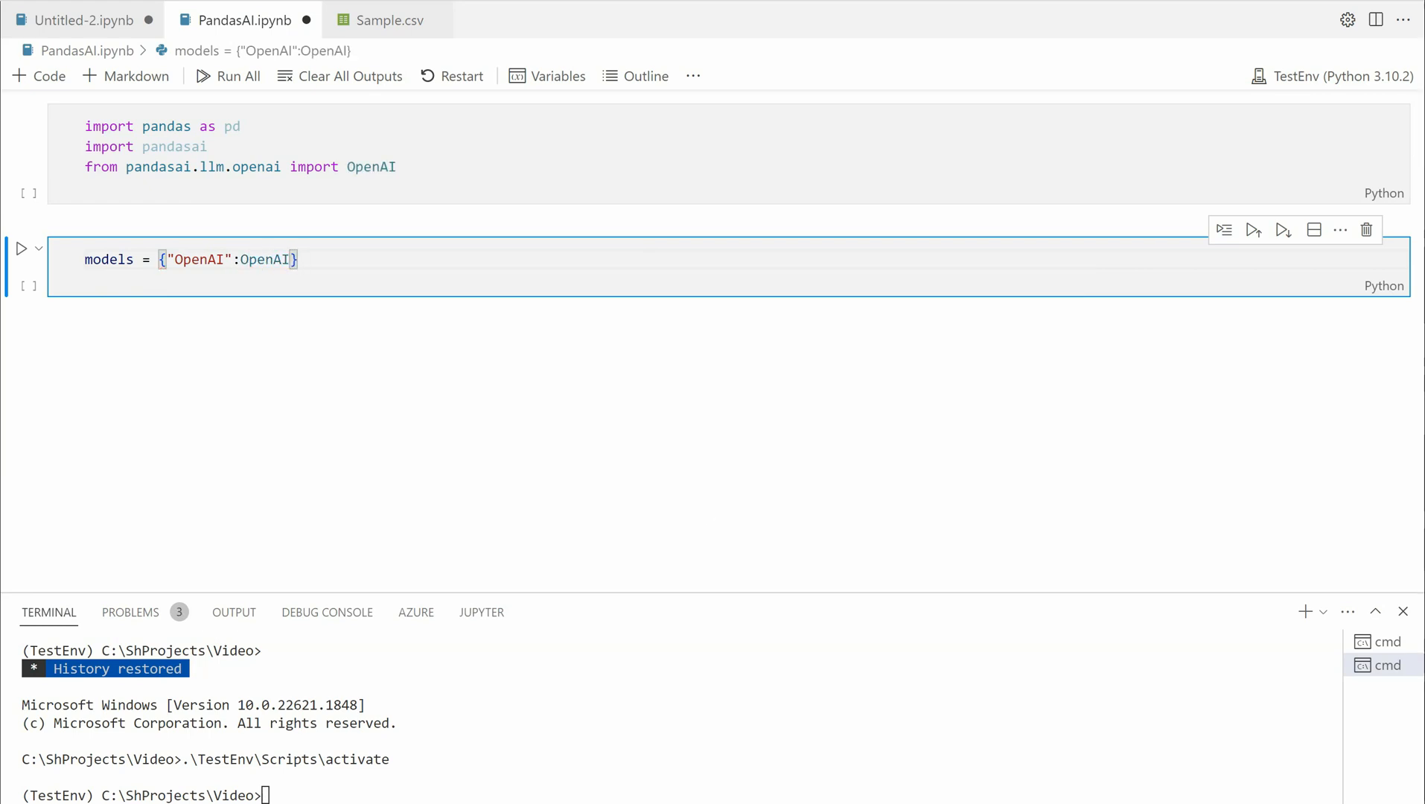
Step: Add the line model_to_run = 'OpenAI' beneath the models dictionary
{"action": "type", "text": "model"}
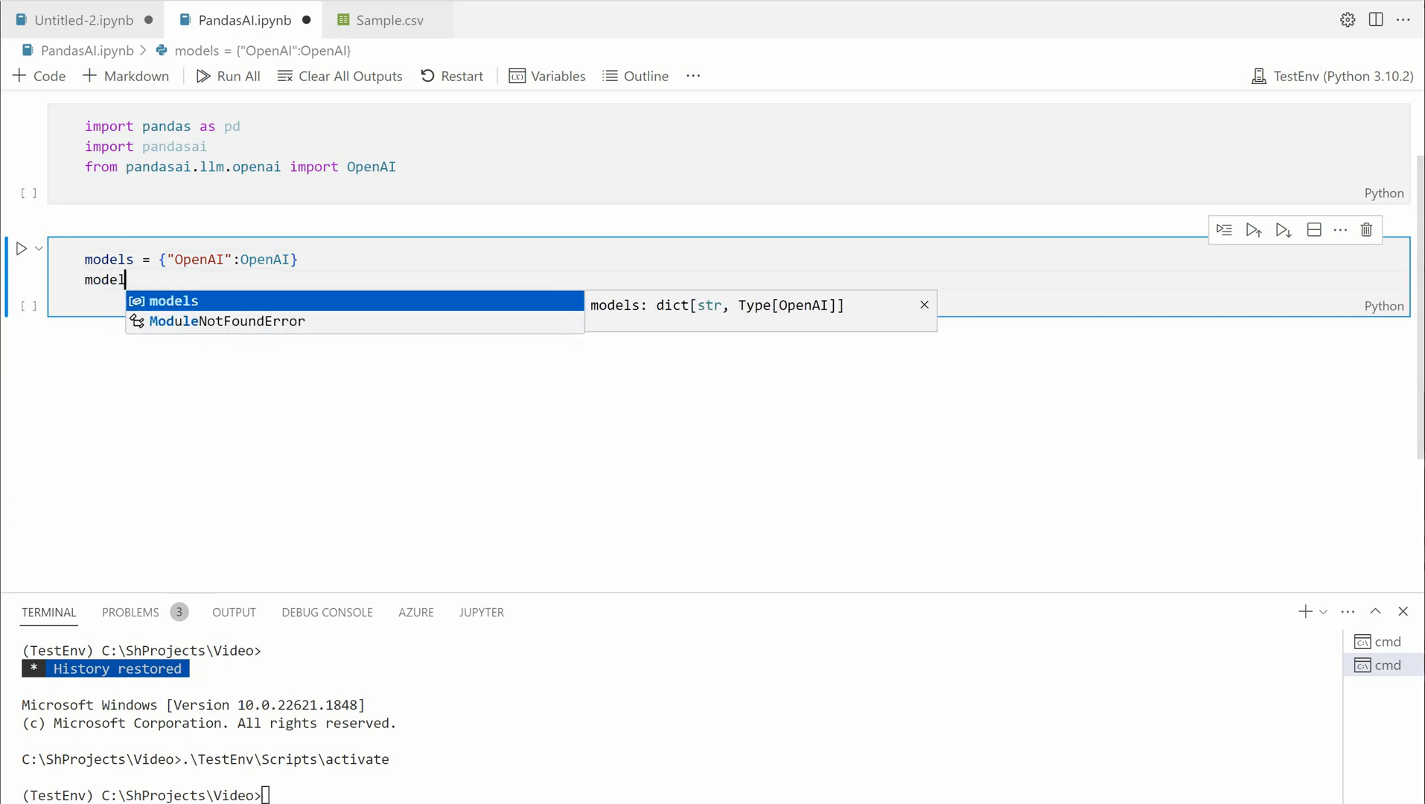
{"action": "type", "text": "_t"}
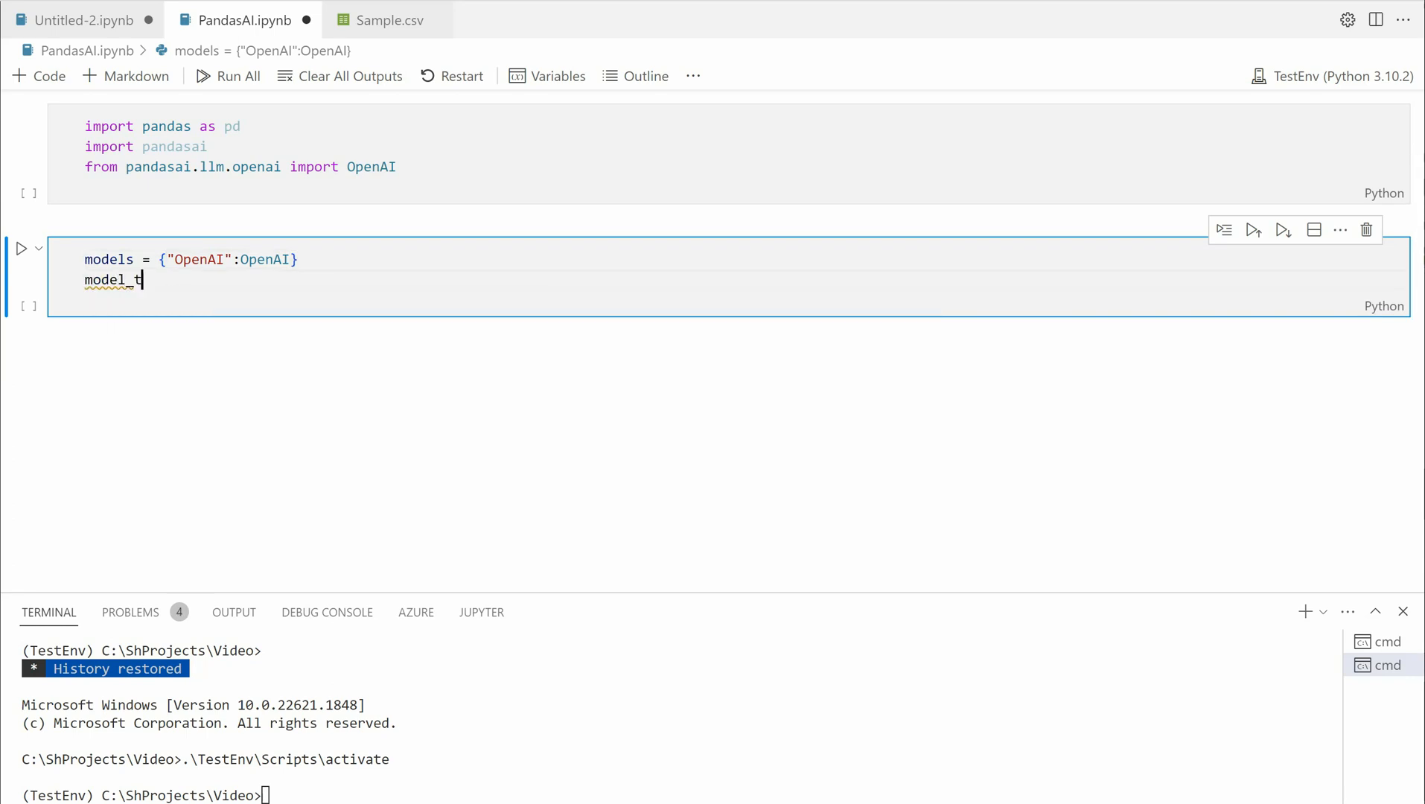
{"action": "type", "text": "o_run"}
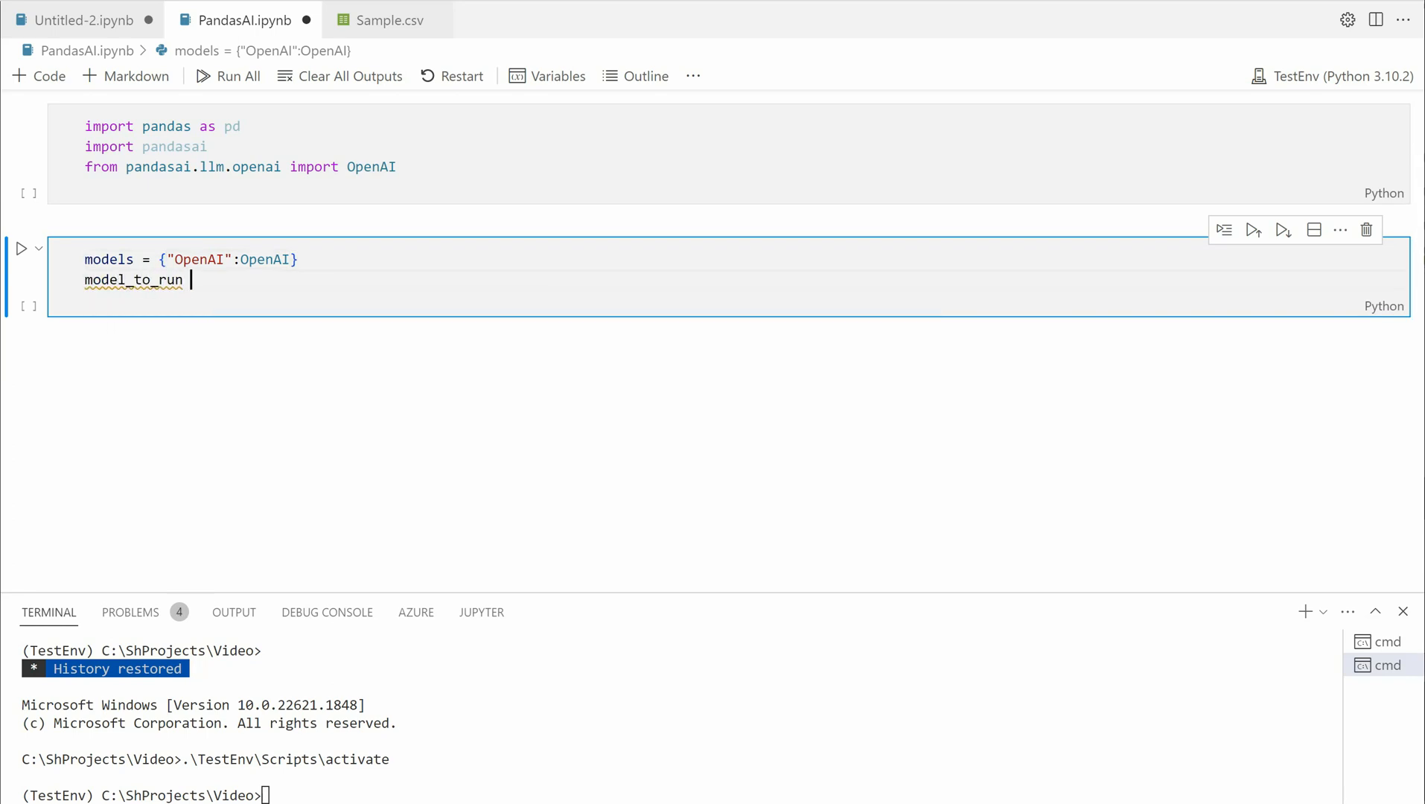
{"action": "type", "text": "= 'OpenAI"}
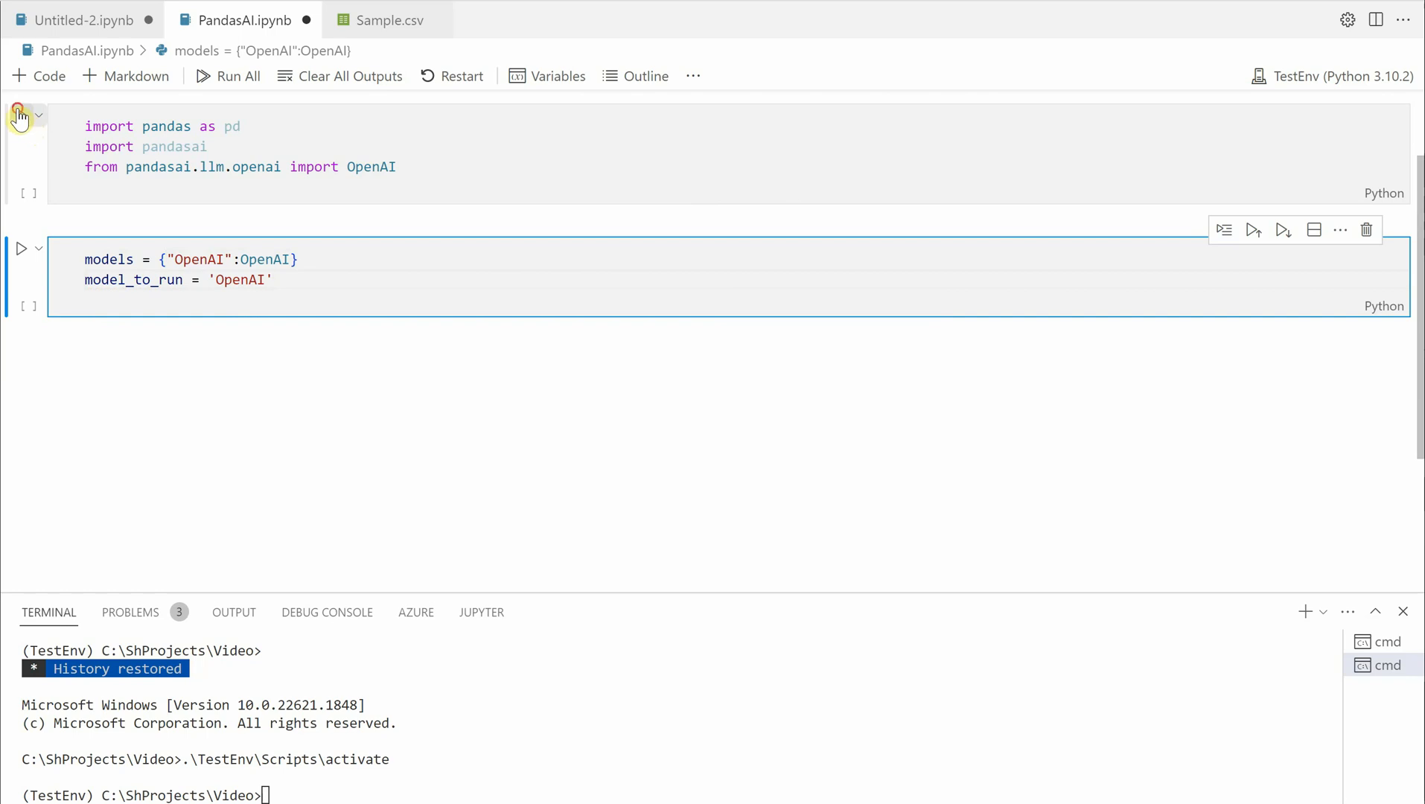
Step: Run the imports cell and start a third cell loading Sample.csv into df with pd.read_csv
{"action": "left_click", "coordinate": [20, 113]}
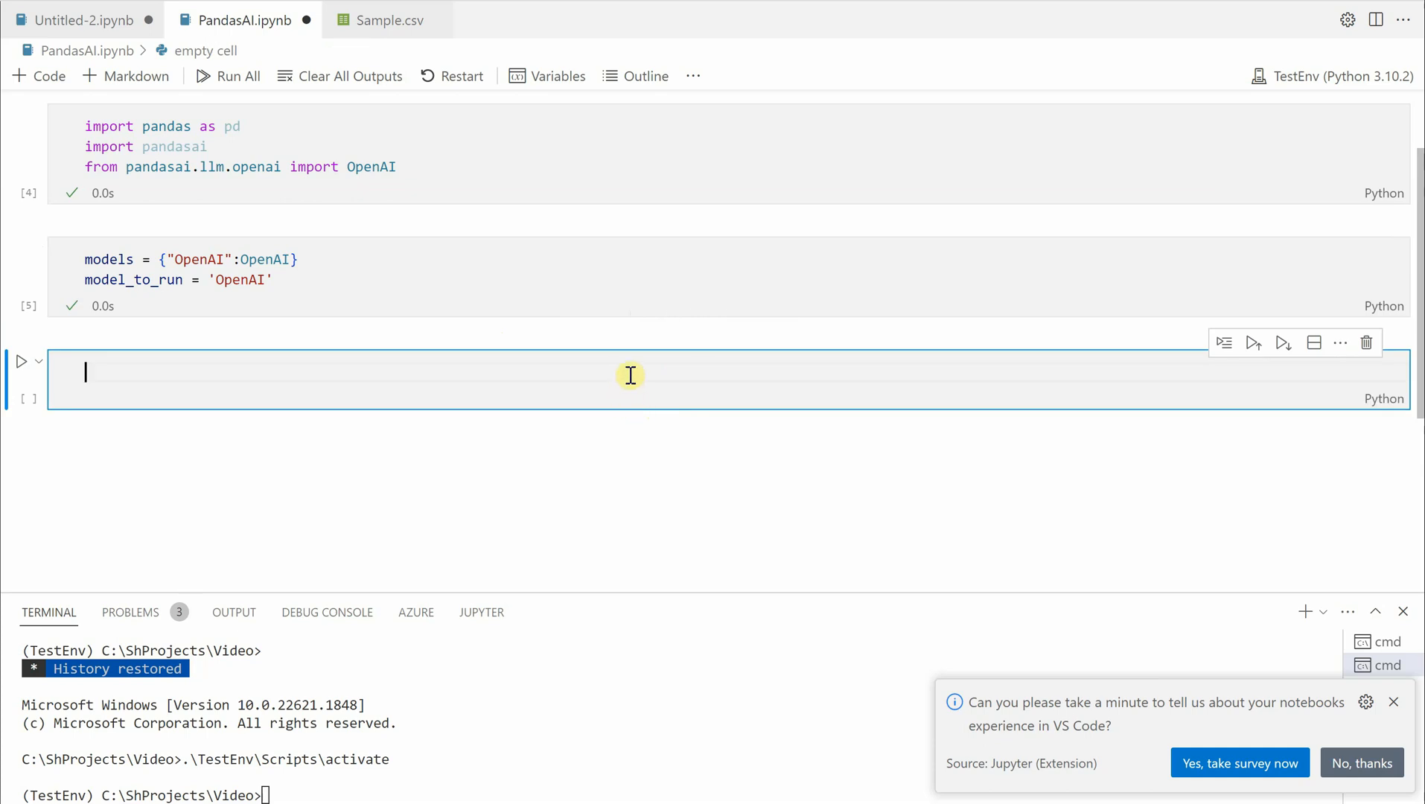
{"action": "type", "text": "df ="}
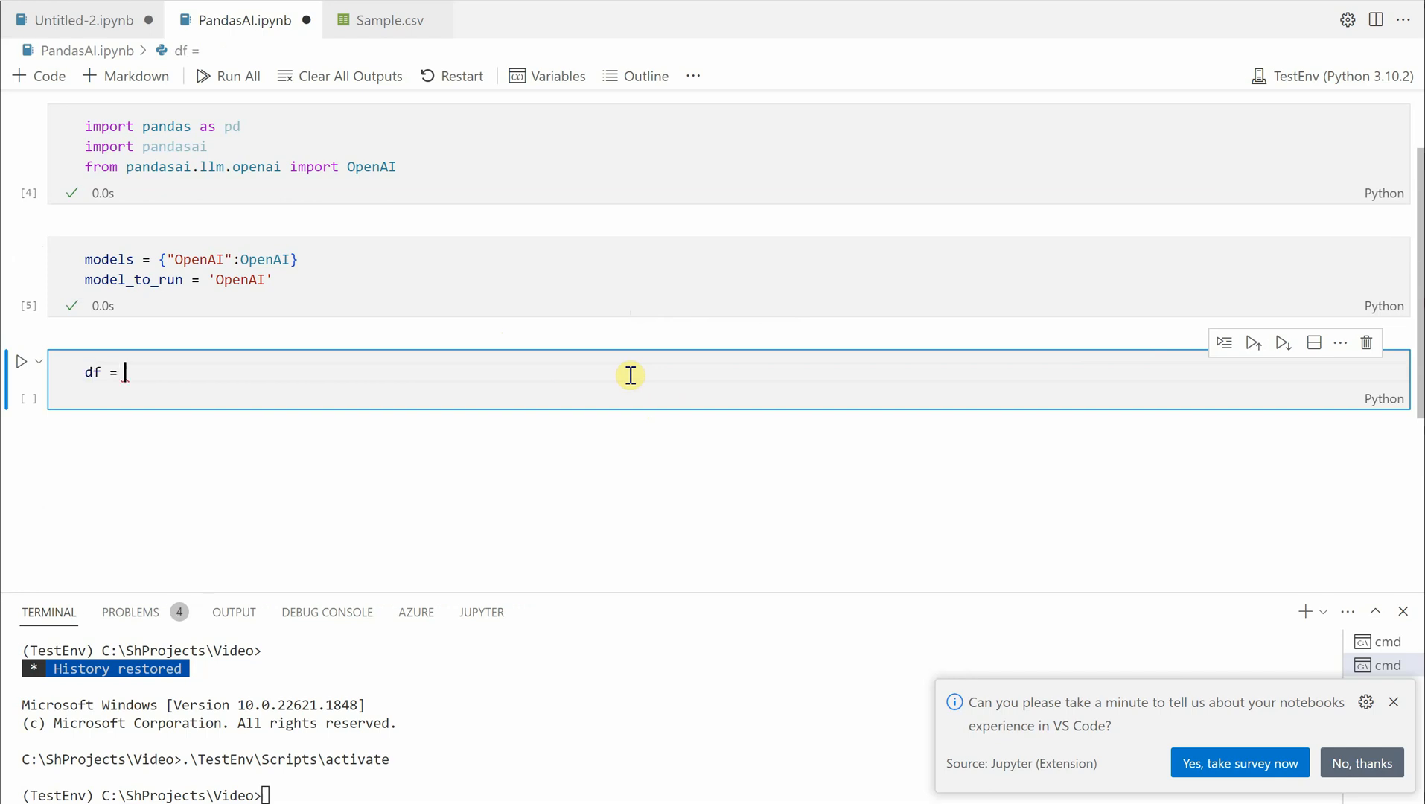
{"action": "type", "text": "pd.re"}
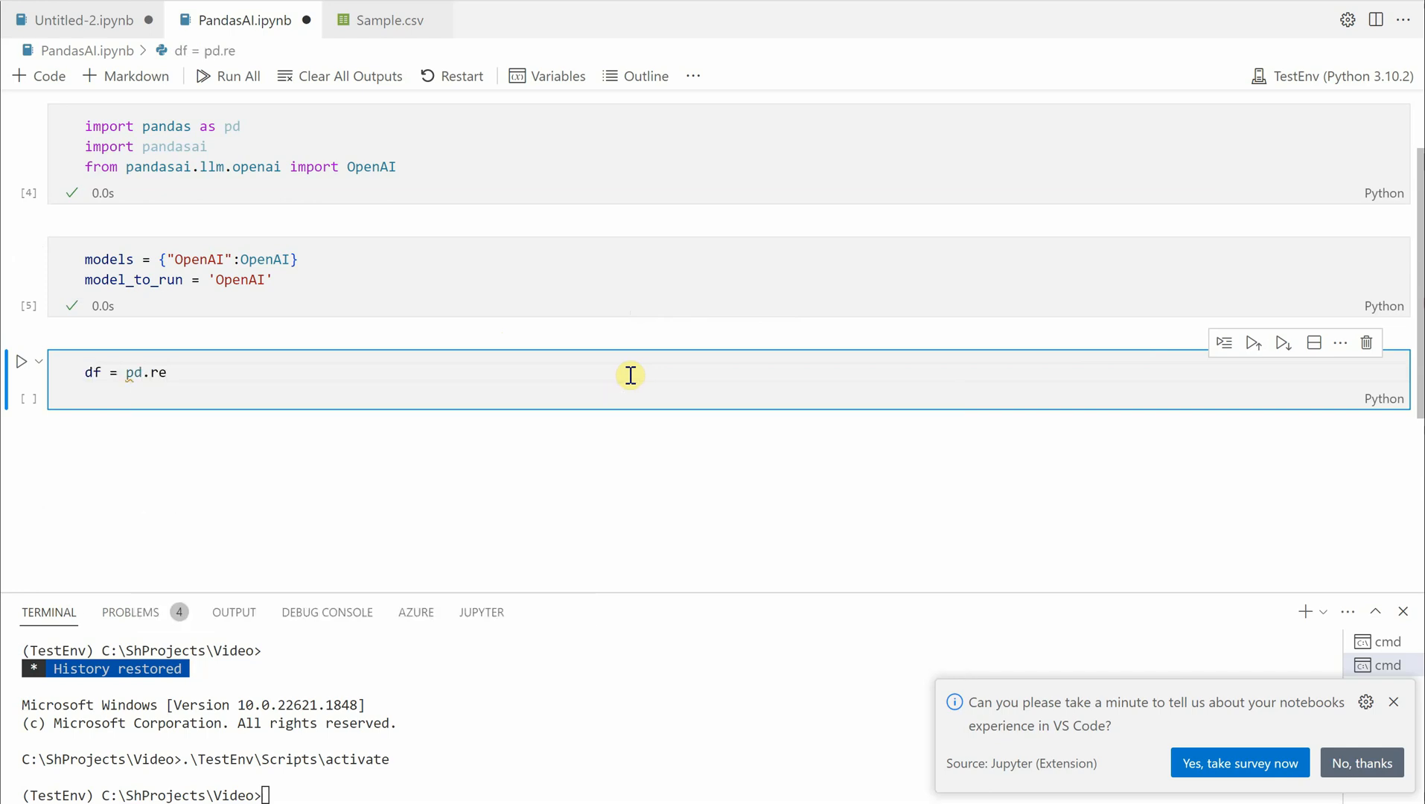
{"action": "type", "text": "ad_csv('"}
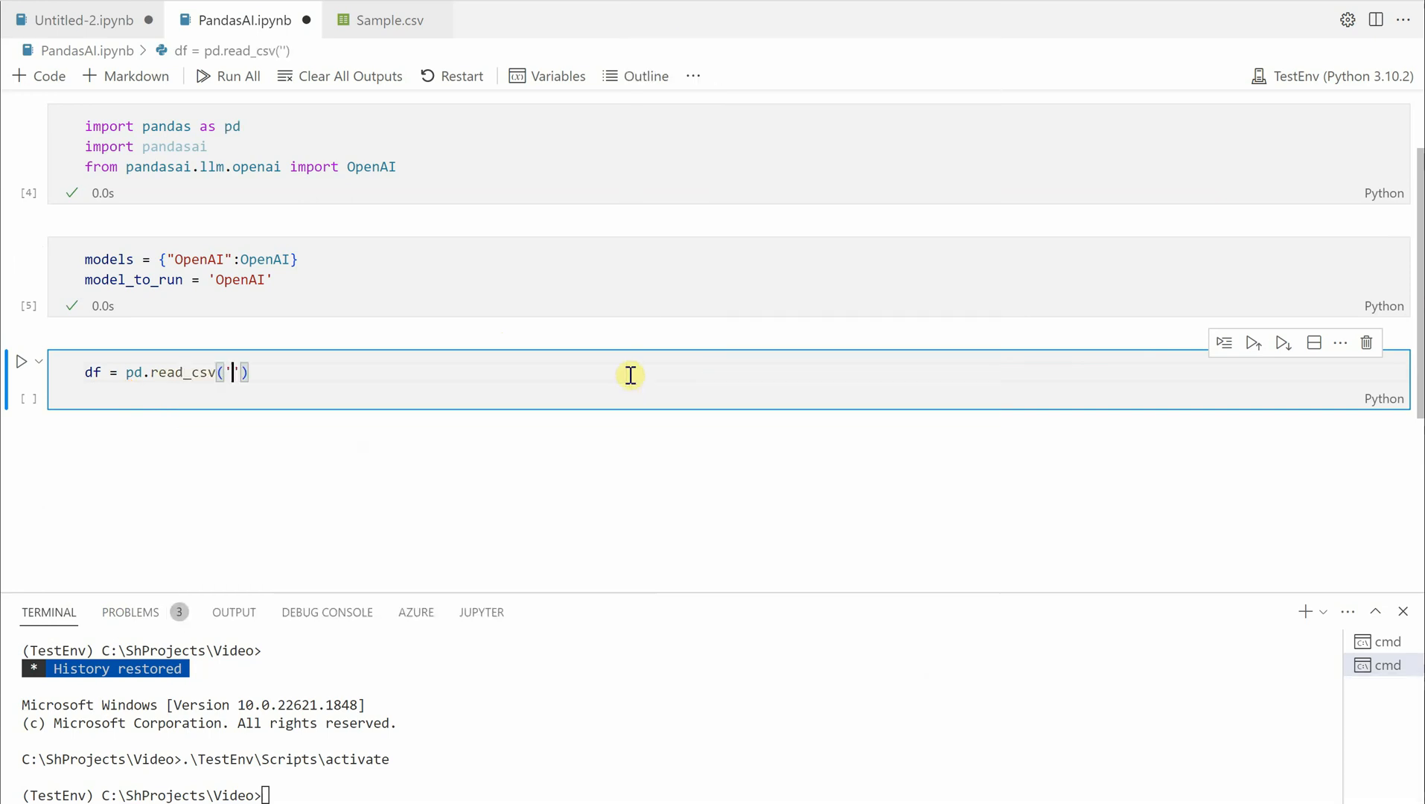
{"action": "type", "text": "Sample.csv"}
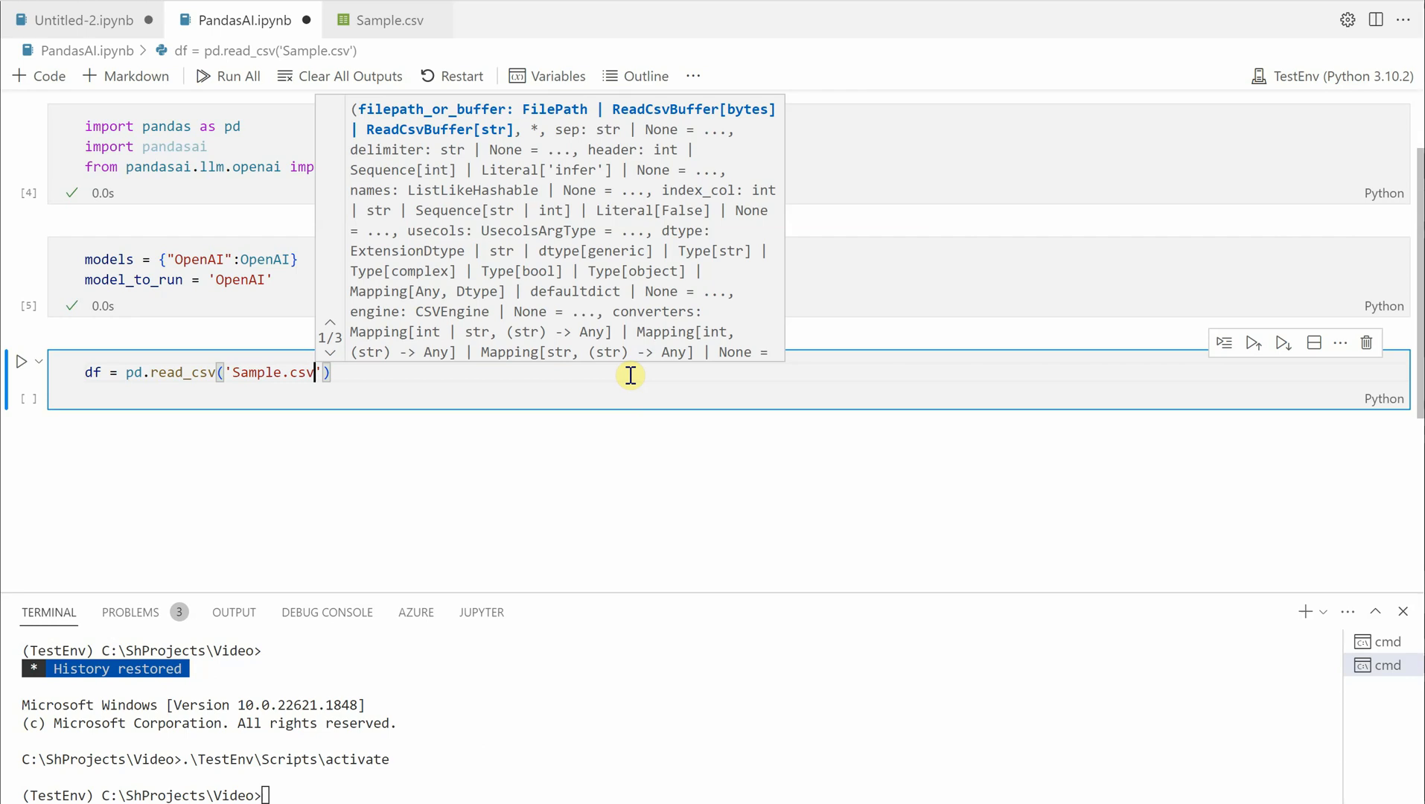
Step: Build llm = models[model_to_run](api_token=OPEN_AI_APIKEY), picking the key from IntelliSense
{"action": "type", "text": "llm"}
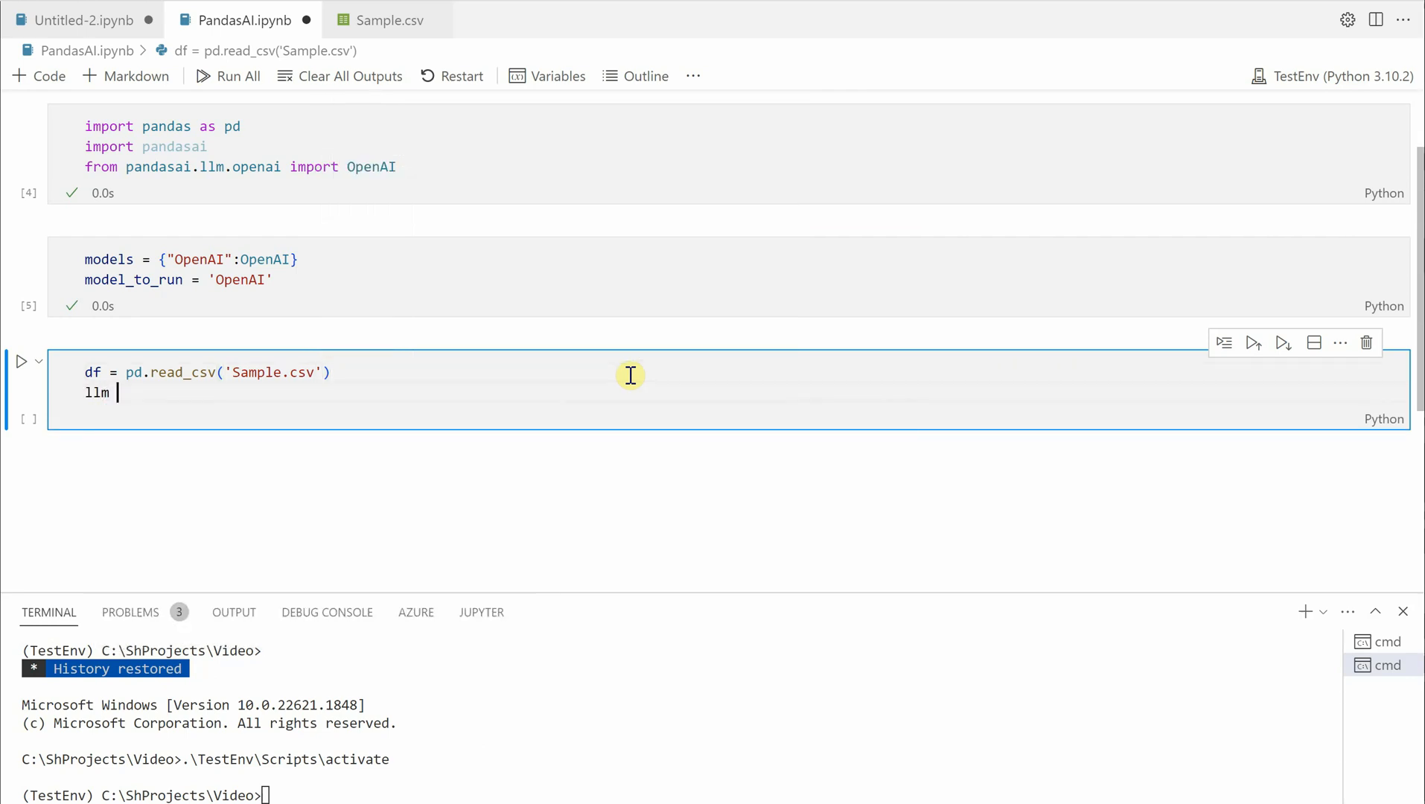
{"action": "type", "text": "= models"}
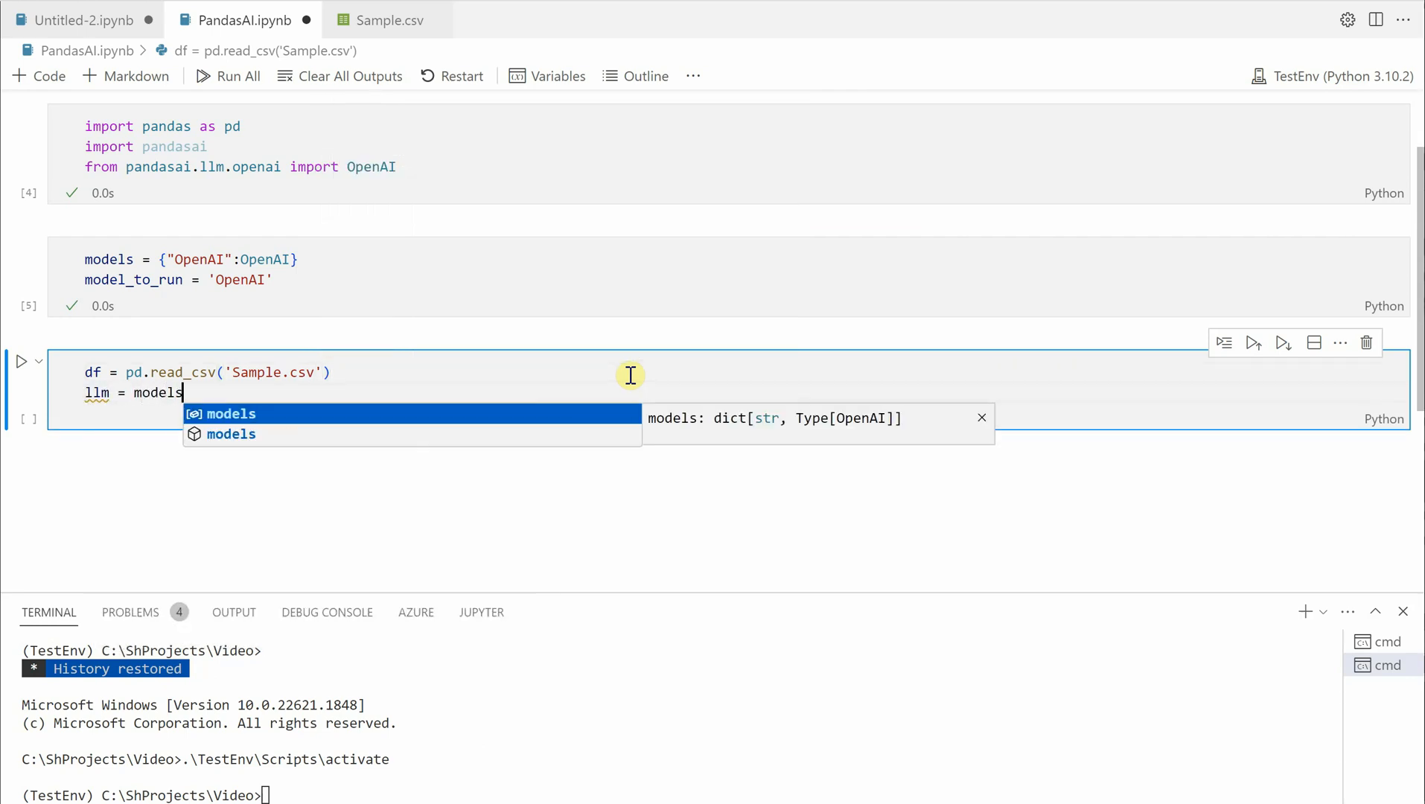
{"action": "type", "text": "[model_to_run"}
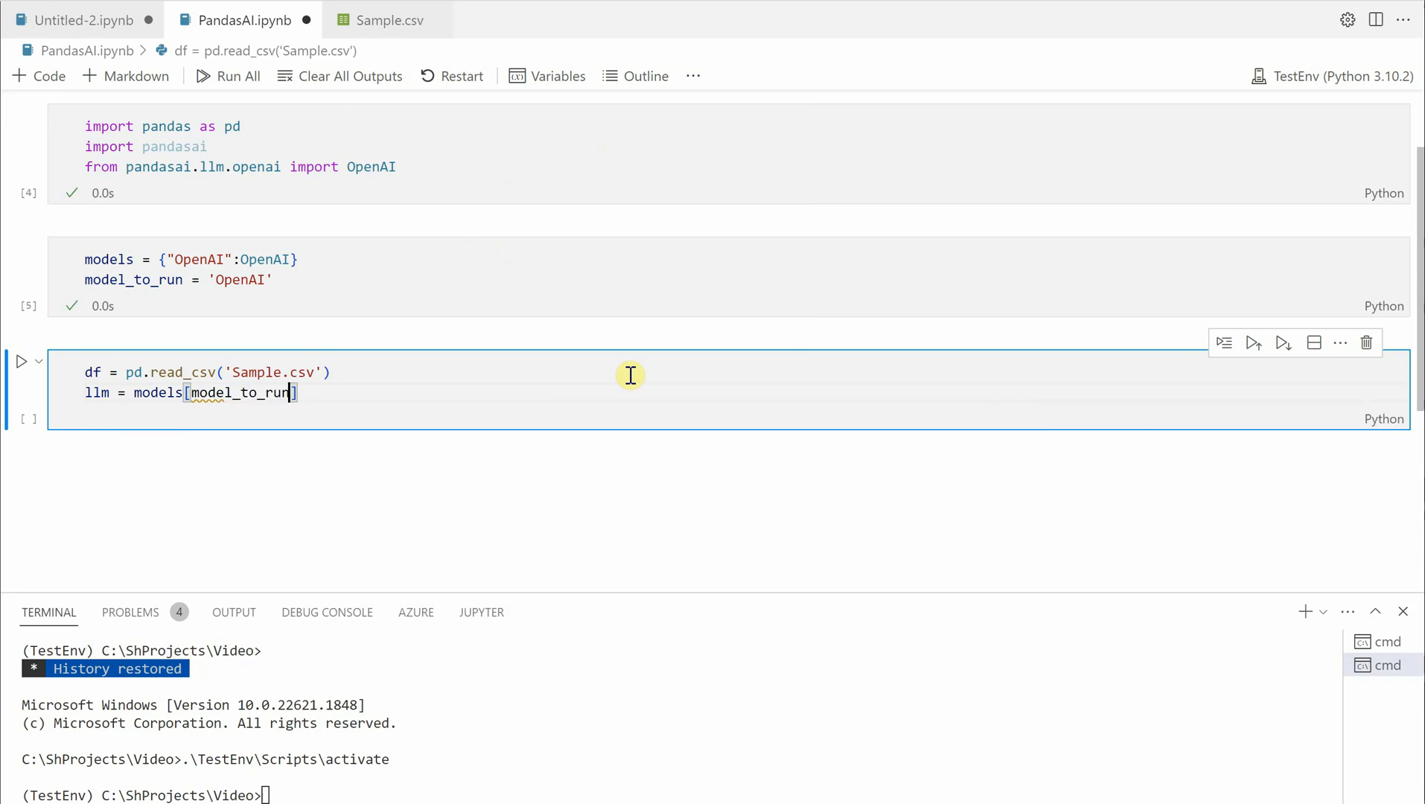
{"action": "type", "text": "()"}
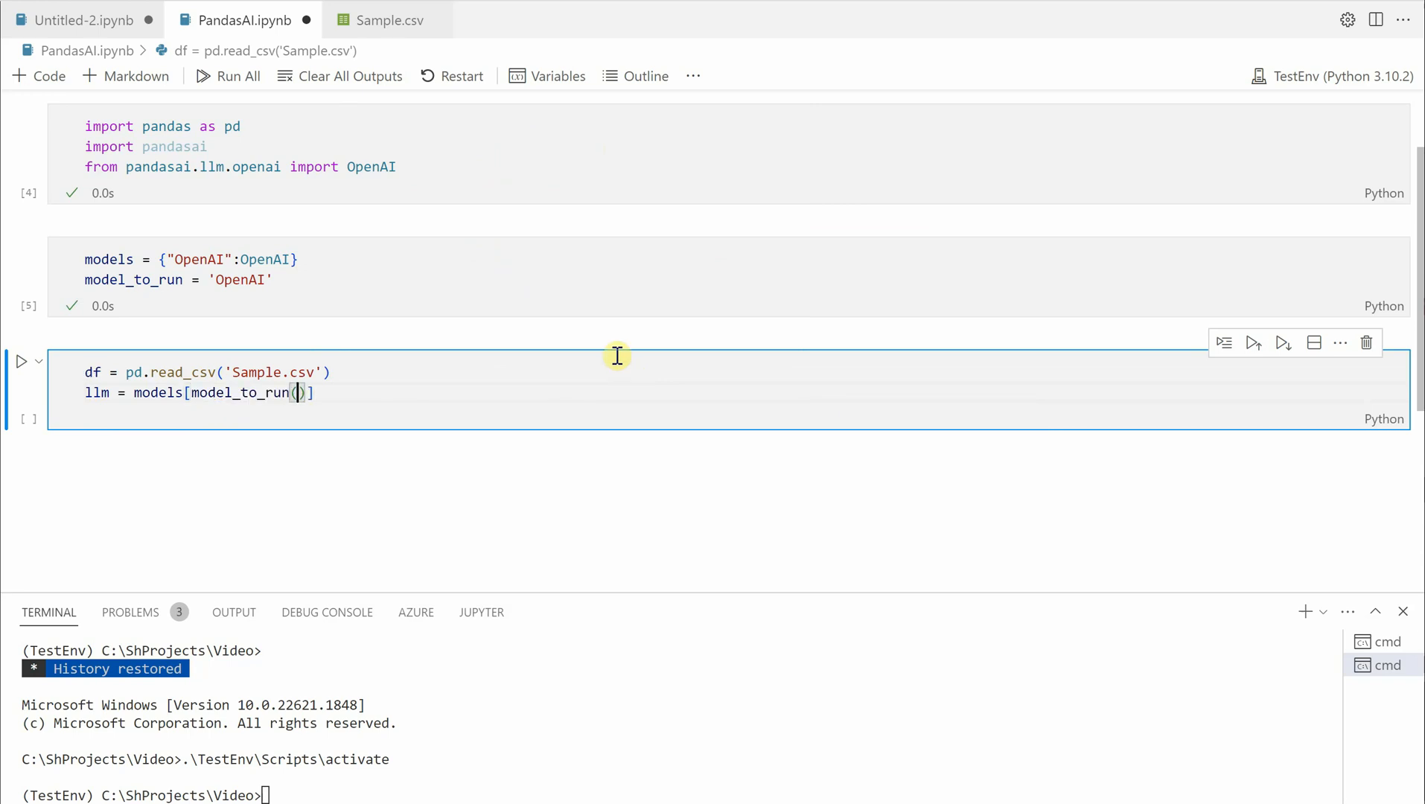
{"action": "key", "text": "Backspace"}
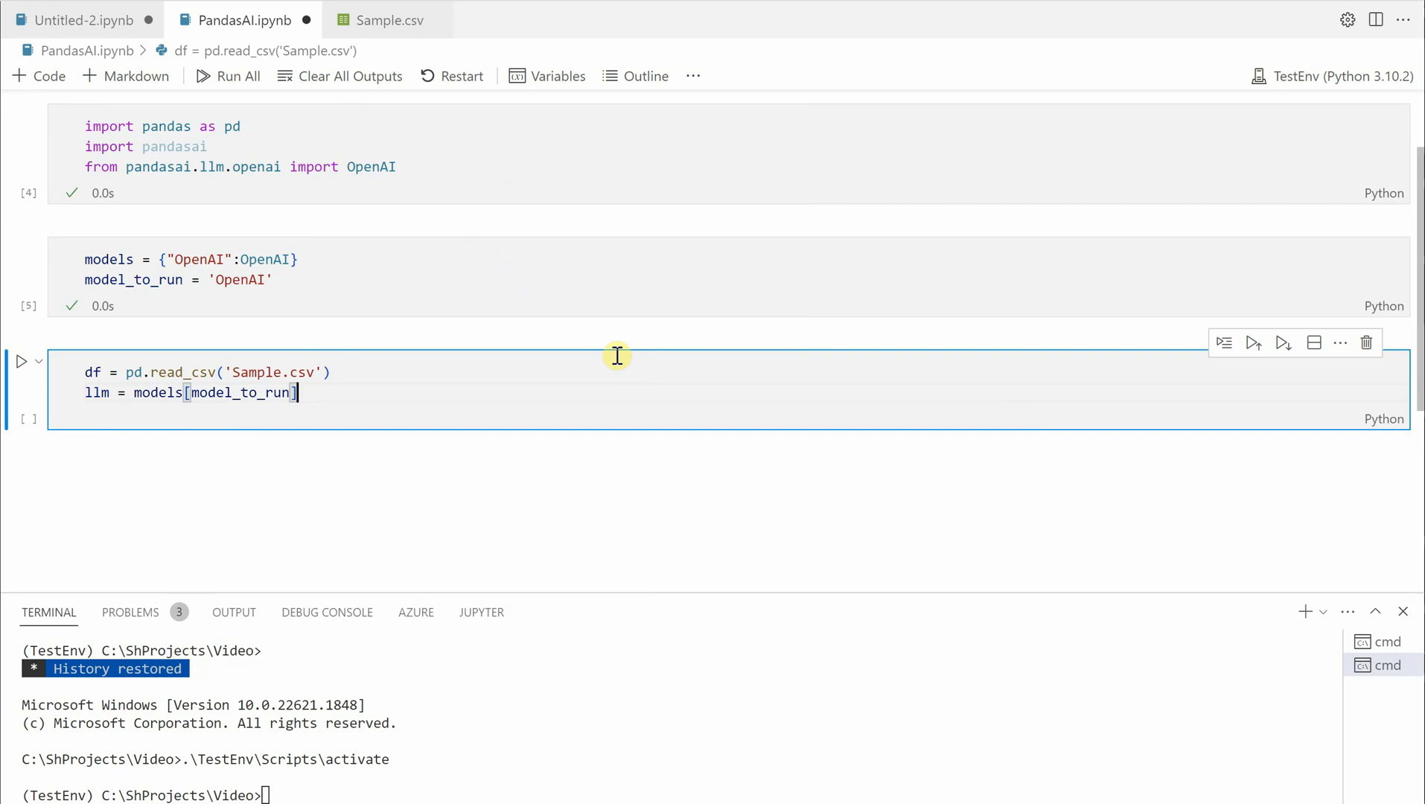
{"action": "type", "text": "()"}
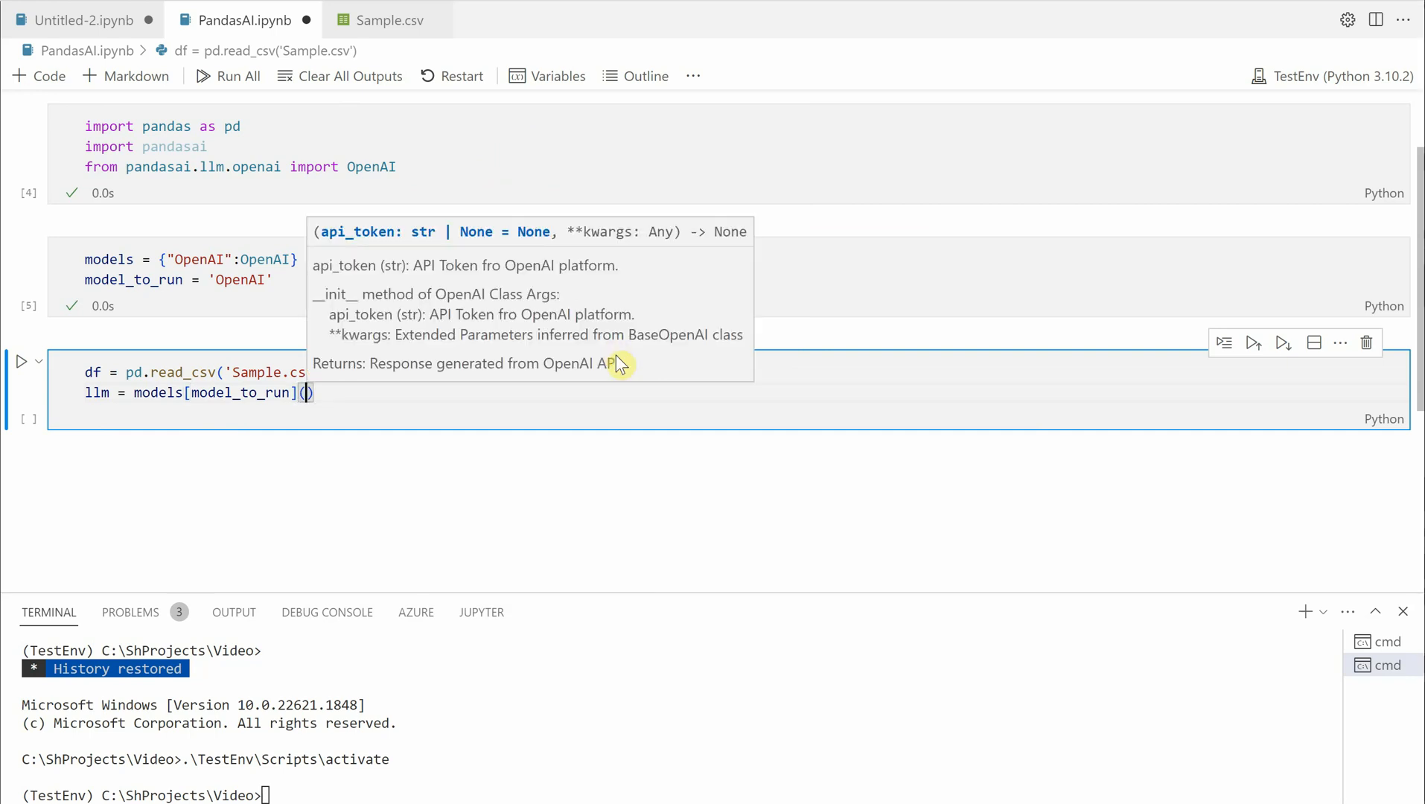
{"action": "type", "text": "api_token = Op"}
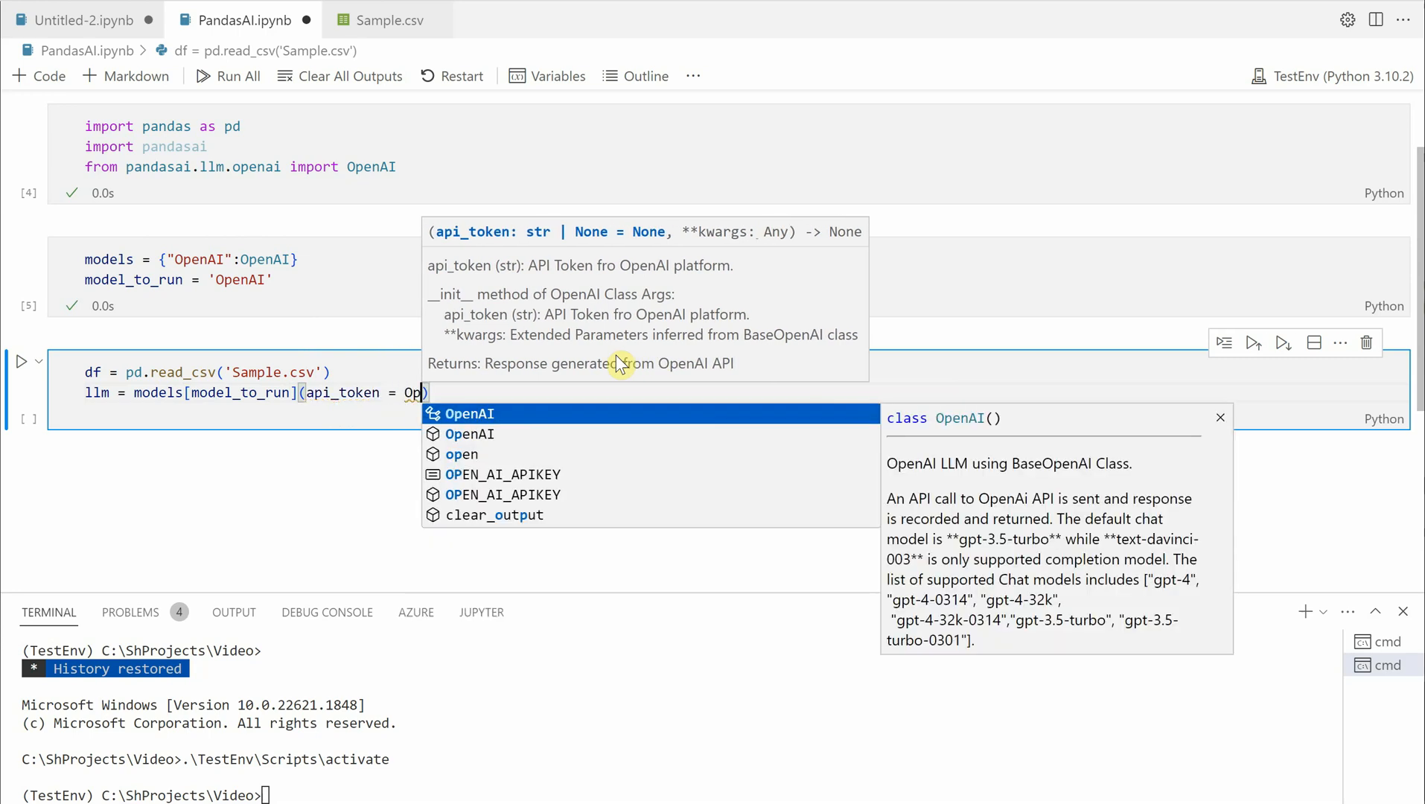
{"action": "left_click", "coordinate": [500, 473]}
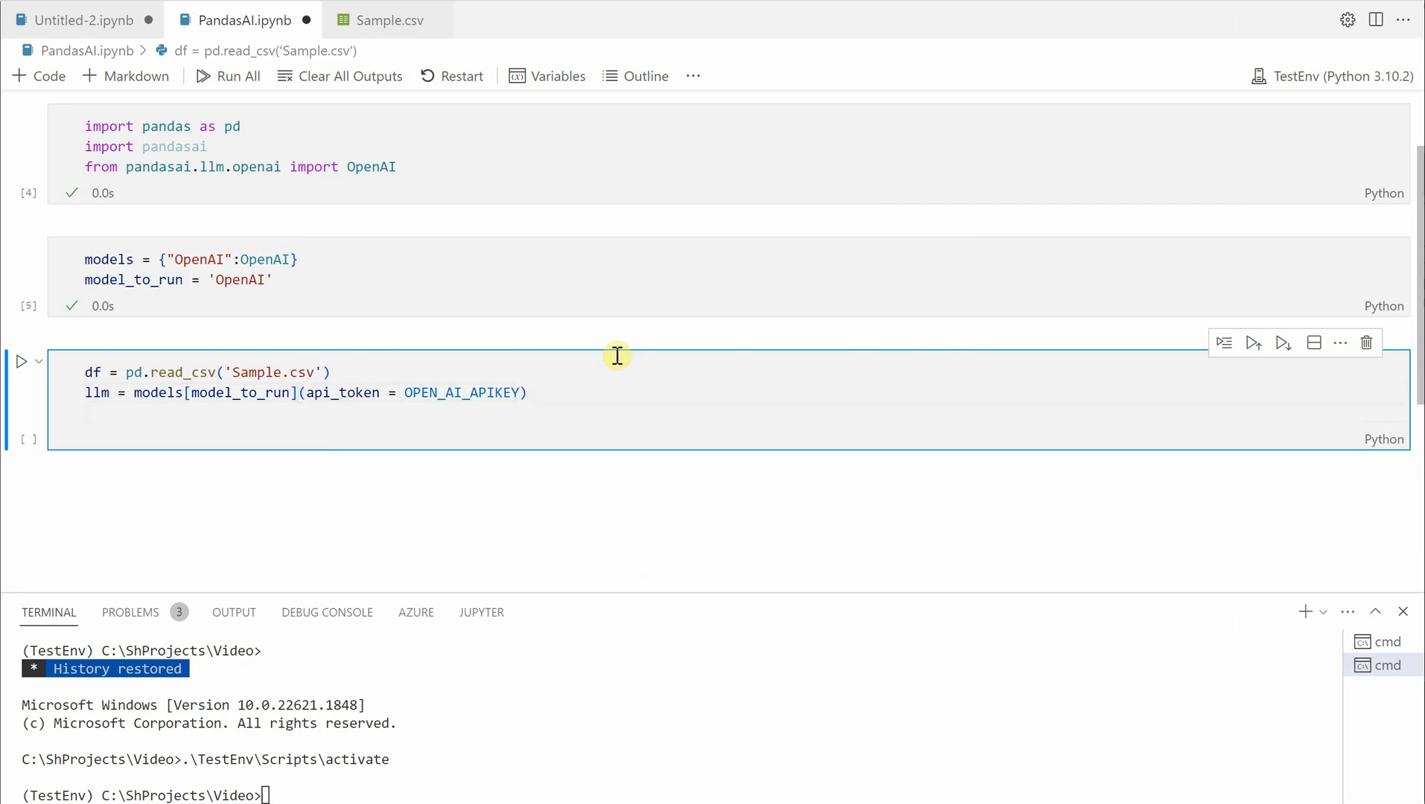
Step: Write pandasai = PandasAI(llm, conversational=False, verbose=False) in the third cell
{"action": "type", "text": "pandasai = p"}
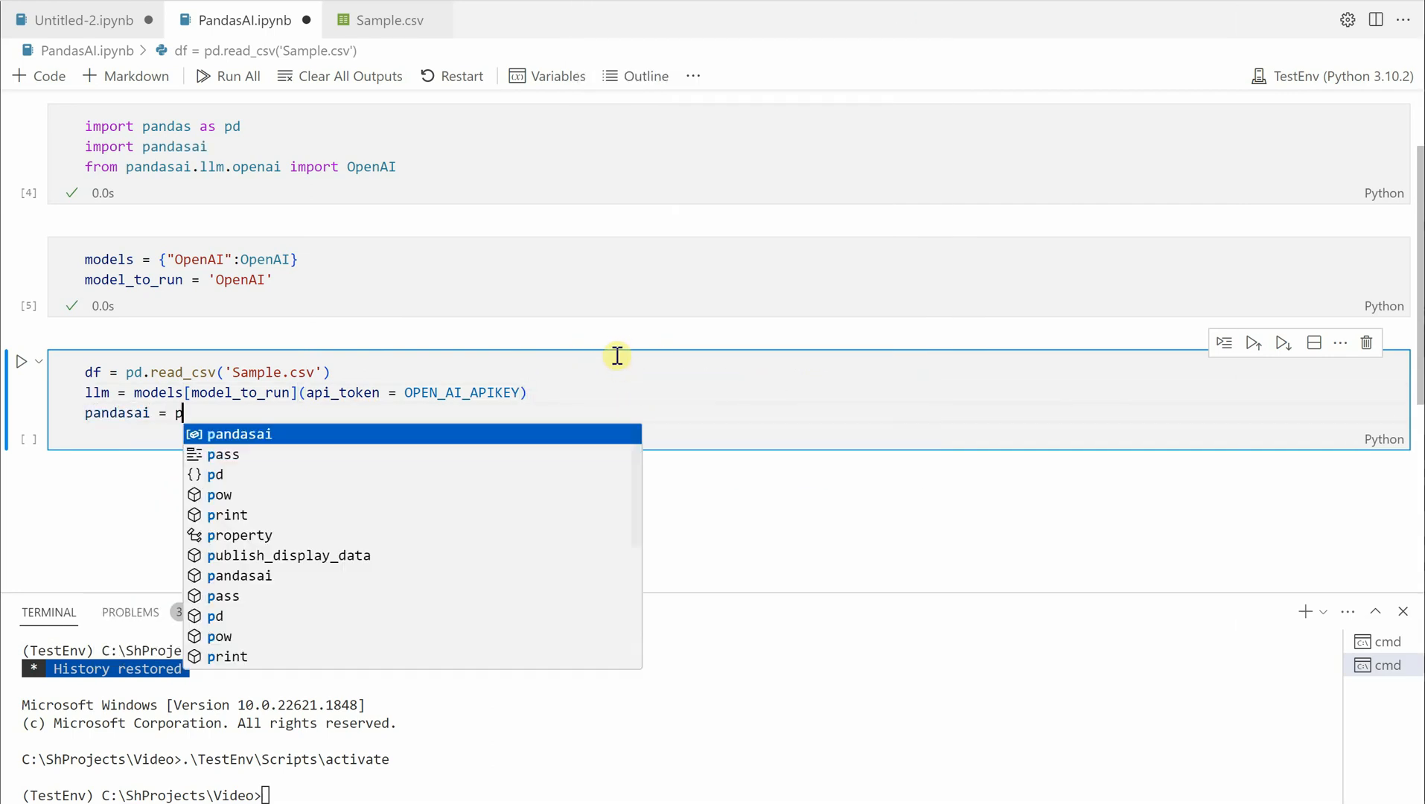
{"action": "type", "text": "an"}
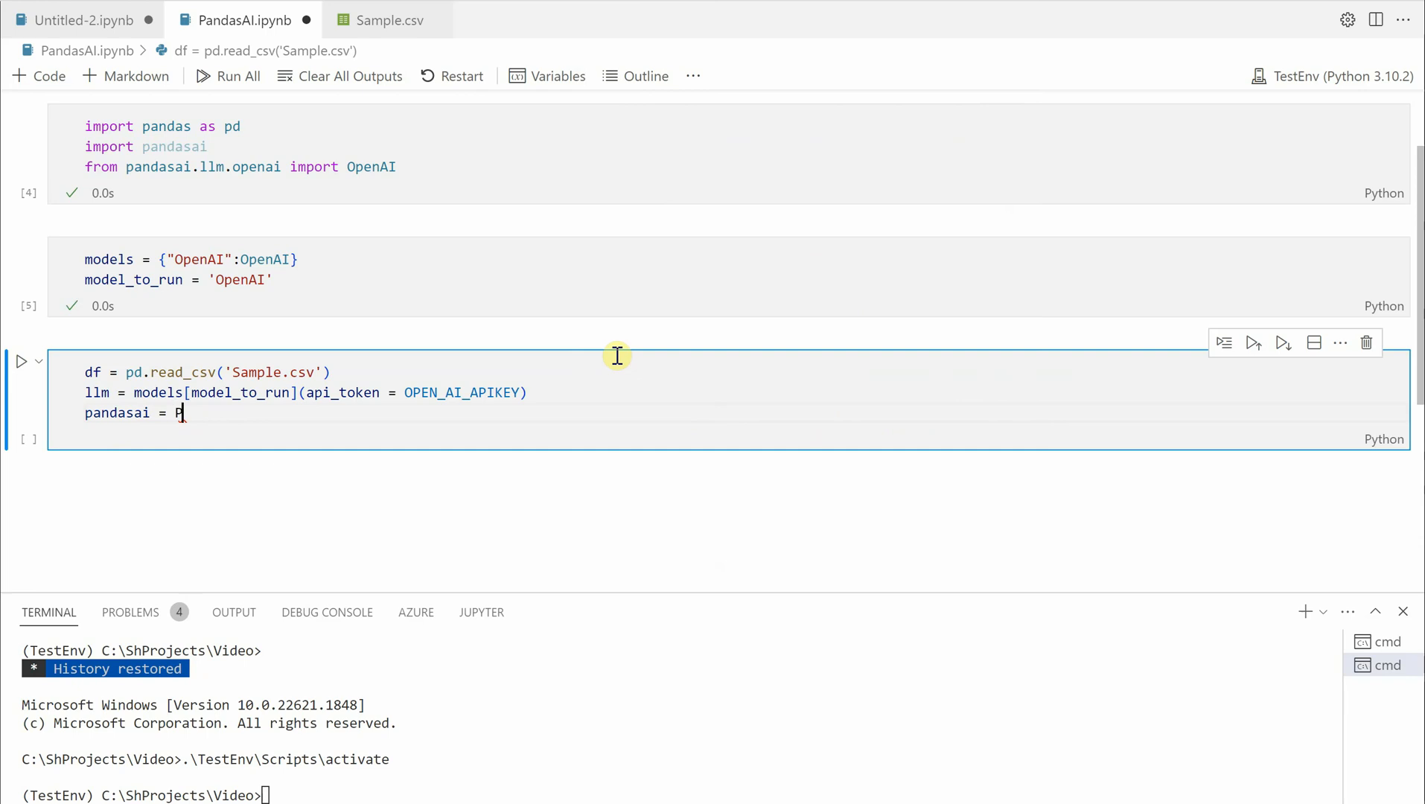
{"action": "type", "text": "andasAI"}
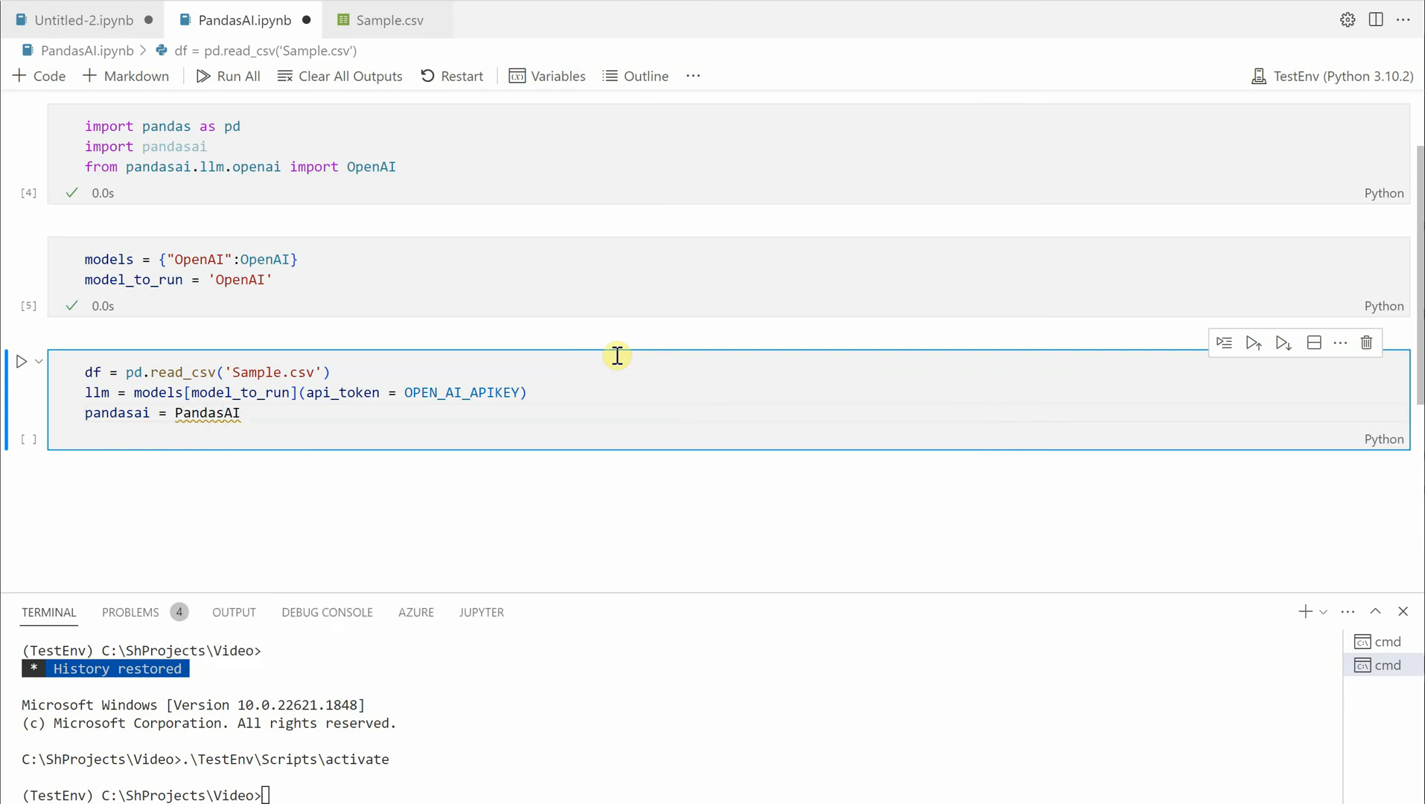
{"action": "type", "text": "(llm,"}
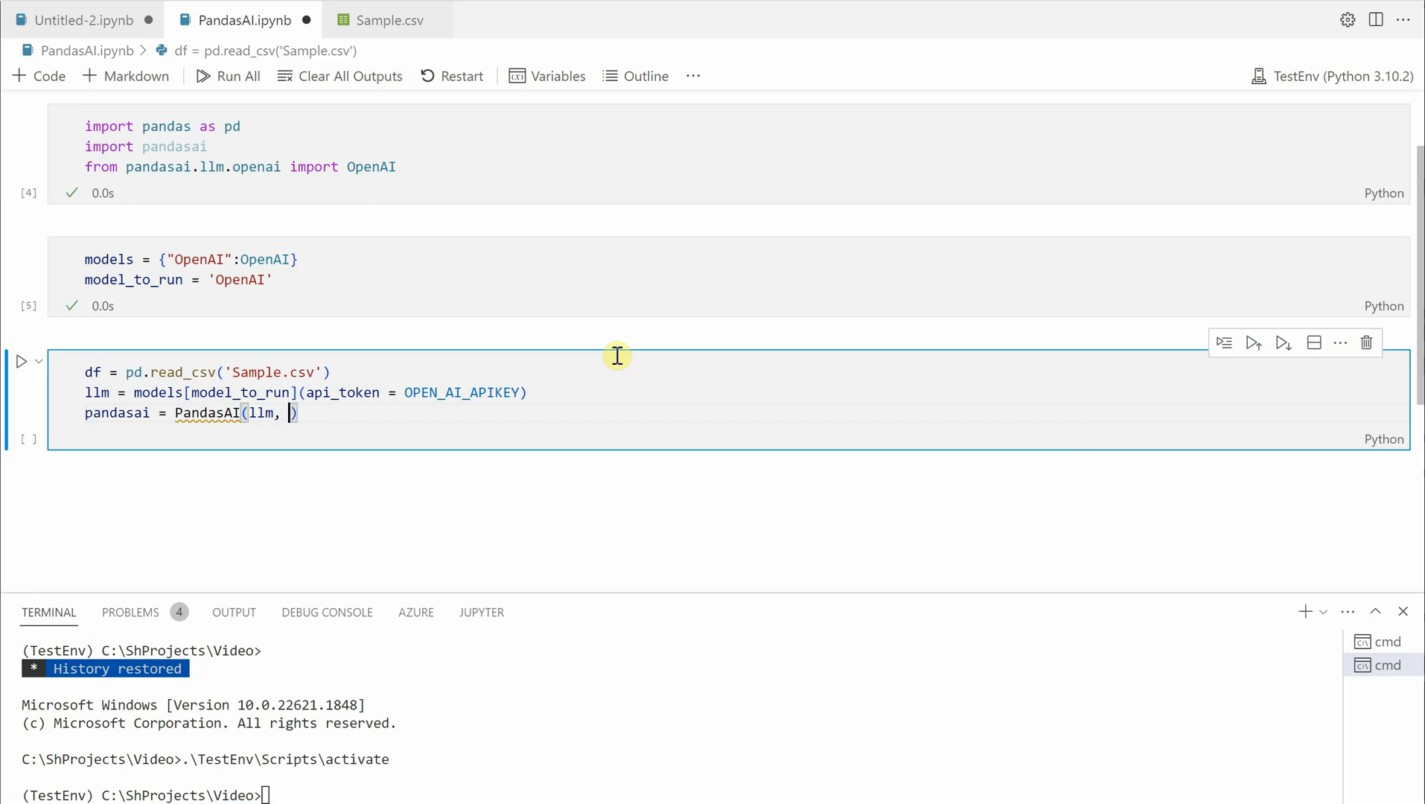
{"action": "type", "text": "conversational="}
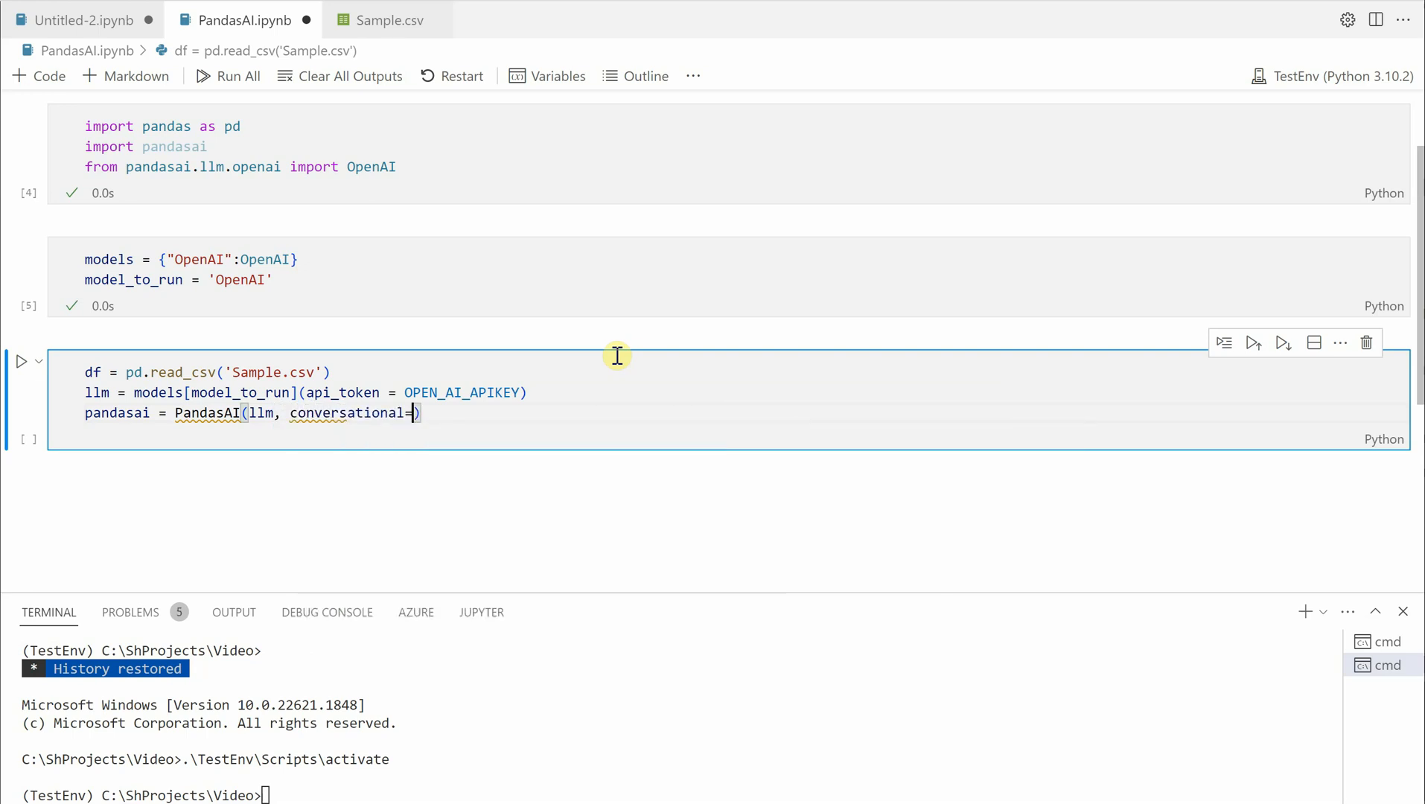
{"action": "type", "text": "False,"}
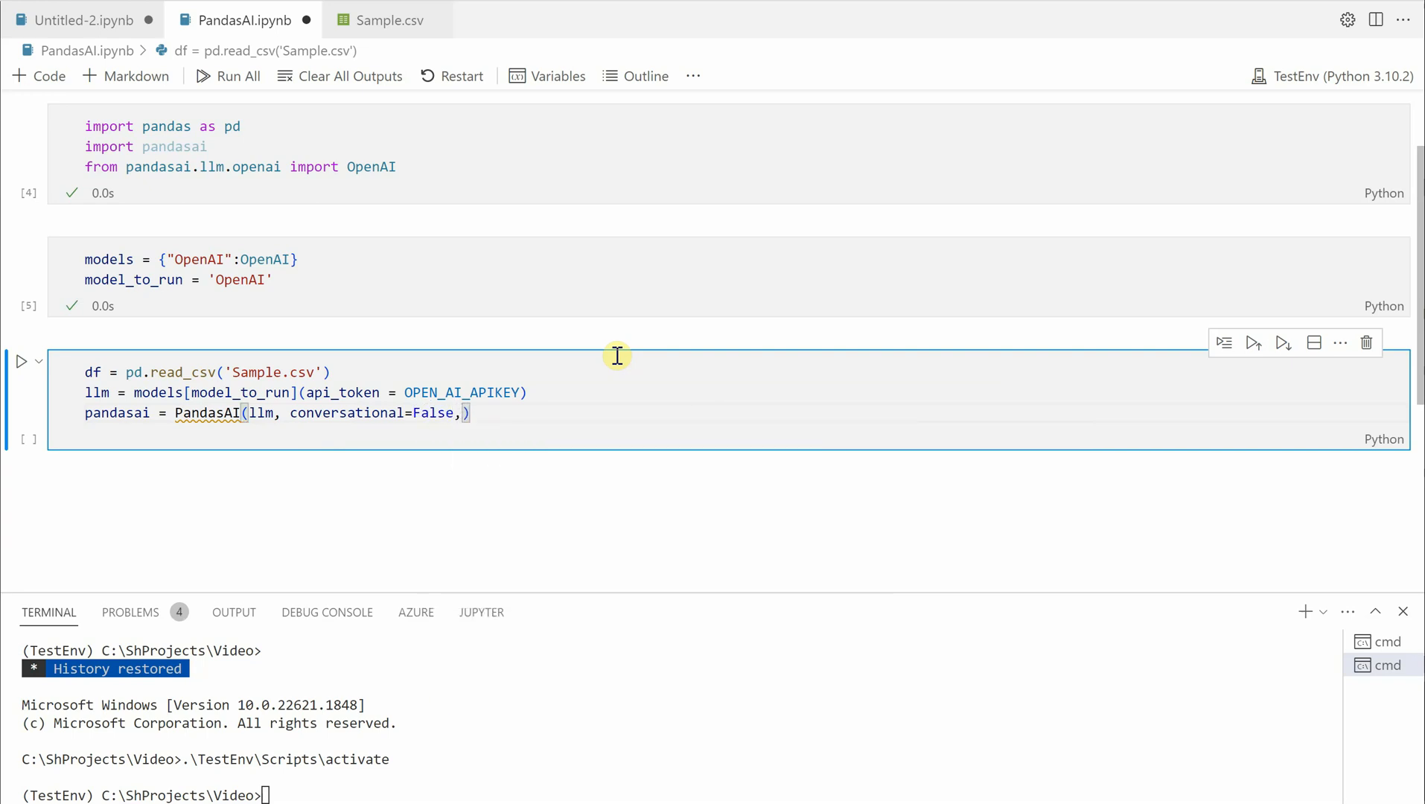
{"action": "type", "text": "vrebose"}
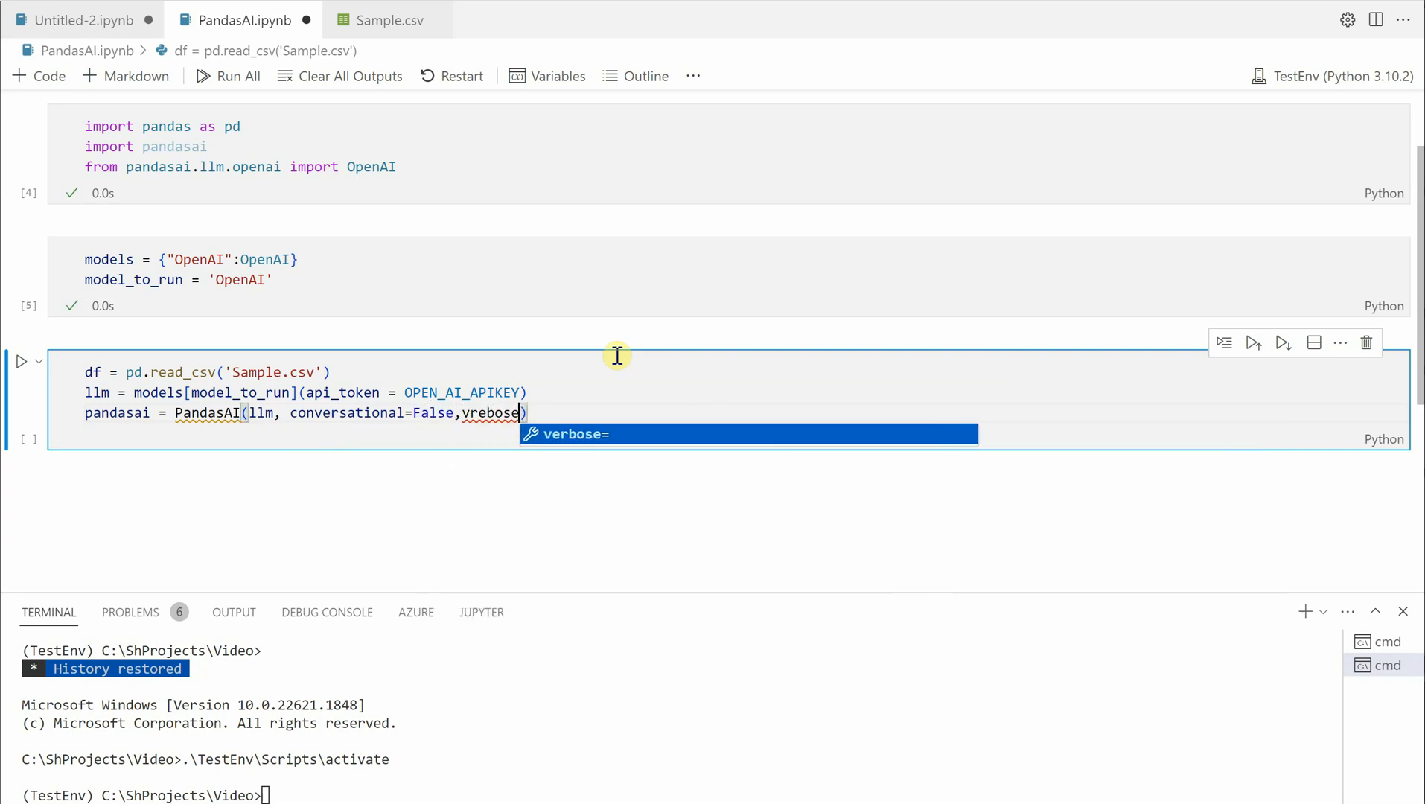
{"action": "type", "text": "=False"}
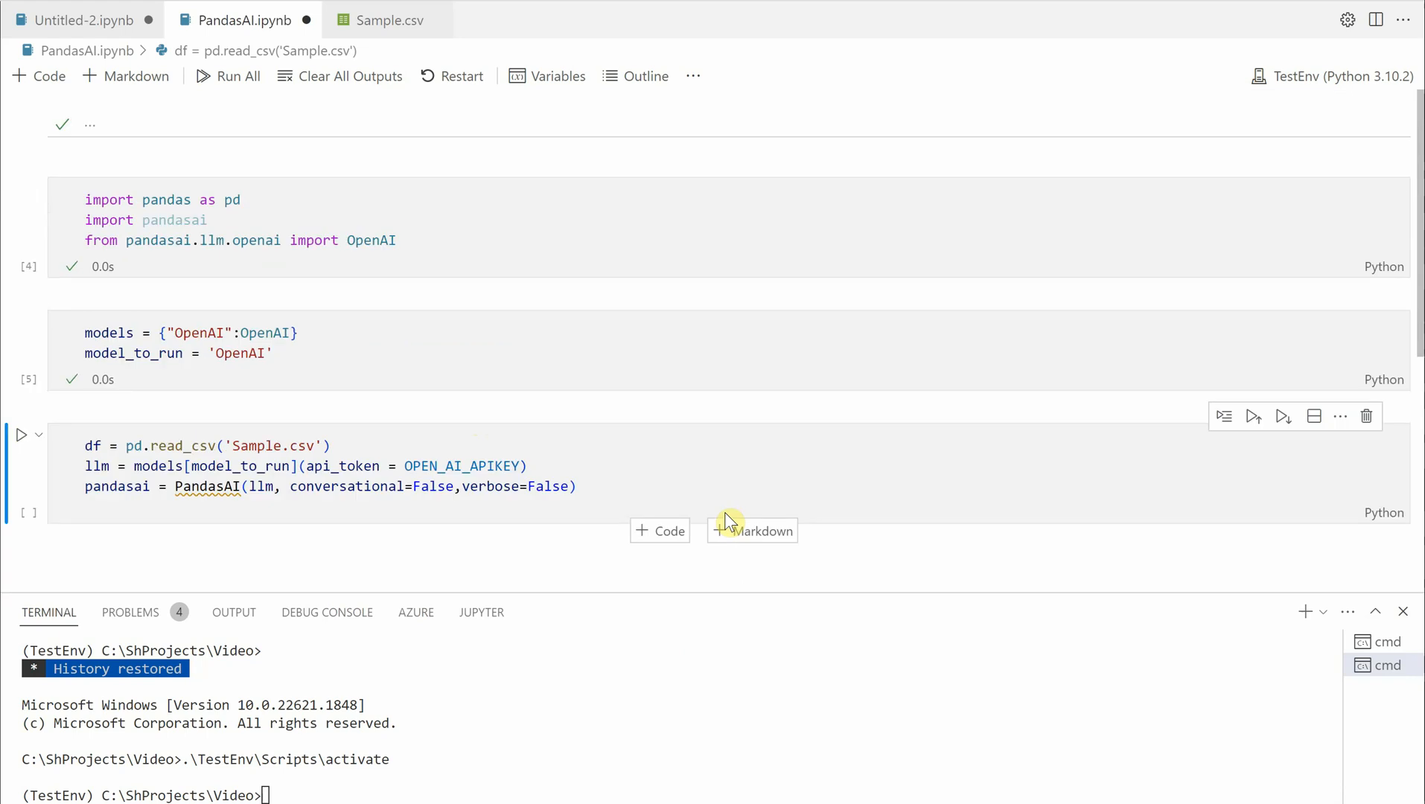
{"action": "mouse_move", "coordinate": [549, 519]}
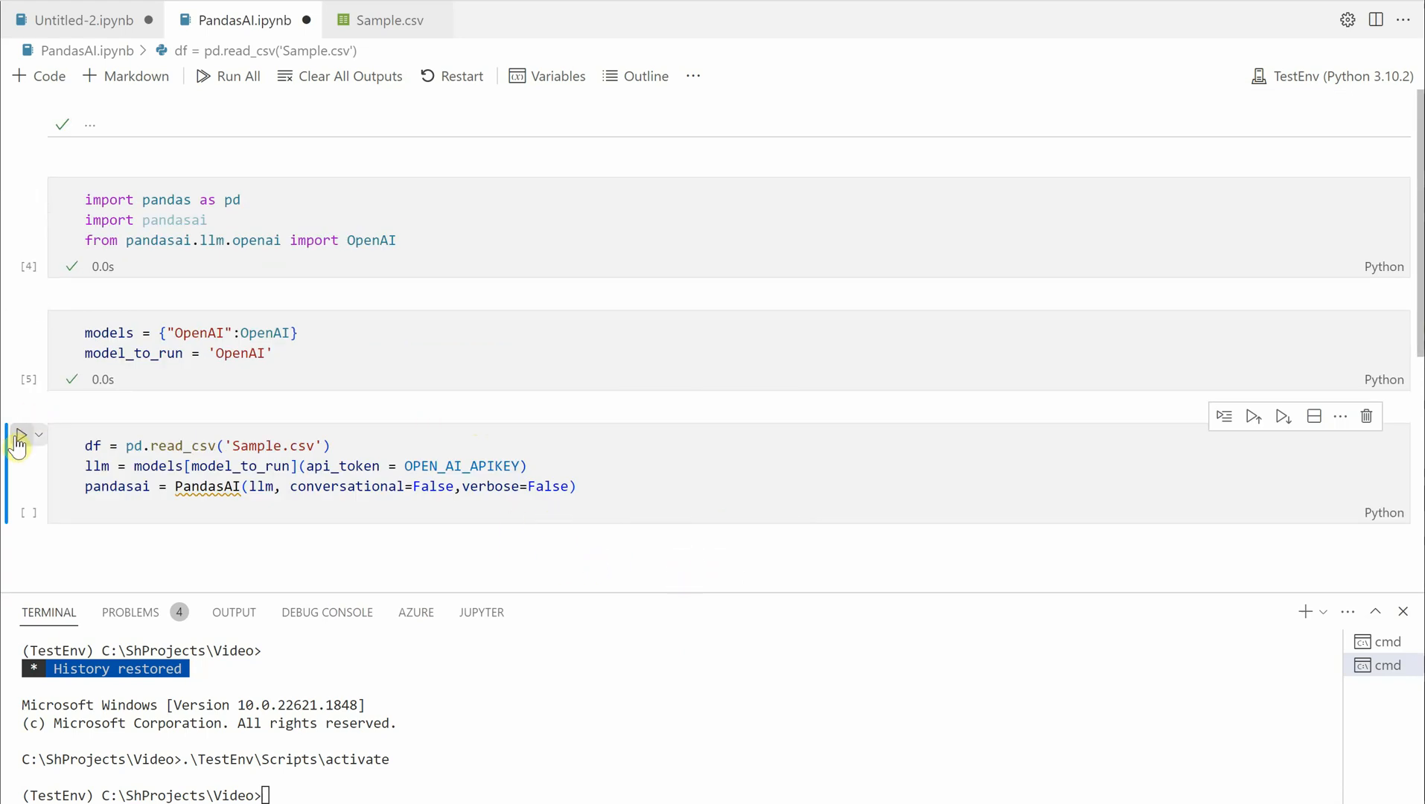
Step: Run the PandasAI setup cell, leaving a new empty cell below it
{"action": "left_click", "coordinate": [20, 435]}
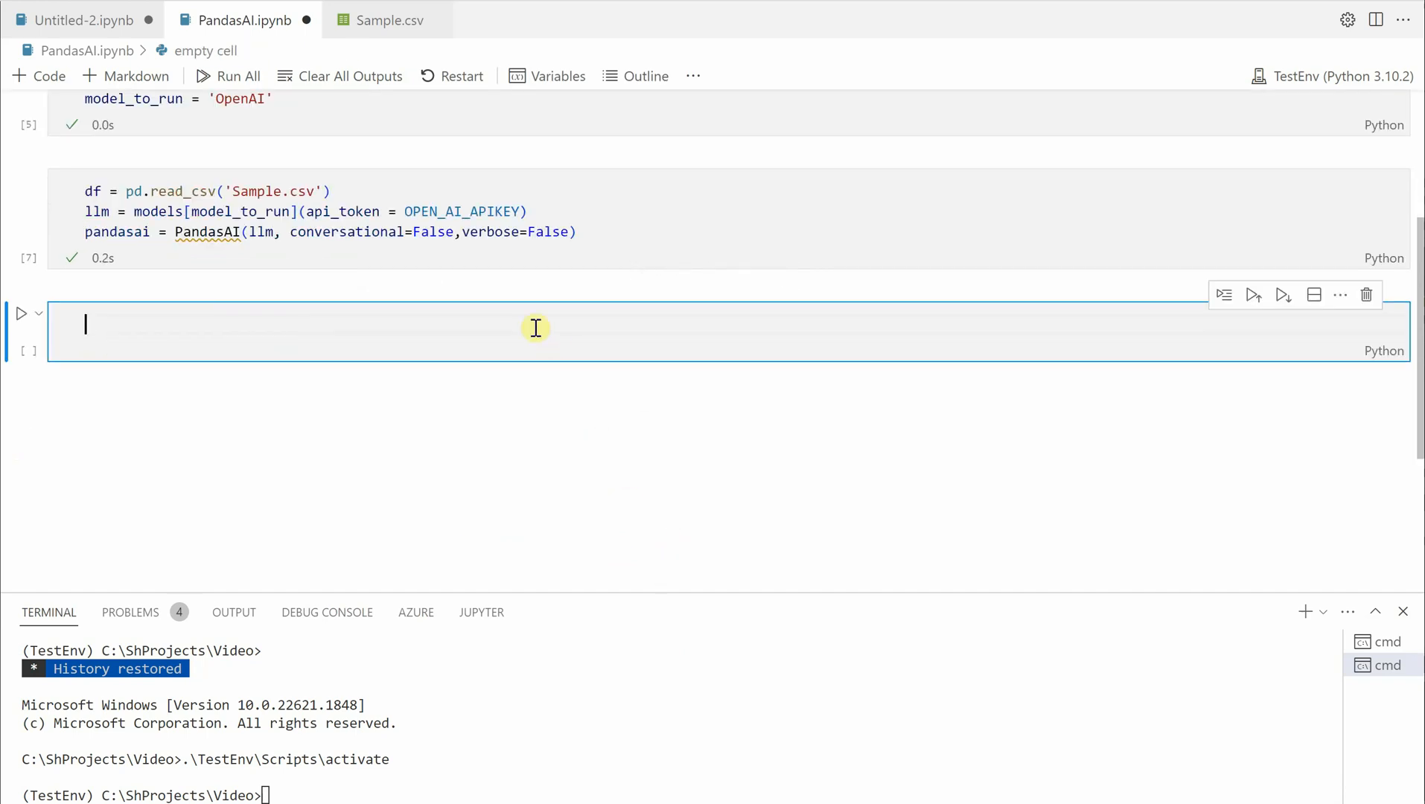
Step: Set prompt = "Who sold the most units?" in the new cell
{"action": "type", "text": "prompt"}
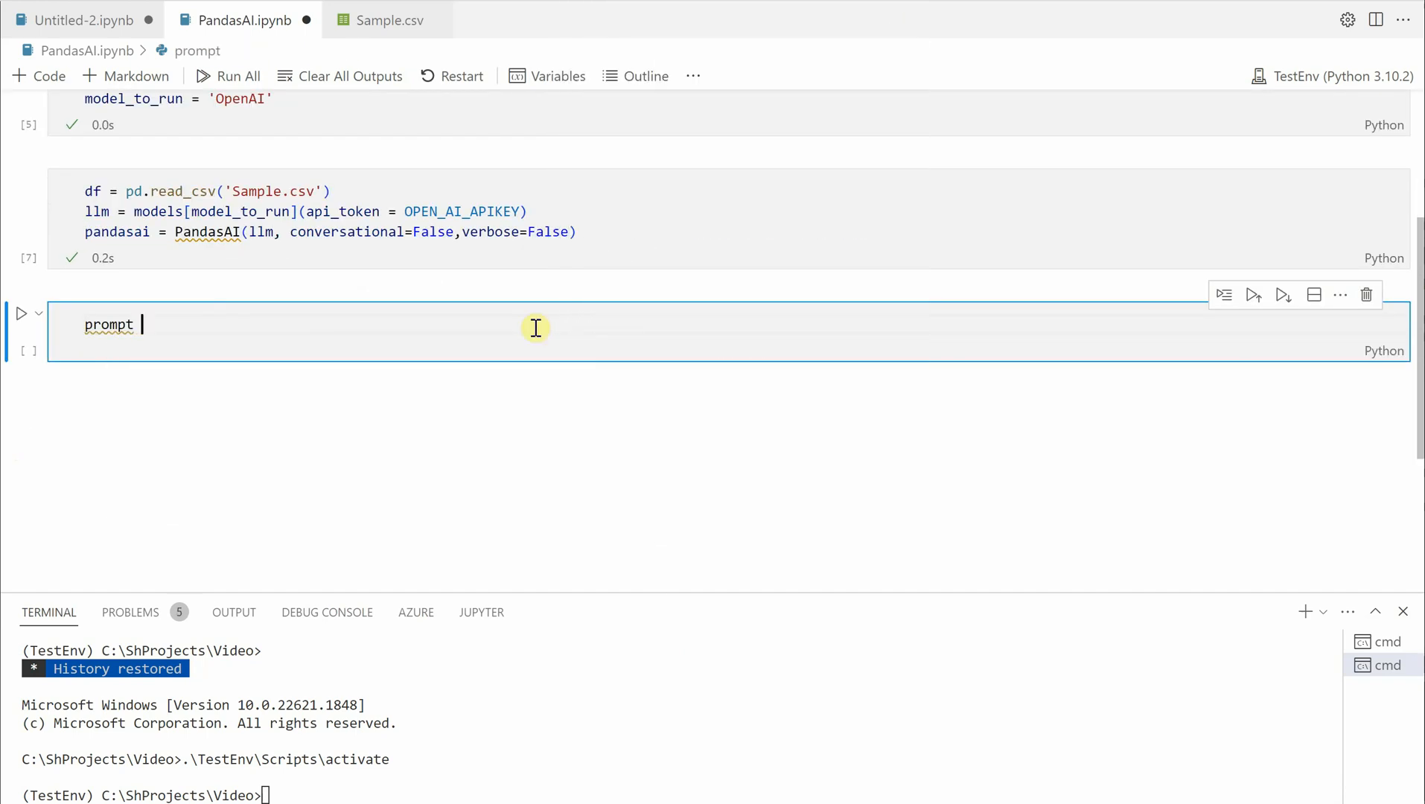
{"action": "type", "text": "= \"Who\""}
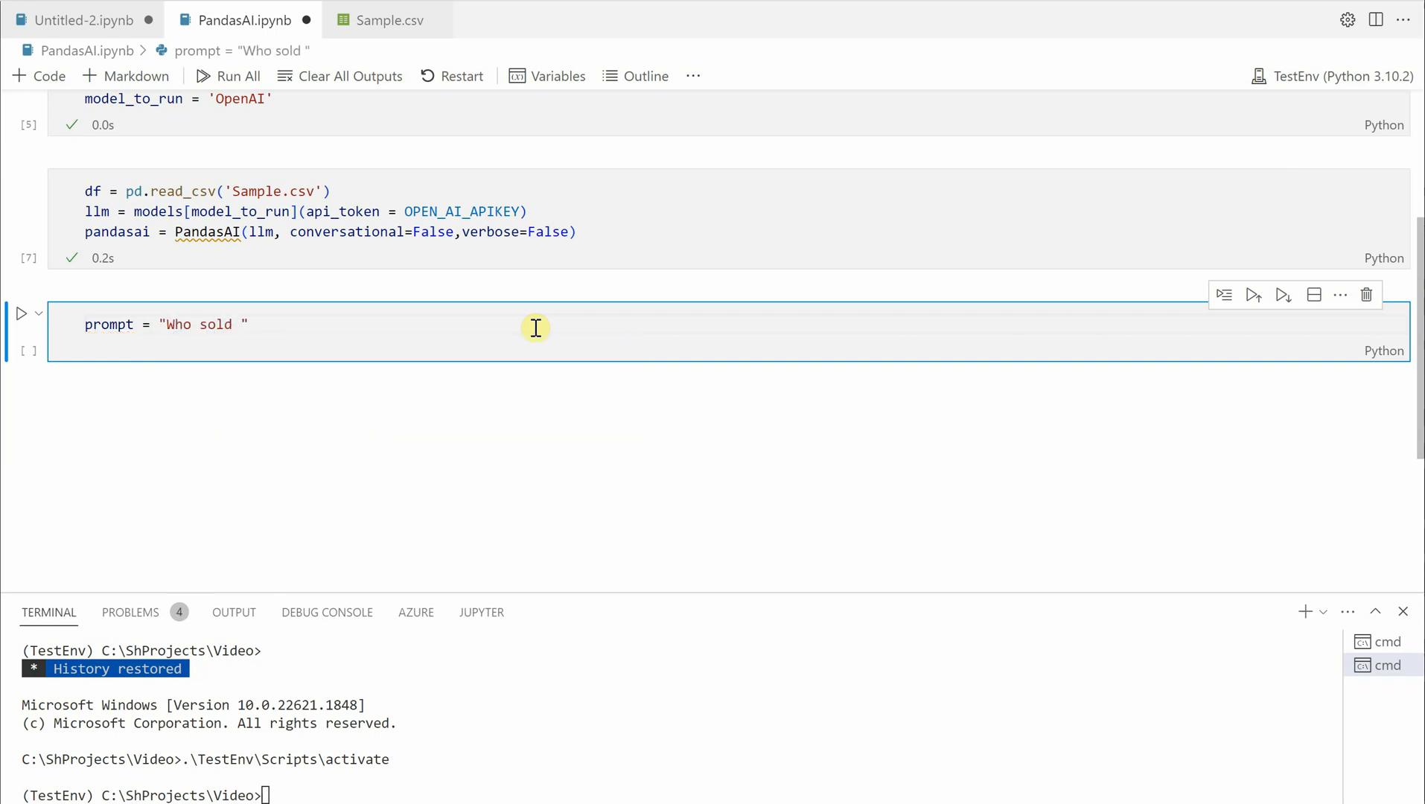
{"action": "type", "text": "te mps"}
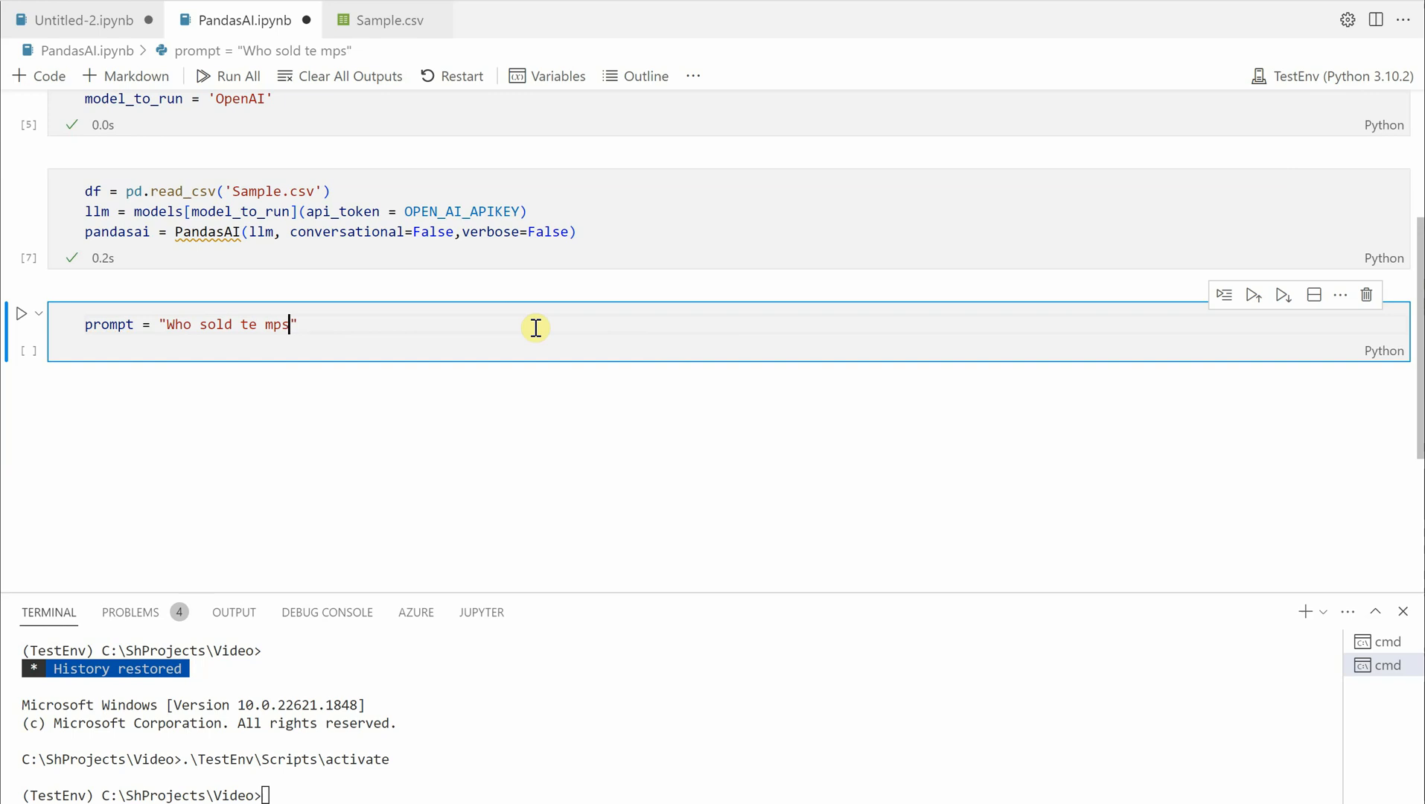
{"action": "type", "text": "most units"}
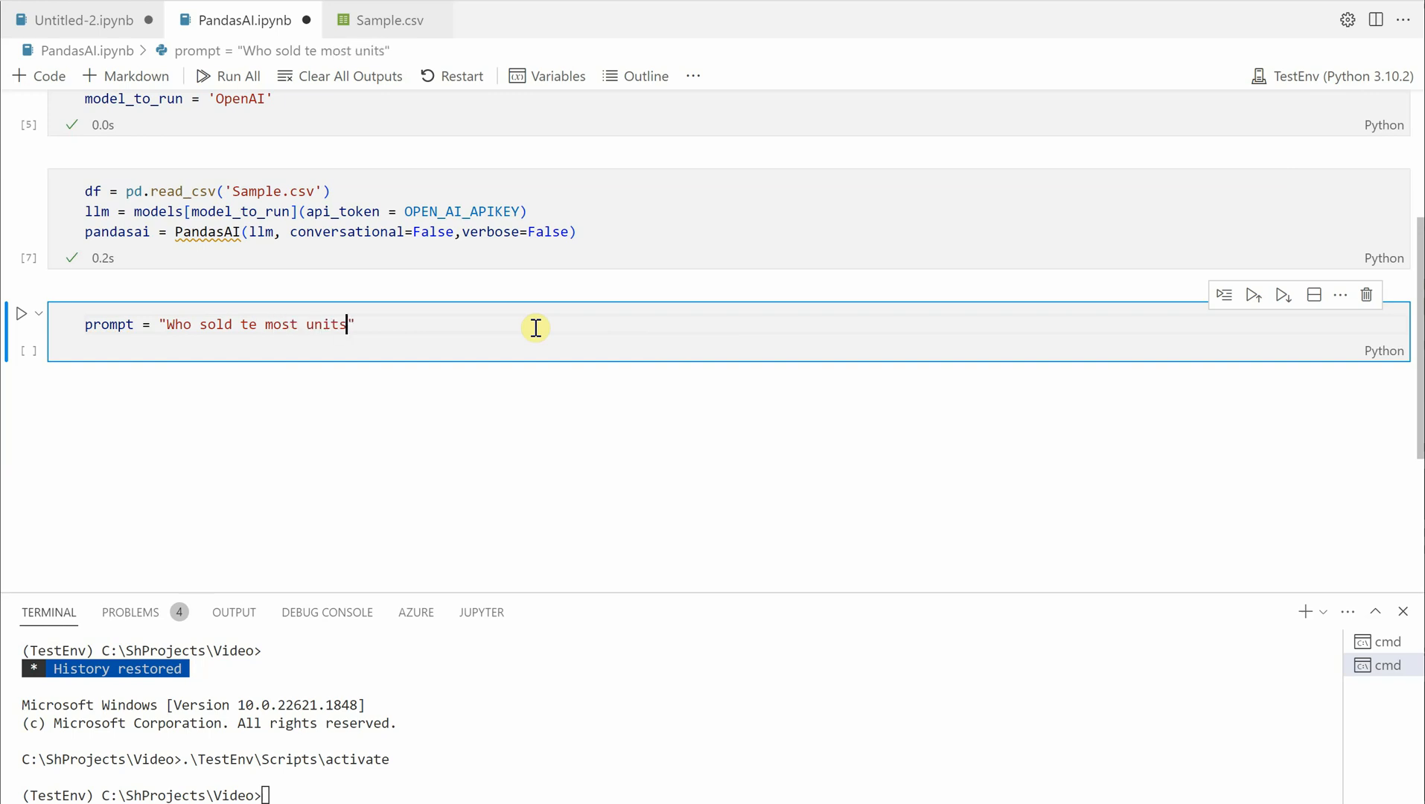
{"action": "type", "text": "?"}
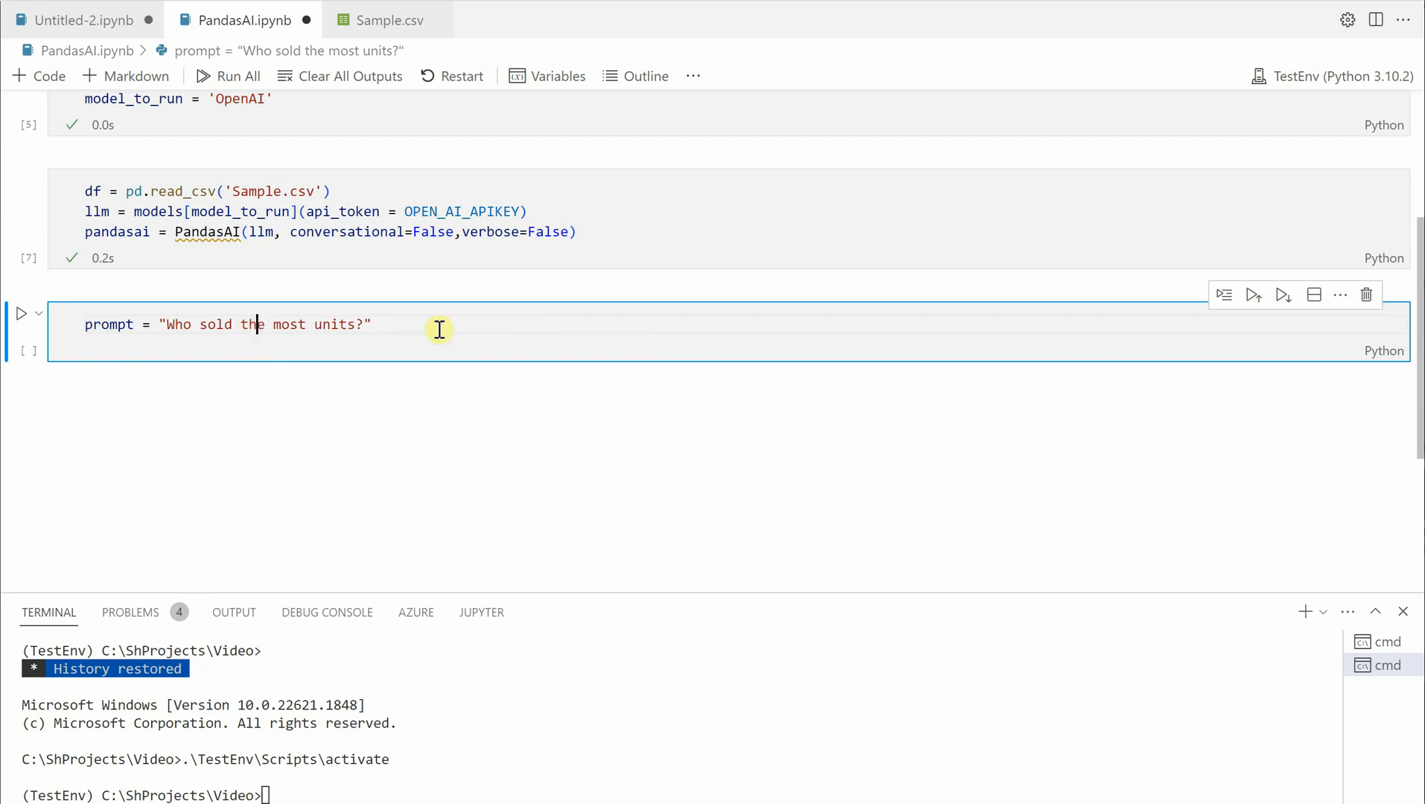
{"action": "mouse_move", "coordinate": [484, 328]}
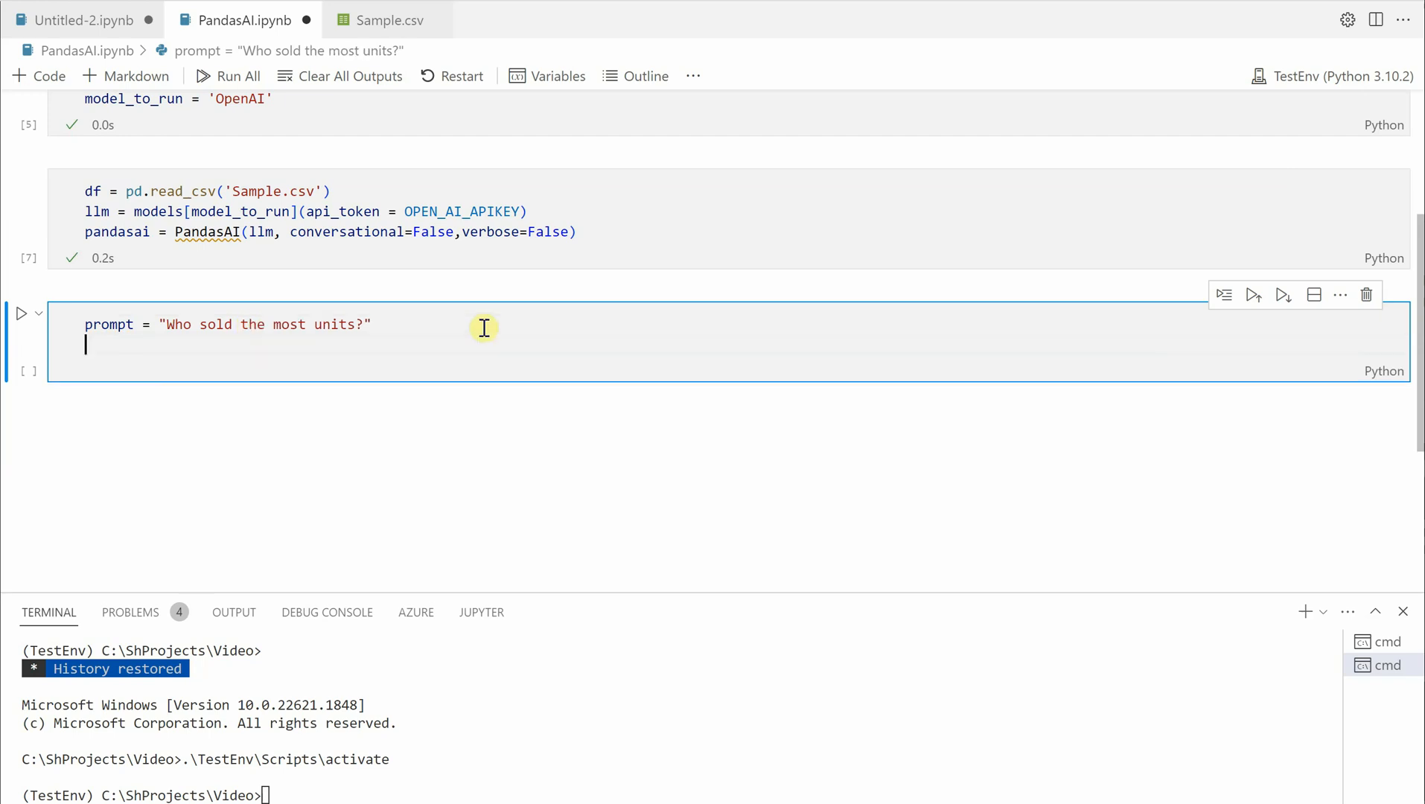
Step: Write response = pandasai.run(df, prompt=prompt, is_conversational_answer=False)
{"action": "type", "text": "response ="}
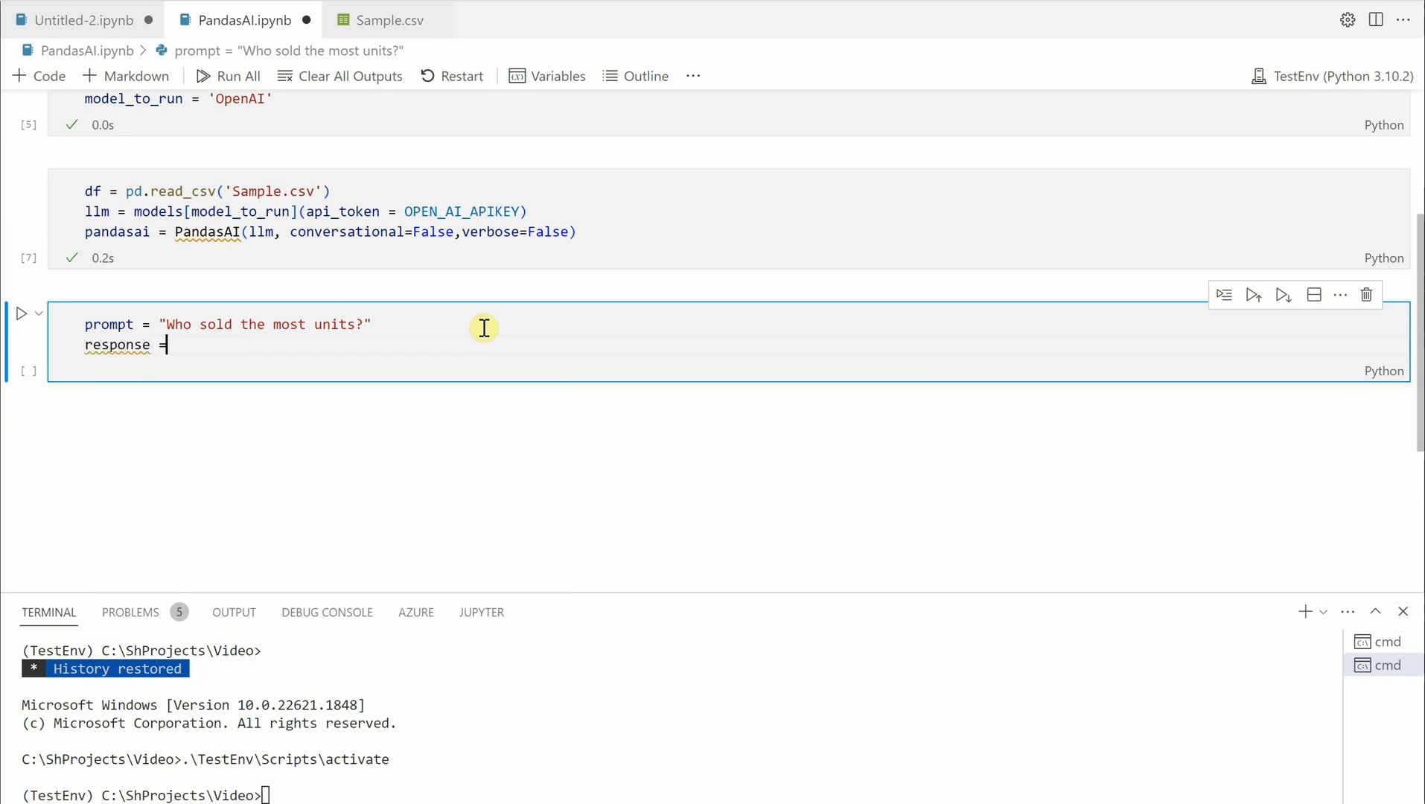
{"action": "type", "text": "pandas"}
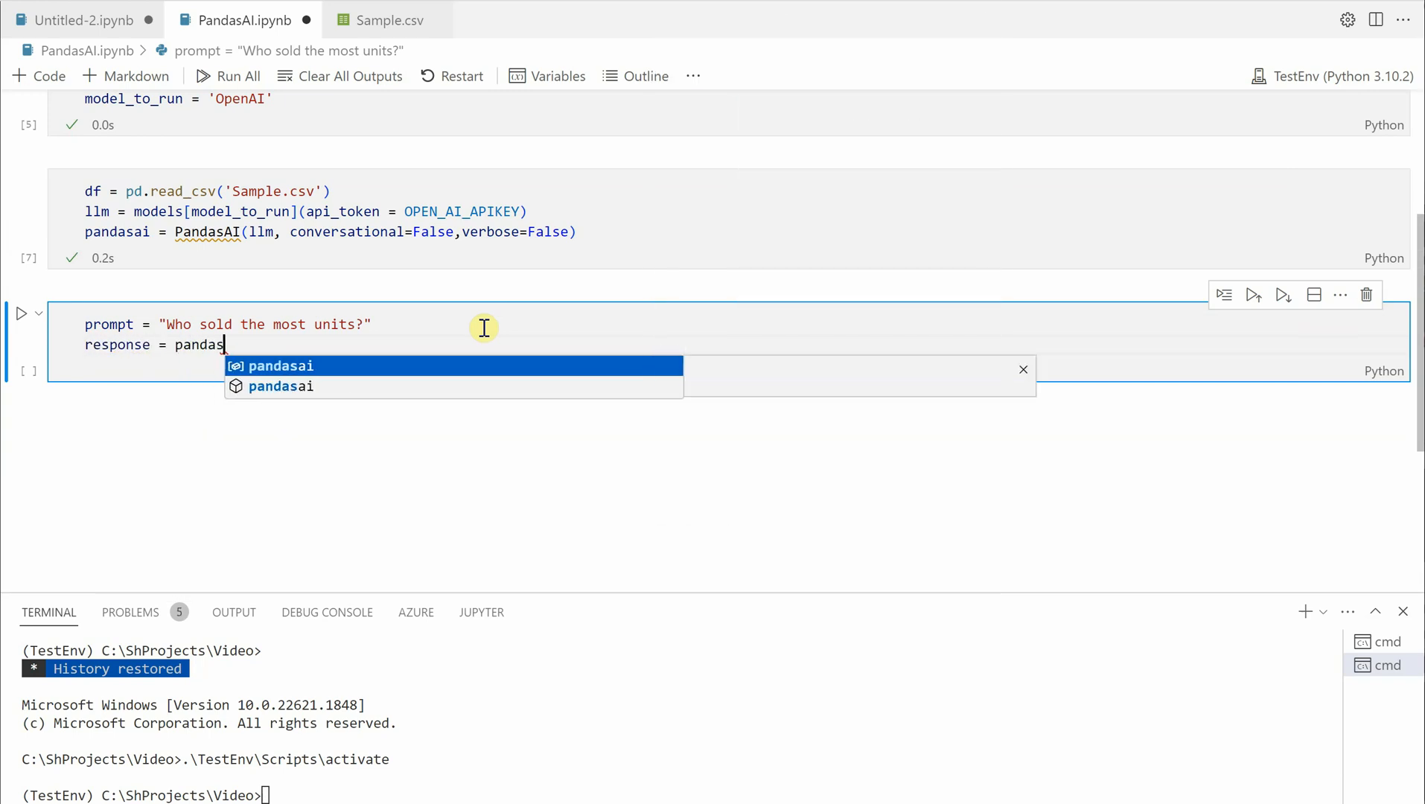
{"action": "type", "text": "ai"}
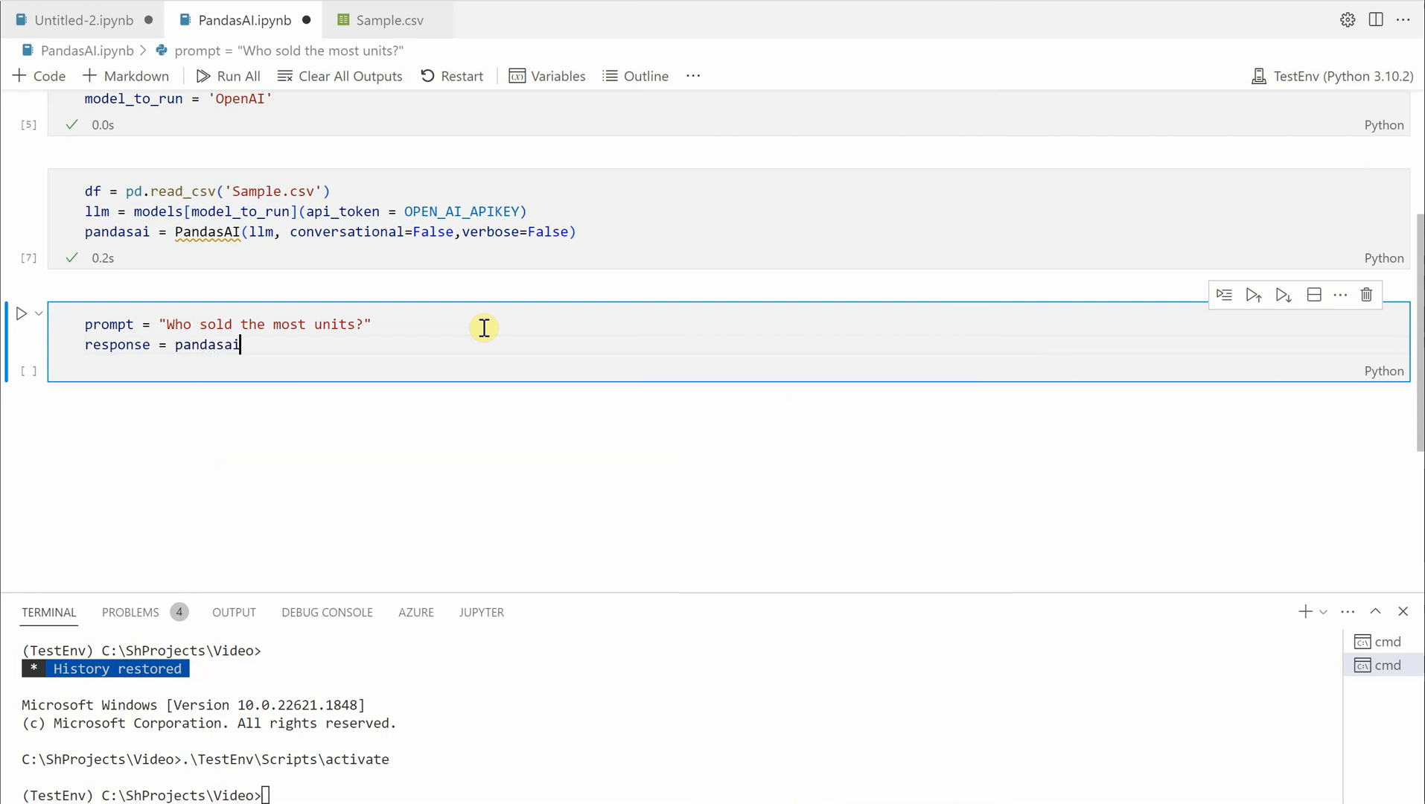
{"action": "type", "text": ".run"}
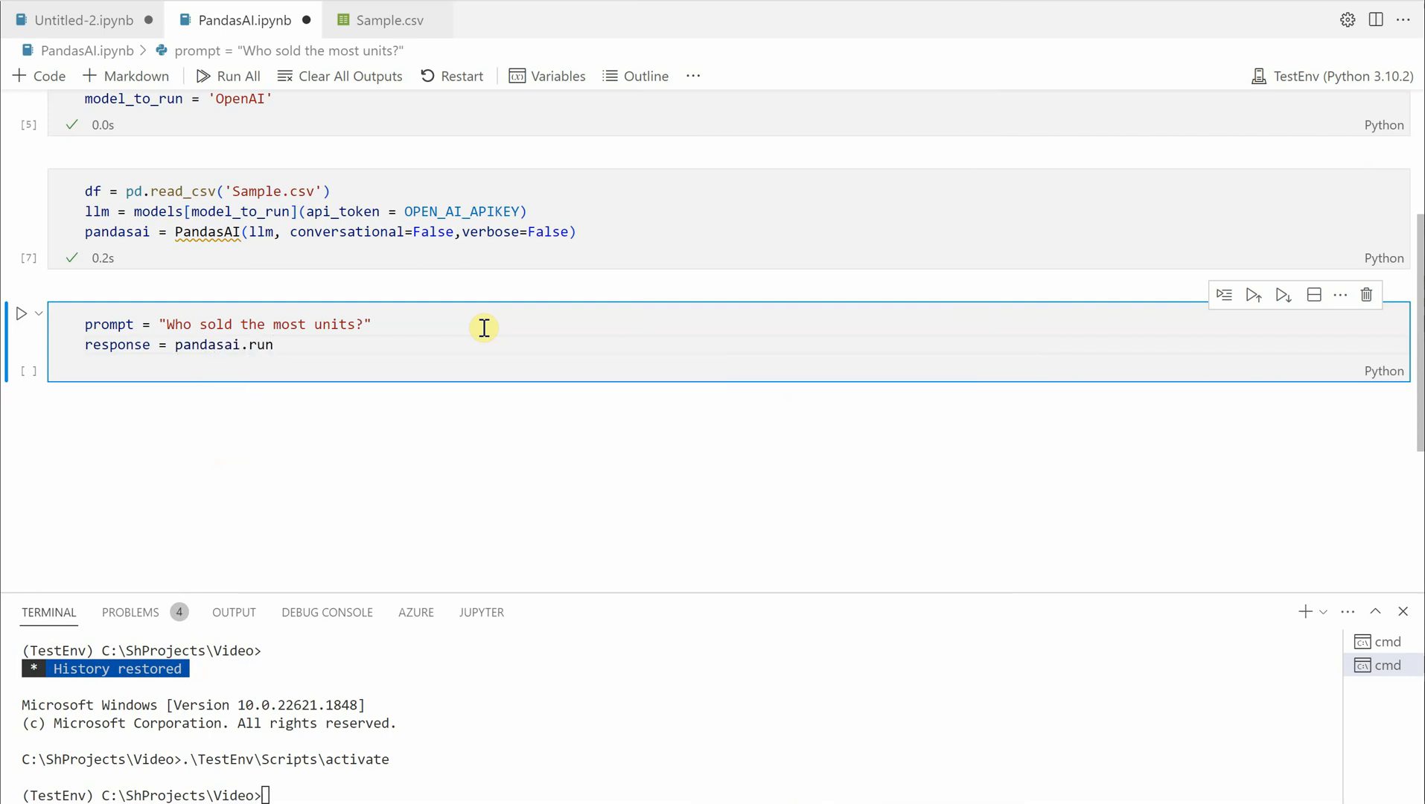
{"action": "type", "text": "(df)"}
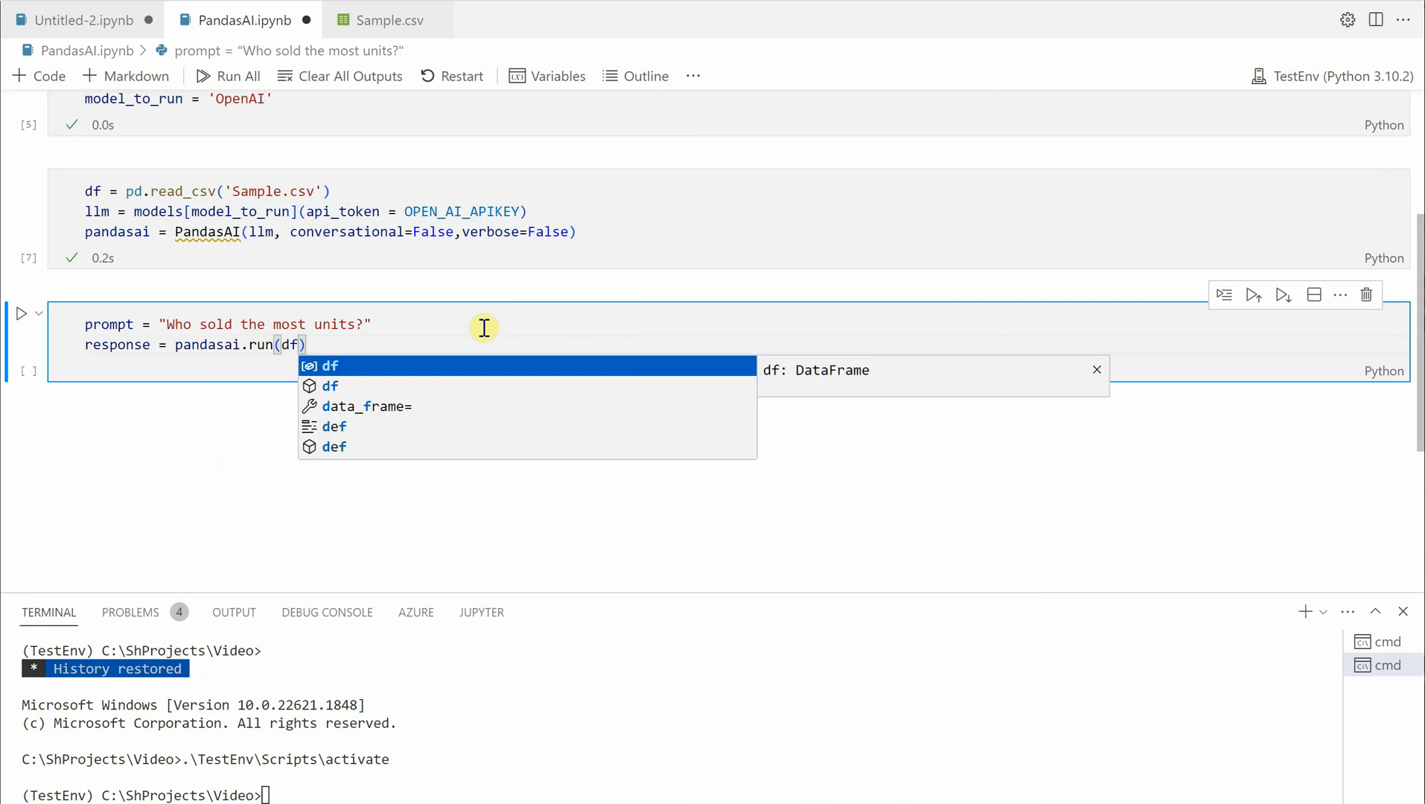
{"action": "type", "text": ","}
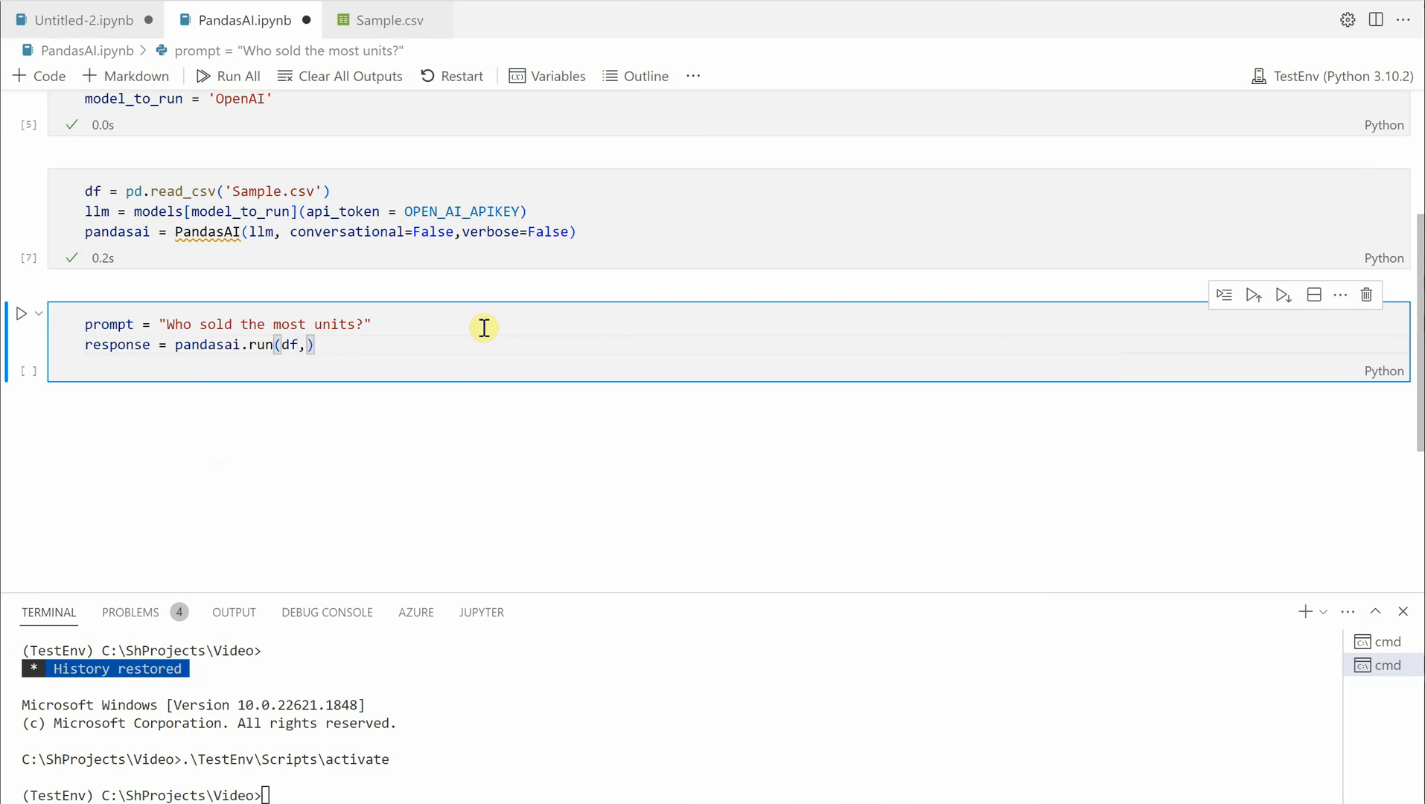
{"action": "type", "text": "prompt=prompt"}
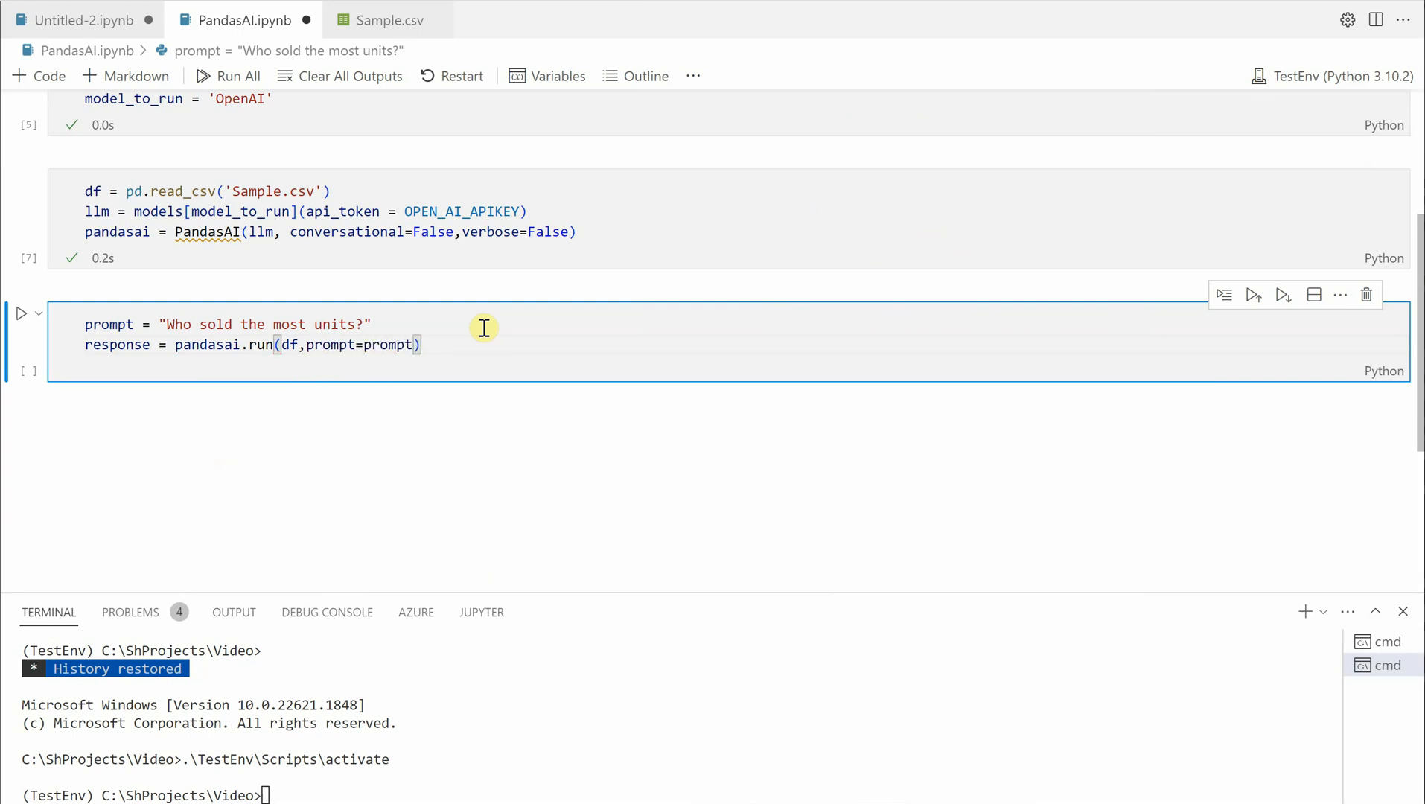
{"action": "type", "text": "is_conversational_answer=False"}
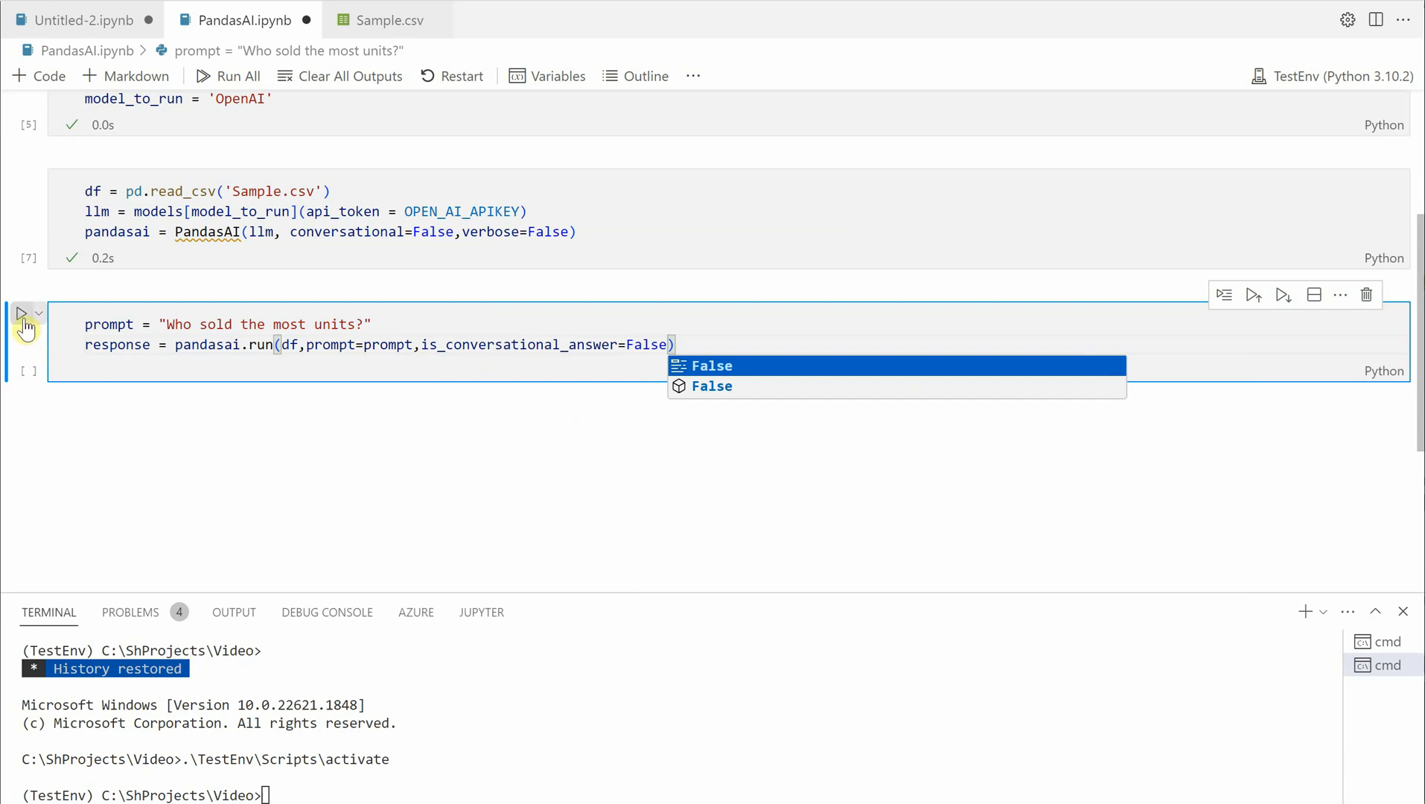
Step: Run the query cell and display response in a new cell, returning 'Jones'
{"action": "left_click", "coordinate": [21, 312]}
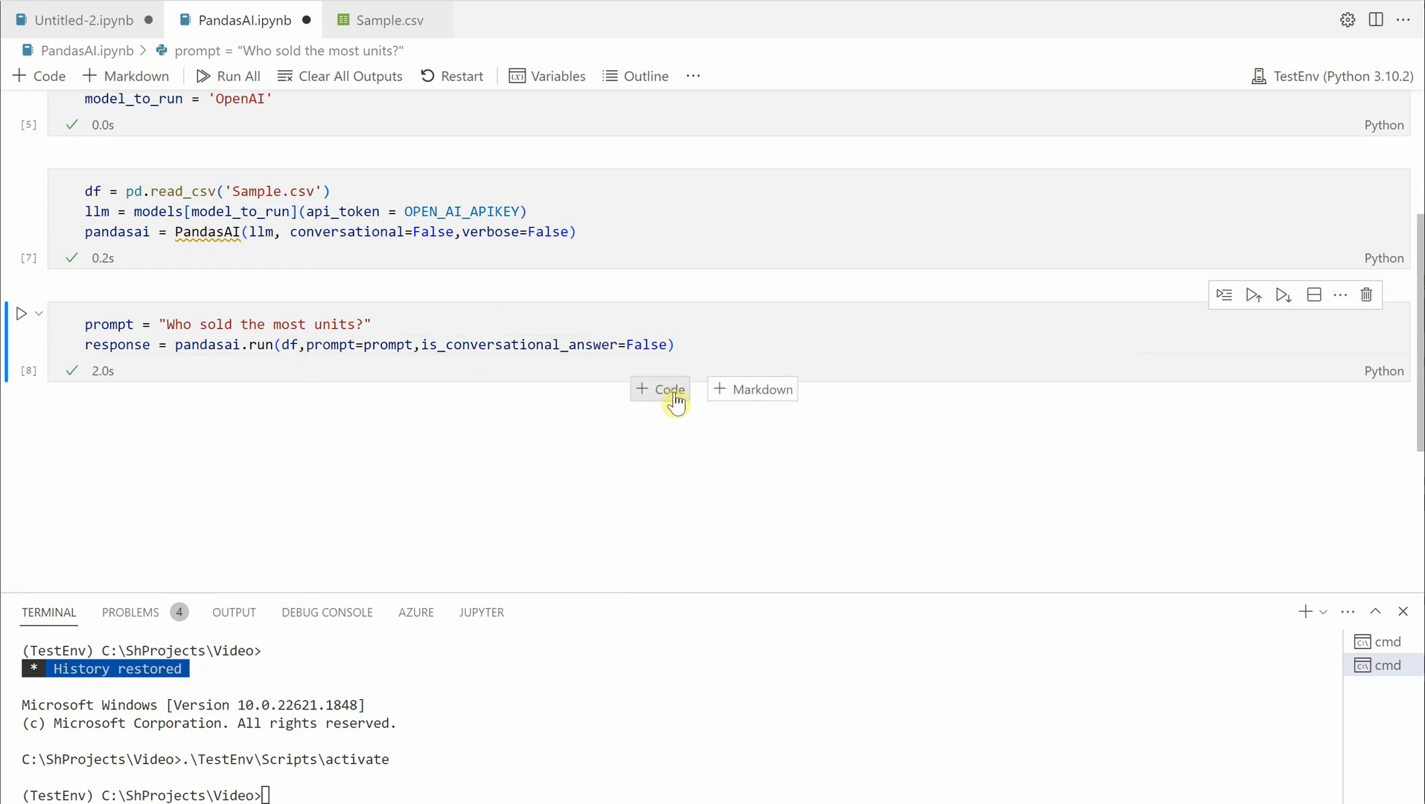
{"action": "type", "text": "response"}
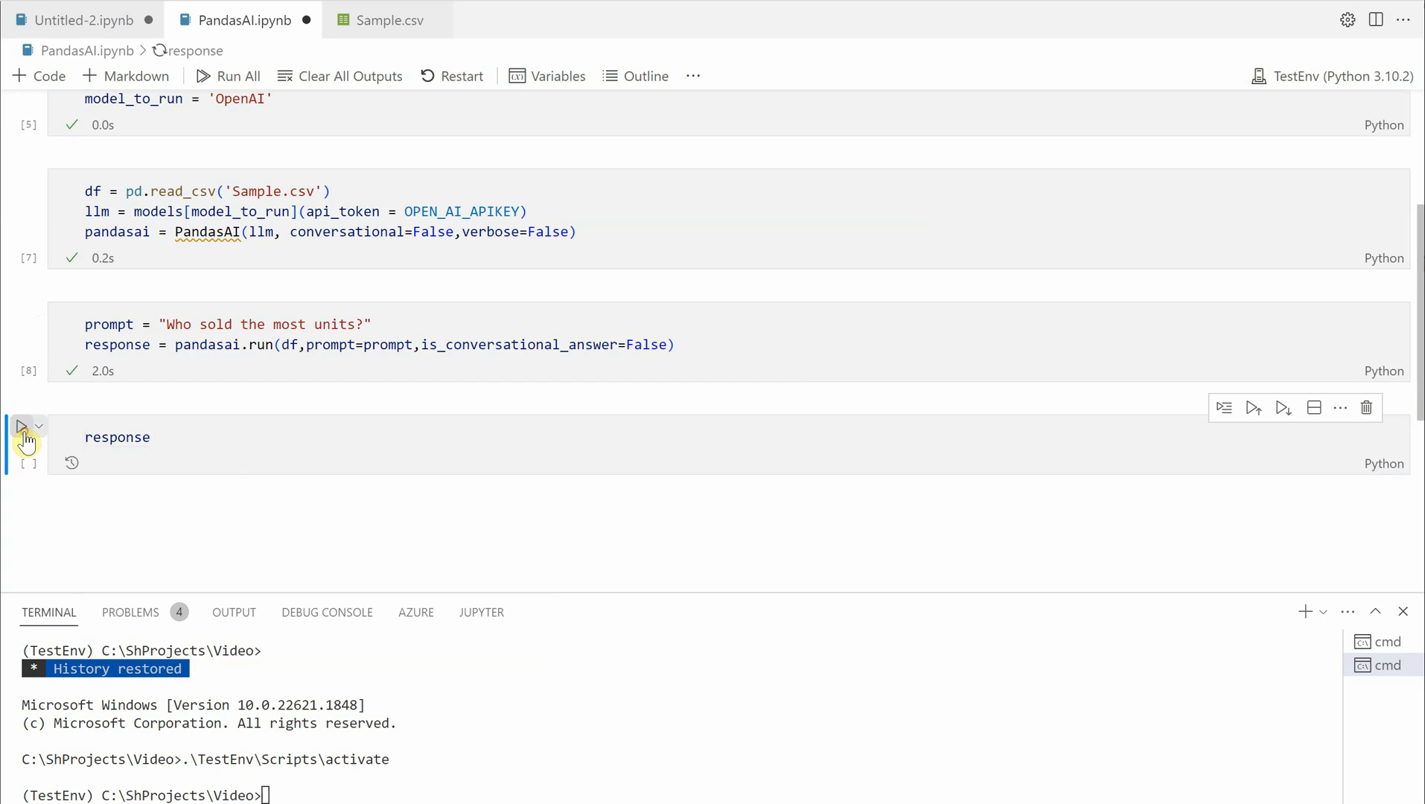
{"action": "left_click", "coordinate": [22, 426]}
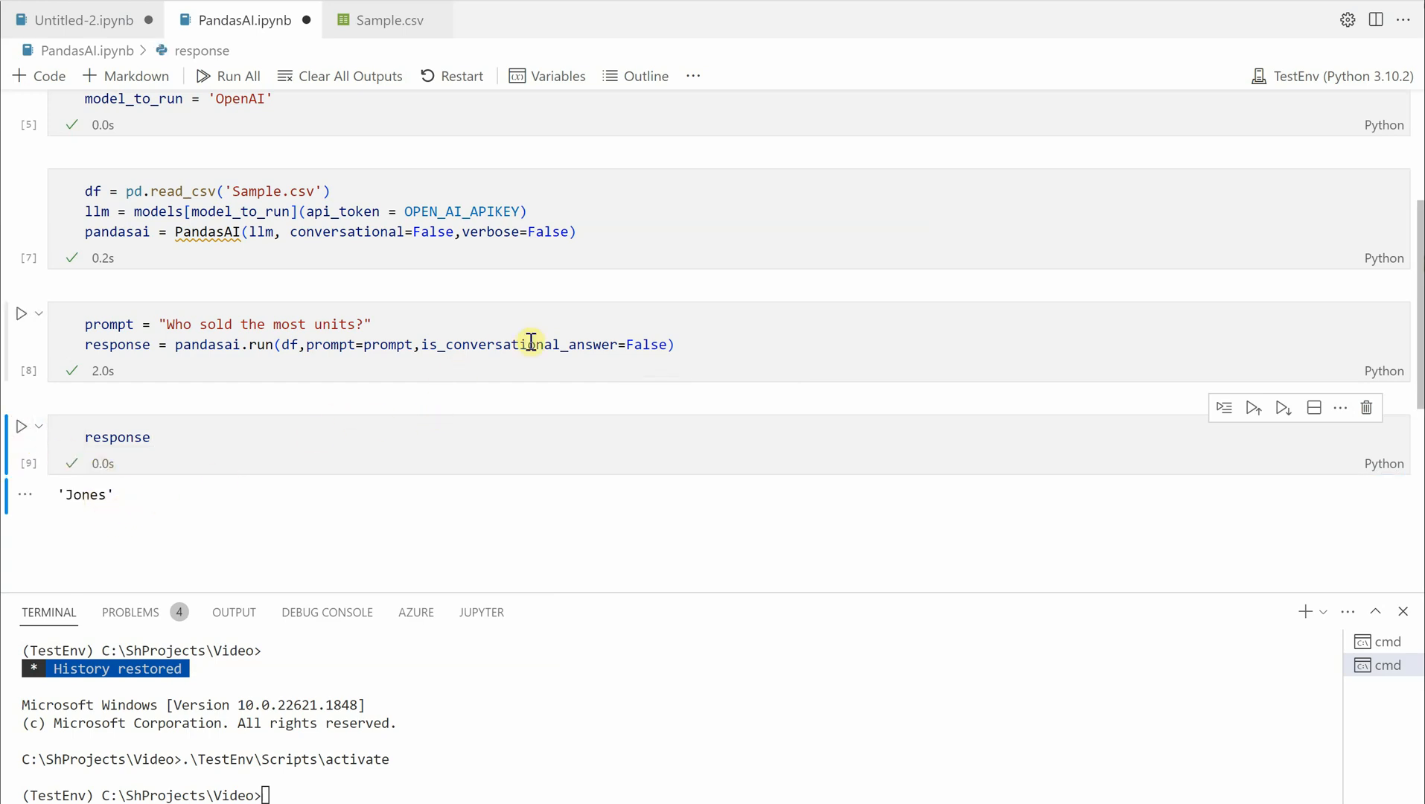
{"action": "mouse_move", "coordinate": [508, 398]}
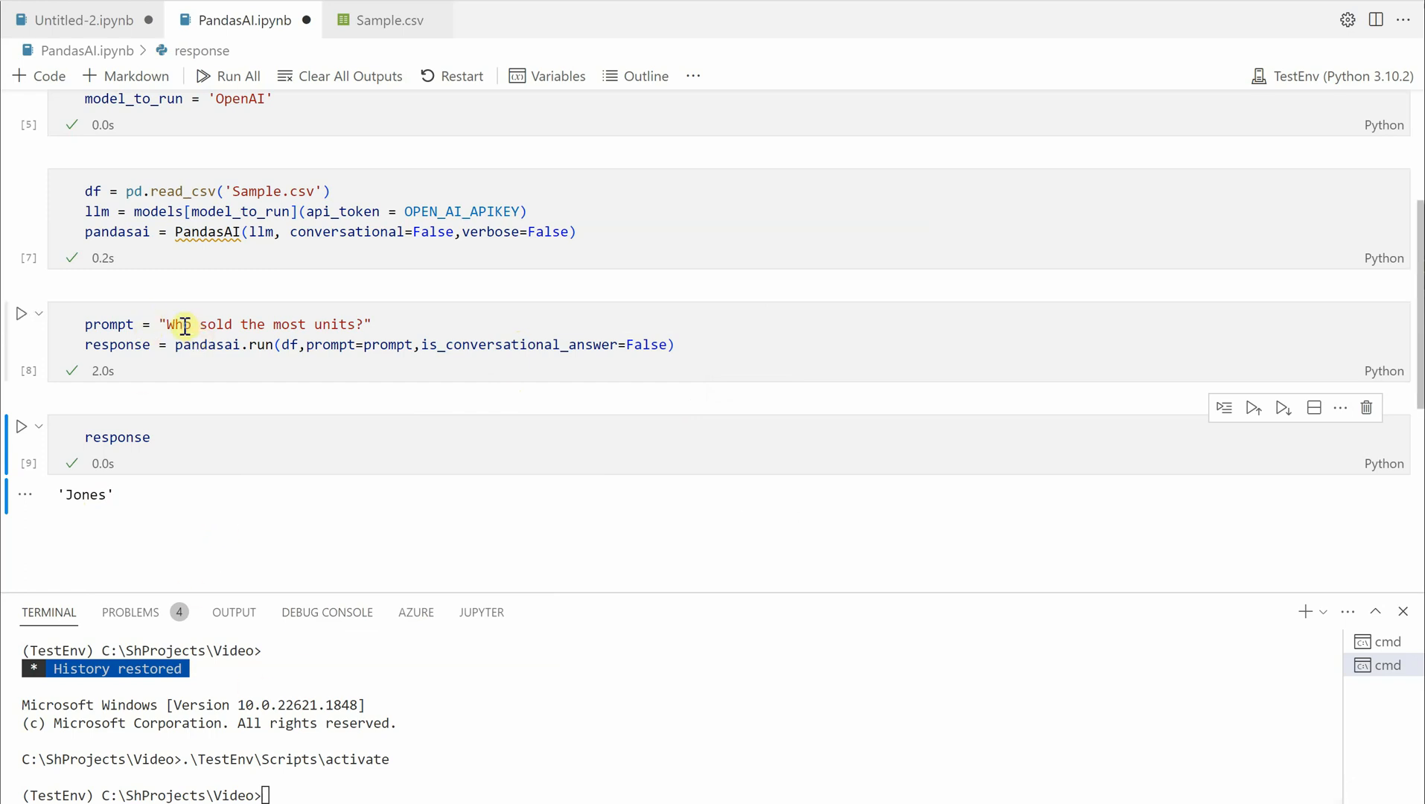
Step: Replace the prompt with "What all items were sold by Jones?" and rerun the query and answer cells
{"action": "left_click_drag", "start_coordinate": [188, 324], "coordinate": [355, 325]}
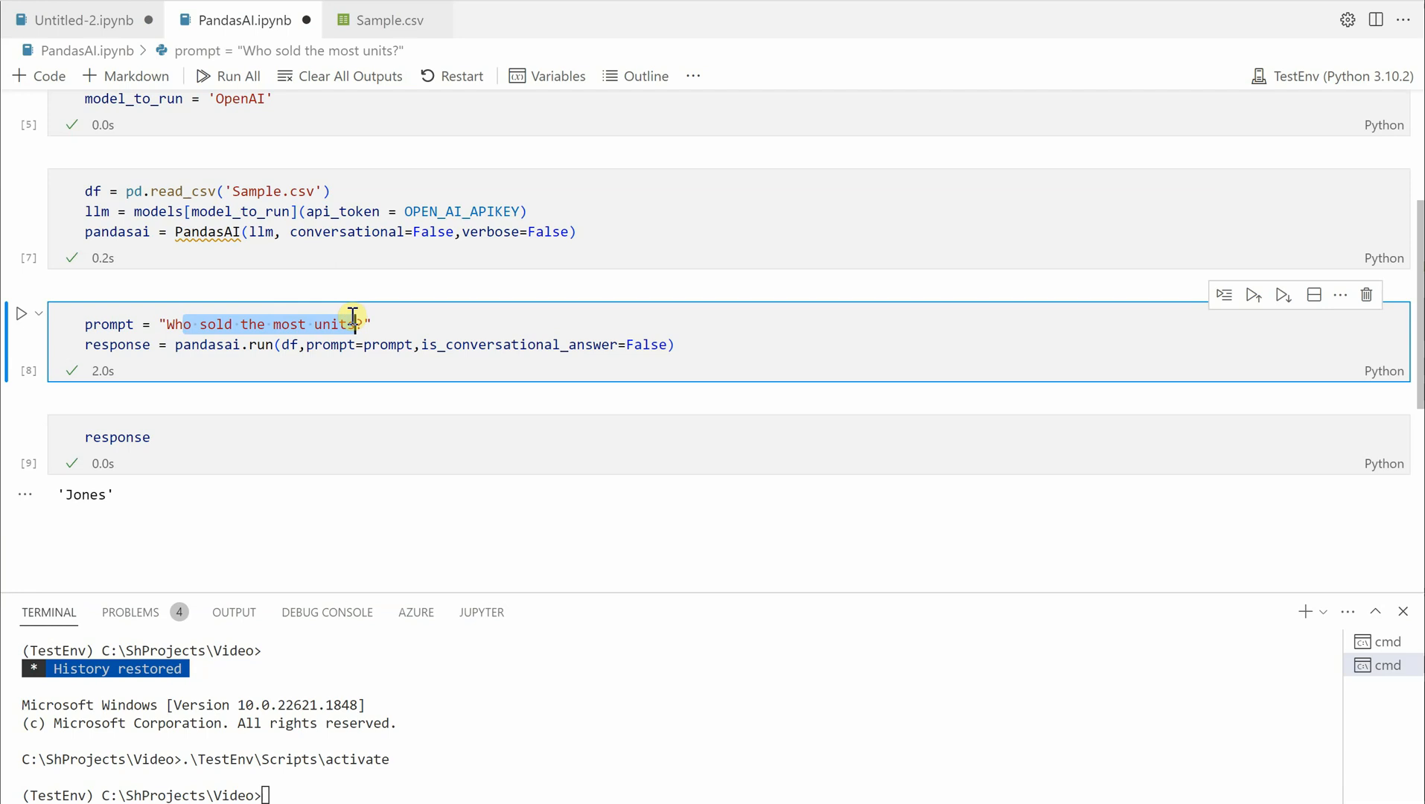
{"action": "type", "text": "What all items were"}
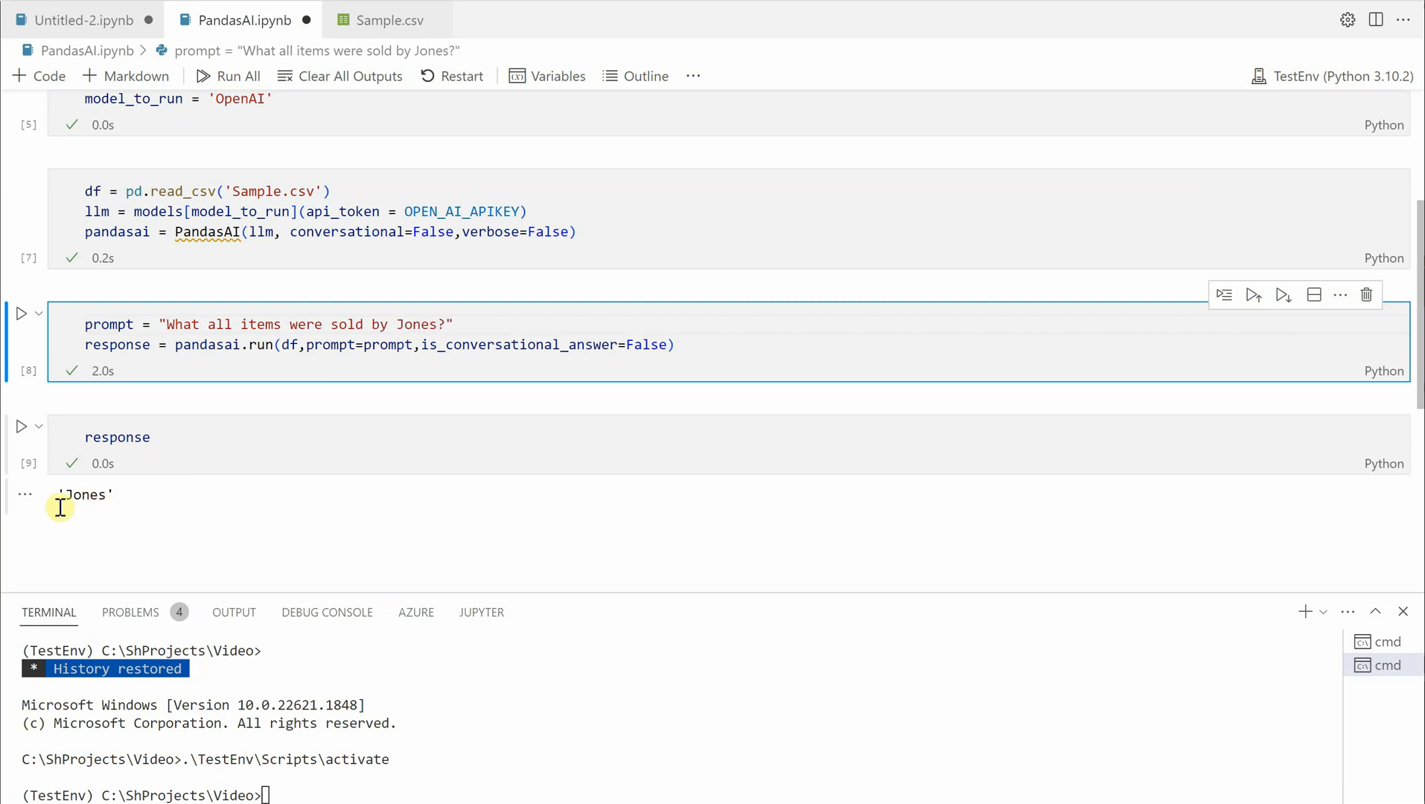
{"action": "left_click", "coordinate": [20, 313]}
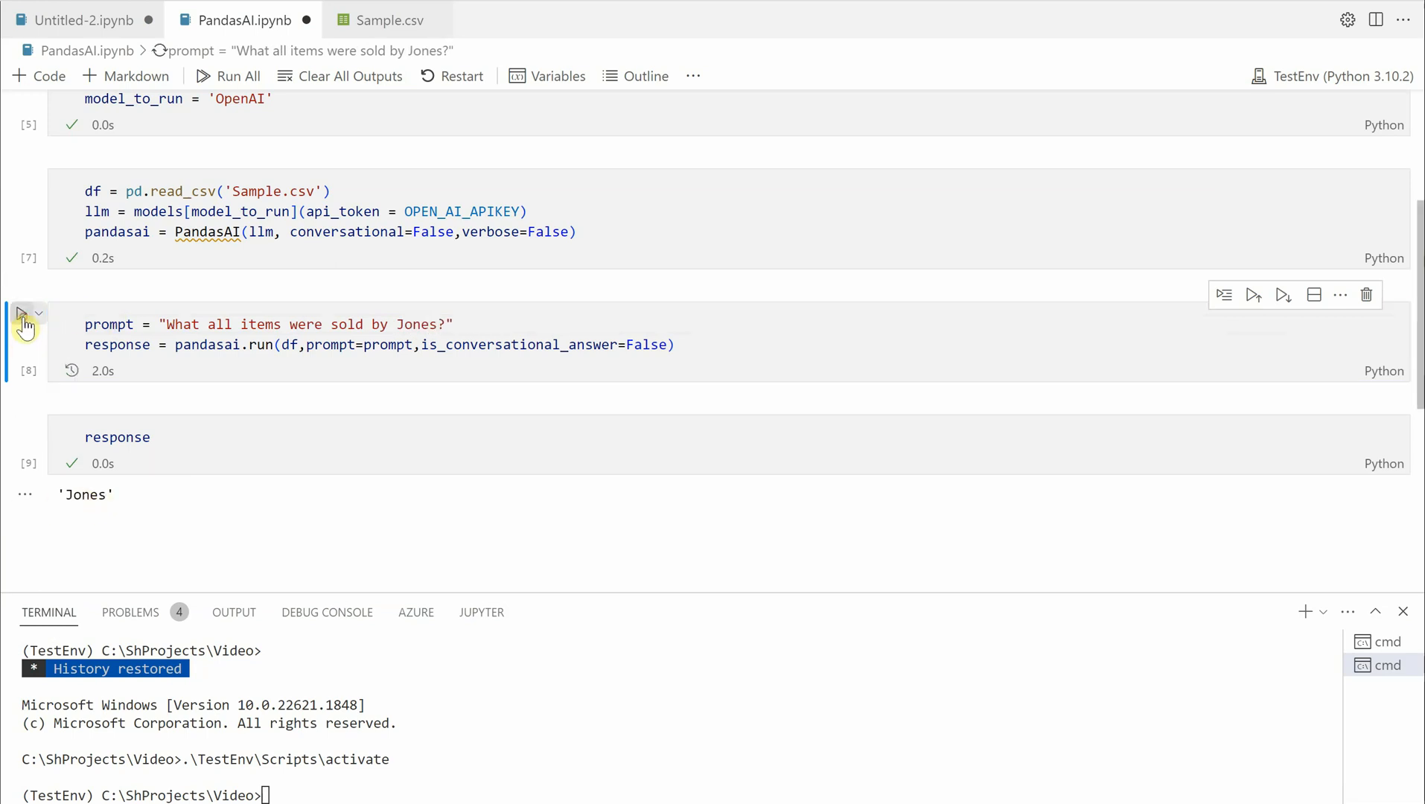
{"action": "left_click", "coordinate": [22, 314]}
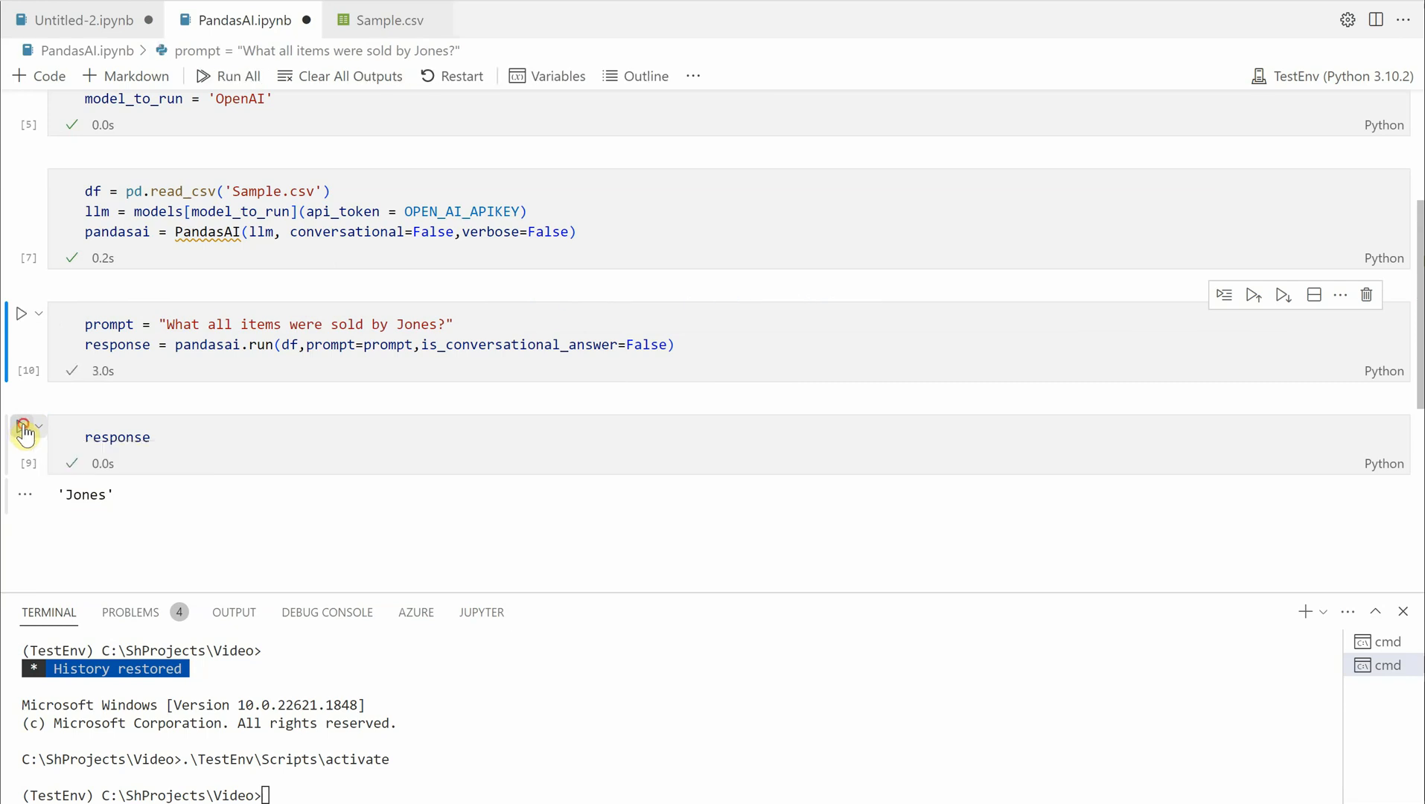
{"action": "left_click", "coordinate": [22, 427]}
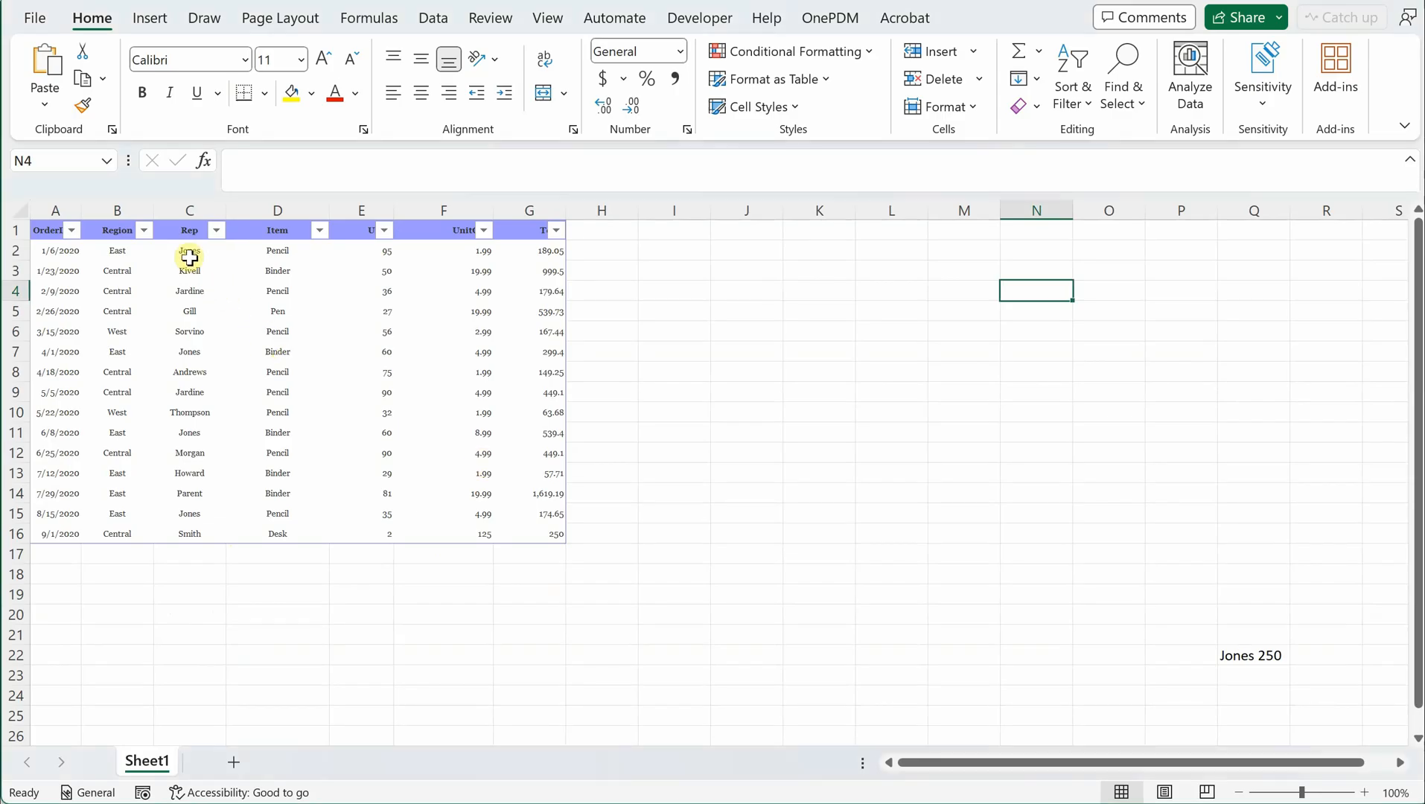
{"action": "left_click", "coordinate": [277, 250]}
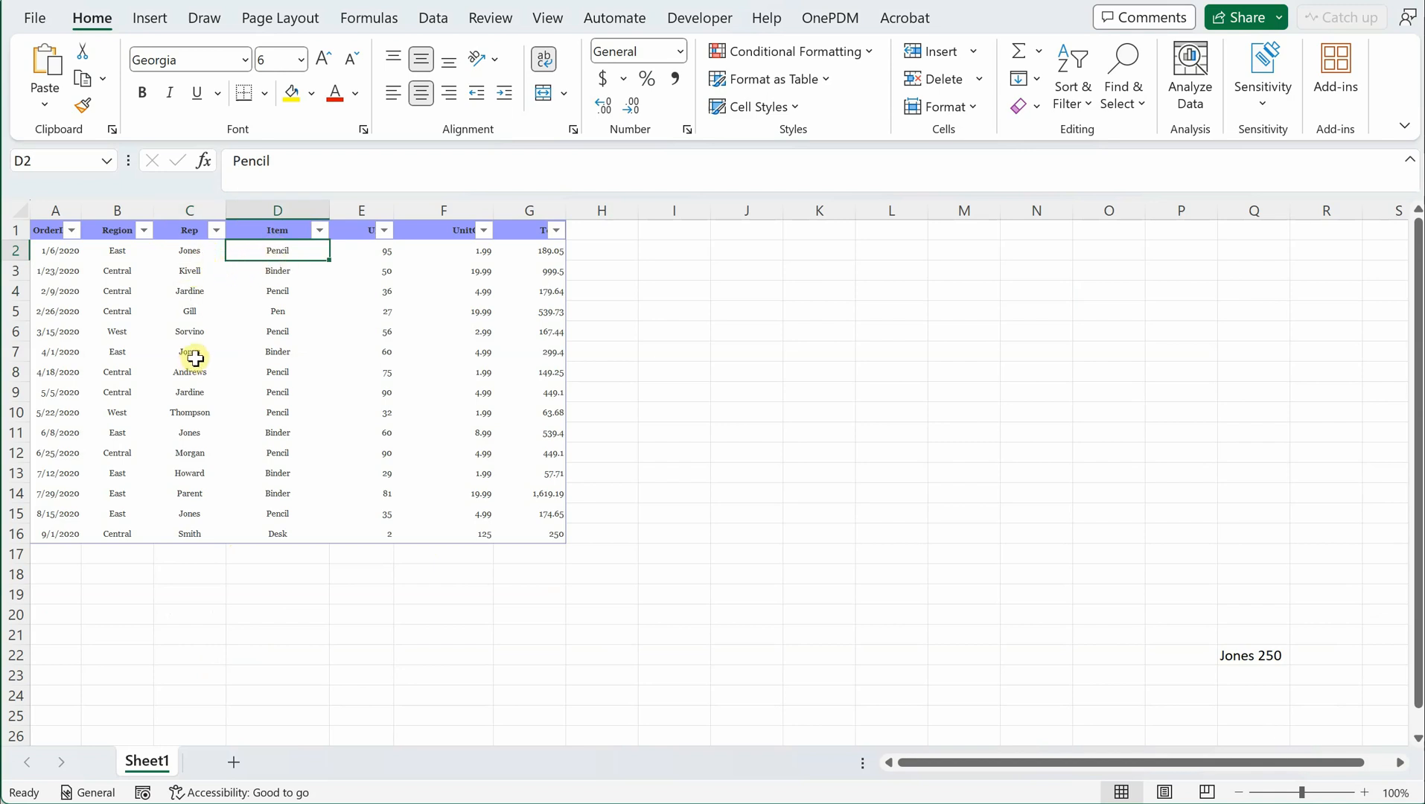
{"action": "left_click", "coordinate": [277, 351]}
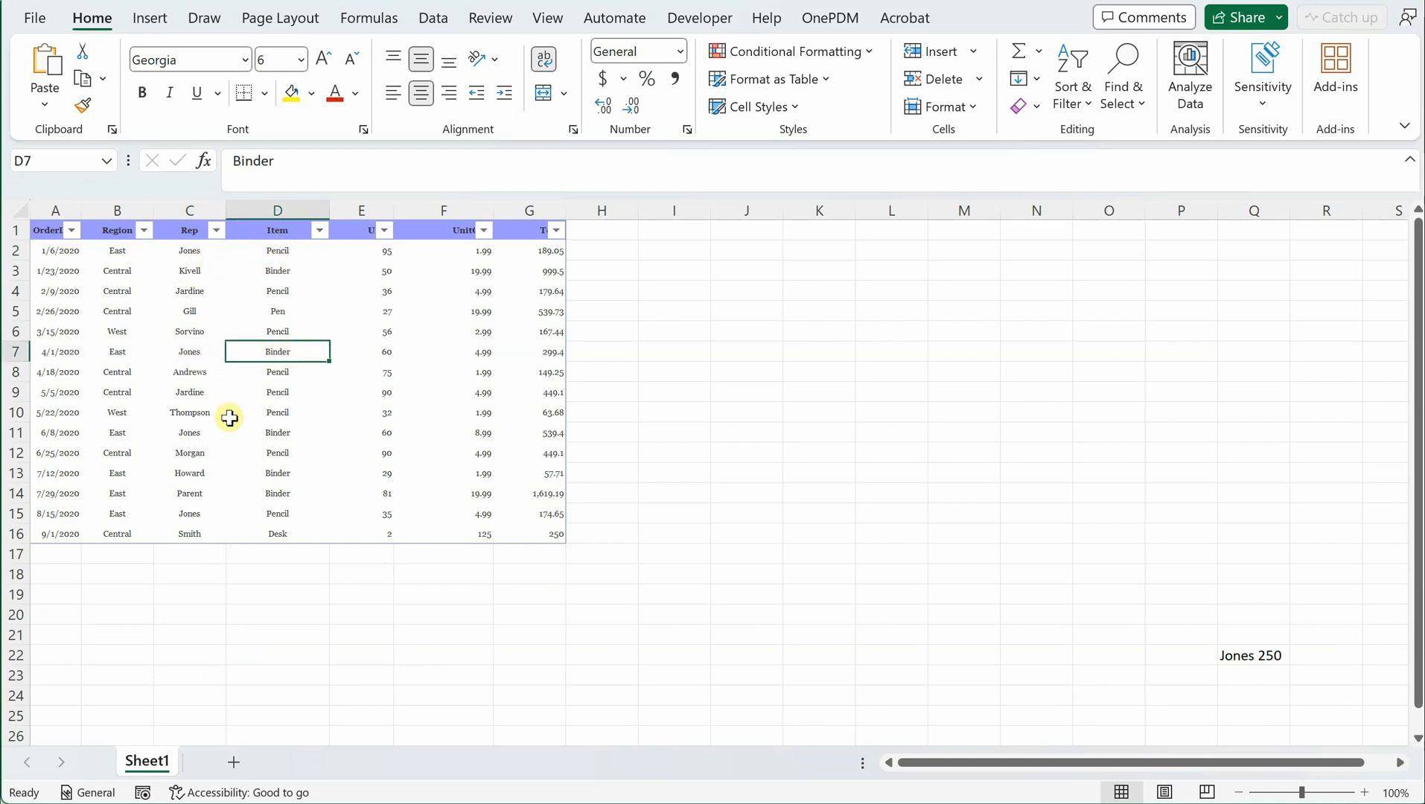
{"action": "left_click", "coordinate": [277, 432]}
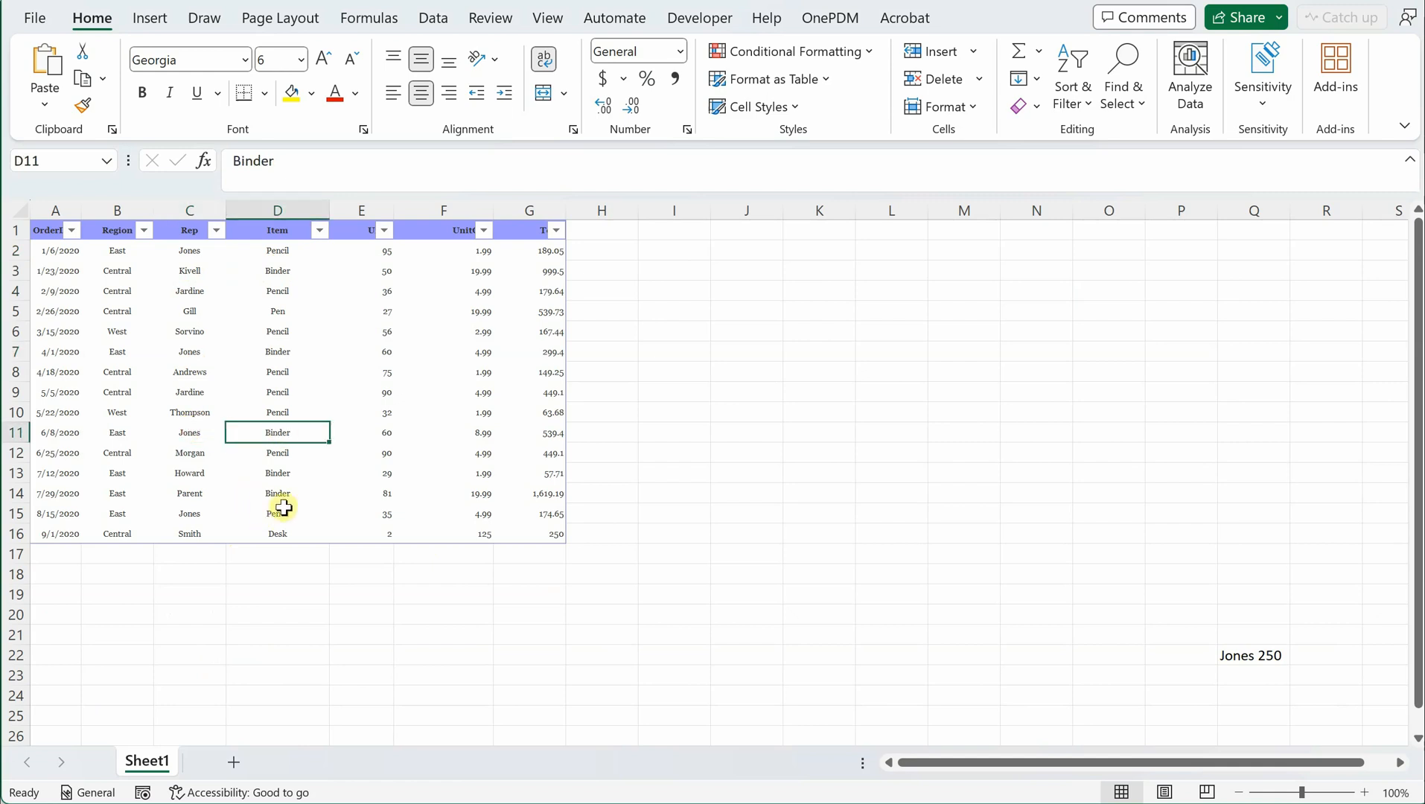
{"action": "left_click", "coordinate": [277, 514]}
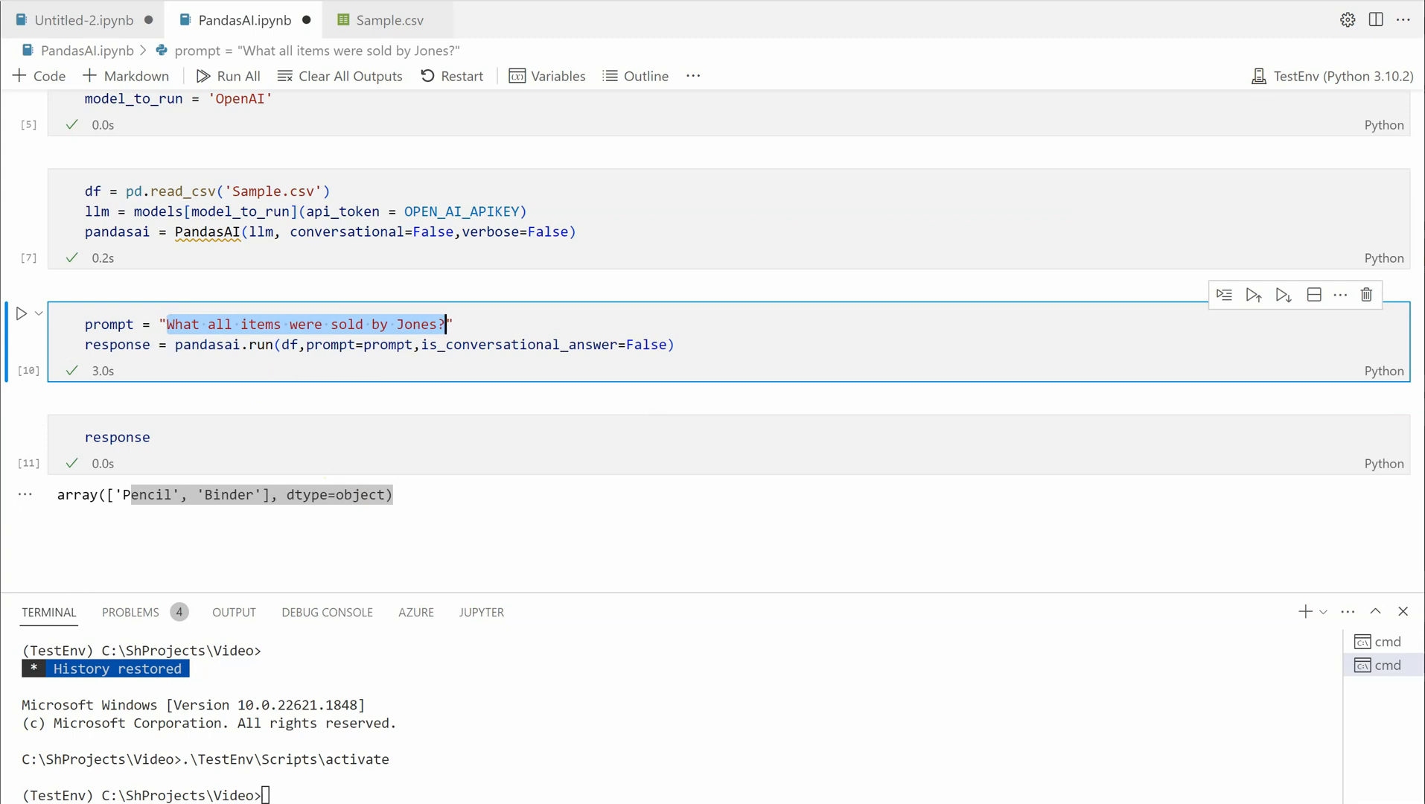
Step: Rewrite the prompt as "Draw bar chart for items sold in each region"
{"action": "type", "text": "Draw \""}
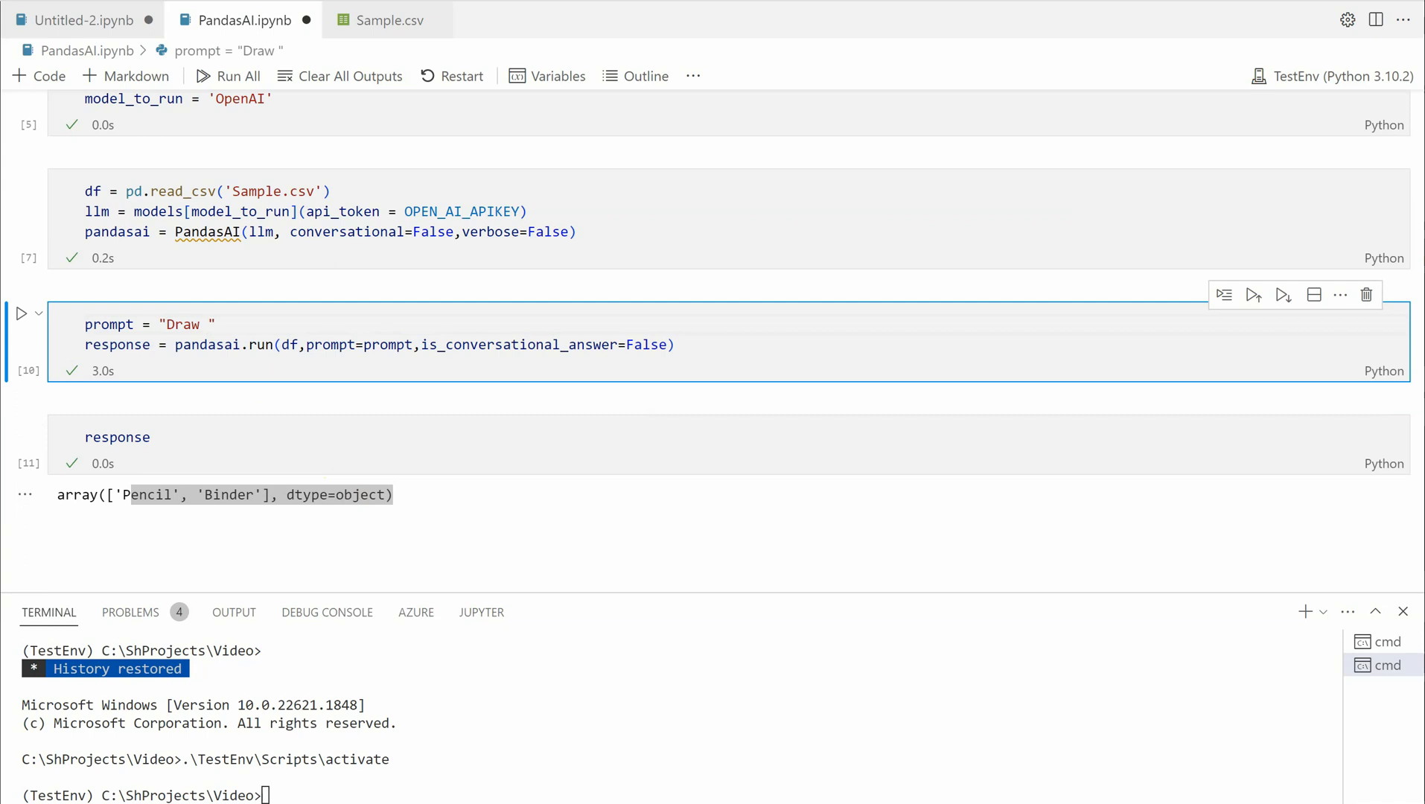
{"action": "type", "text": "bar chat"}
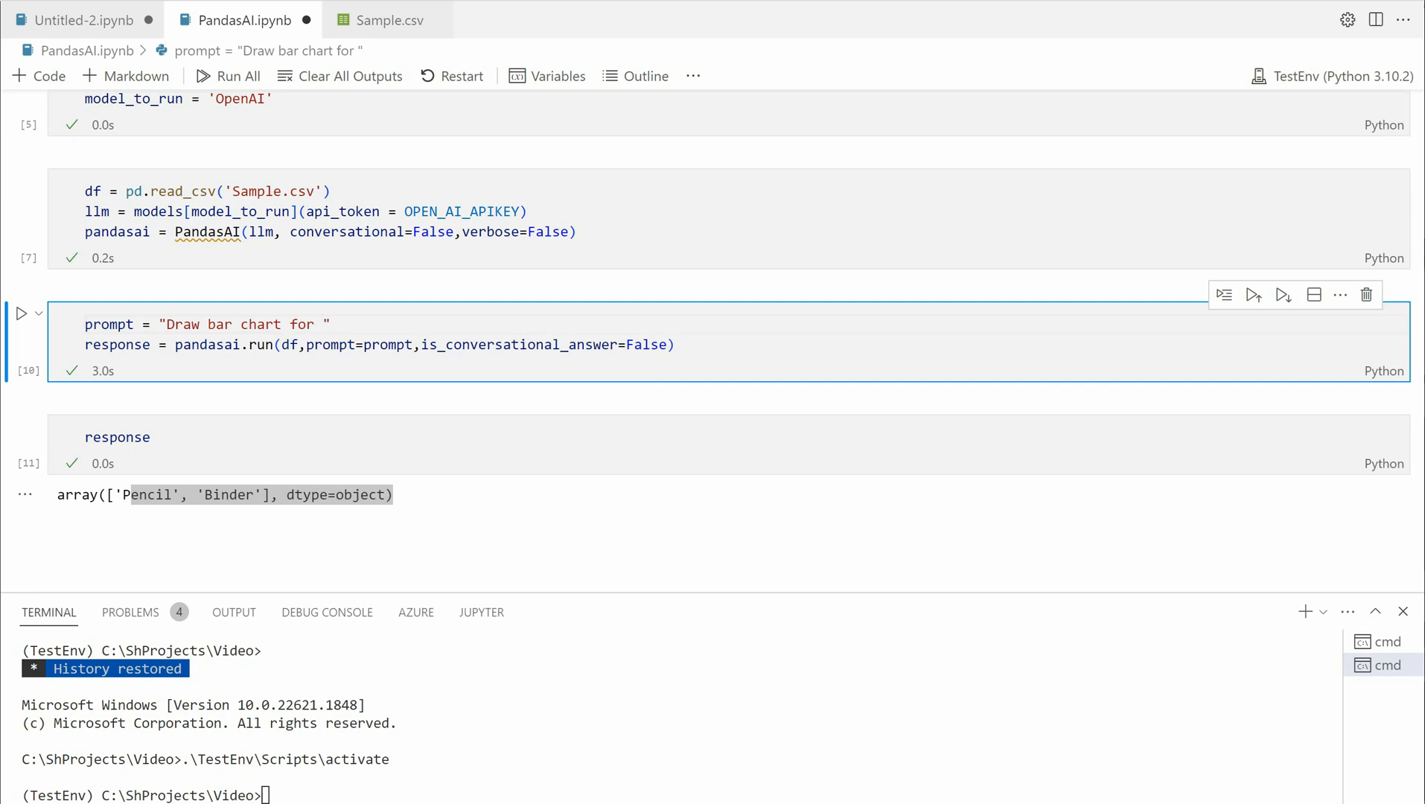
{"action": "type", "text": "items sold in each re"}
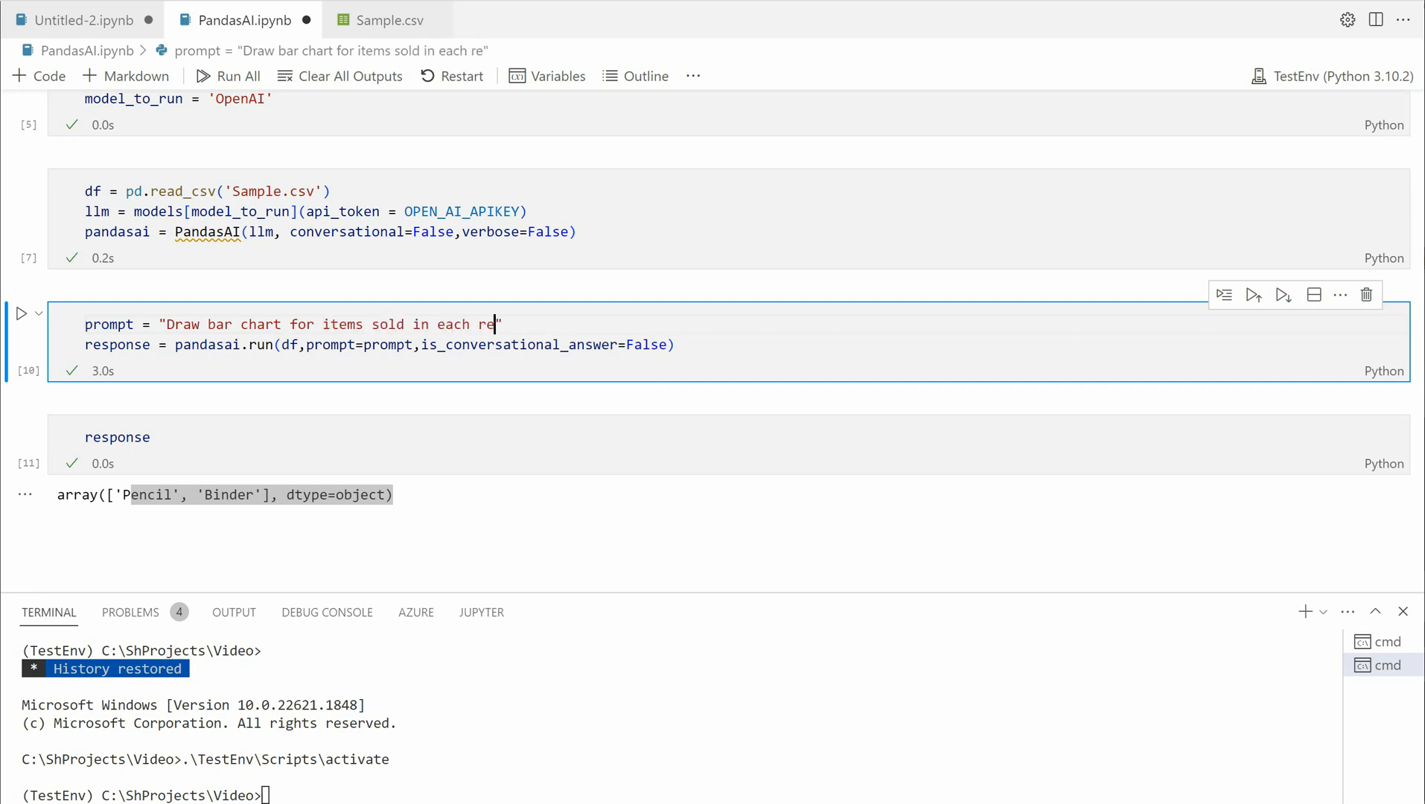
{"action": "type", "text": "gion"}
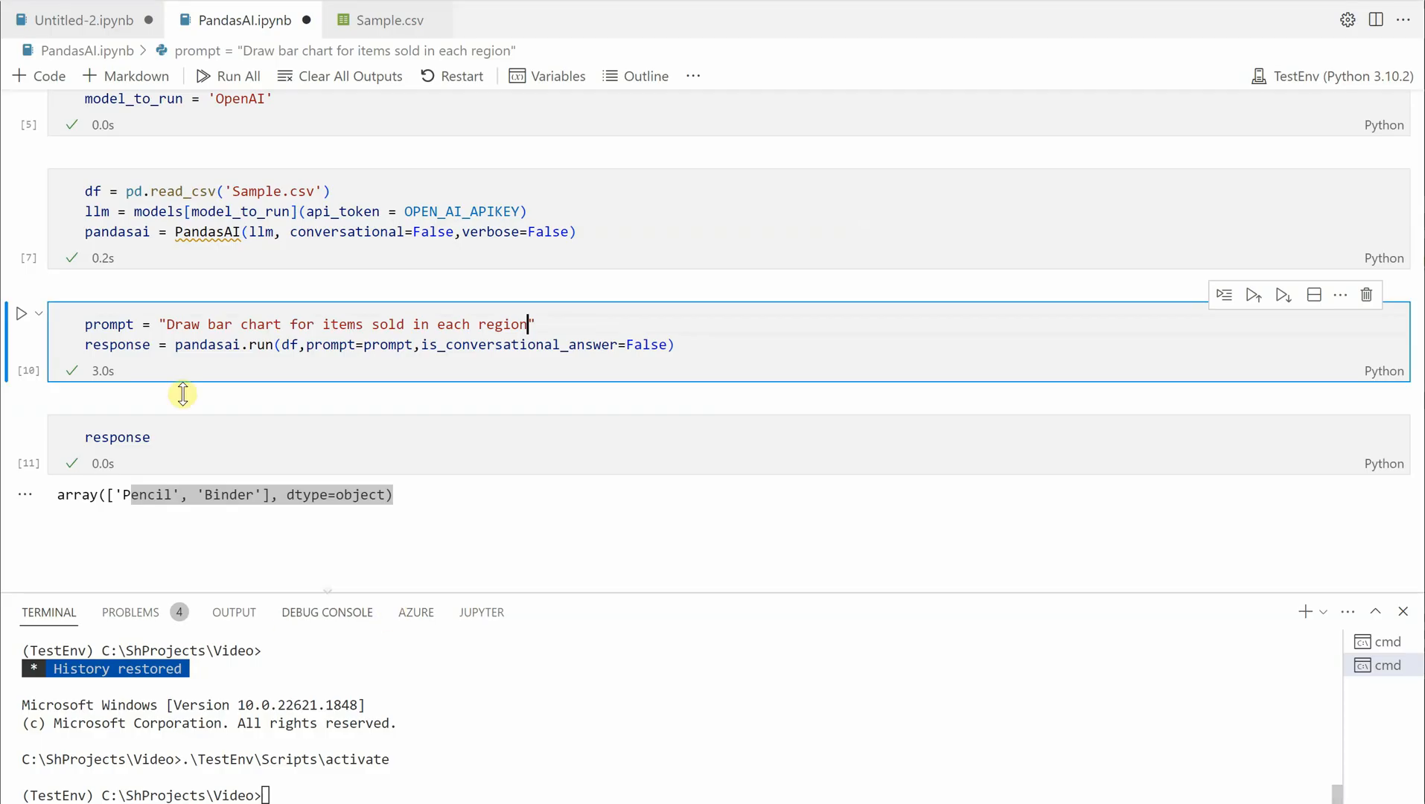
Step: Run the chart query cell and reveal the 'Items Sold in Each Region' bar chart output
{"action": "left_click", "coordinate": [23, 315]}
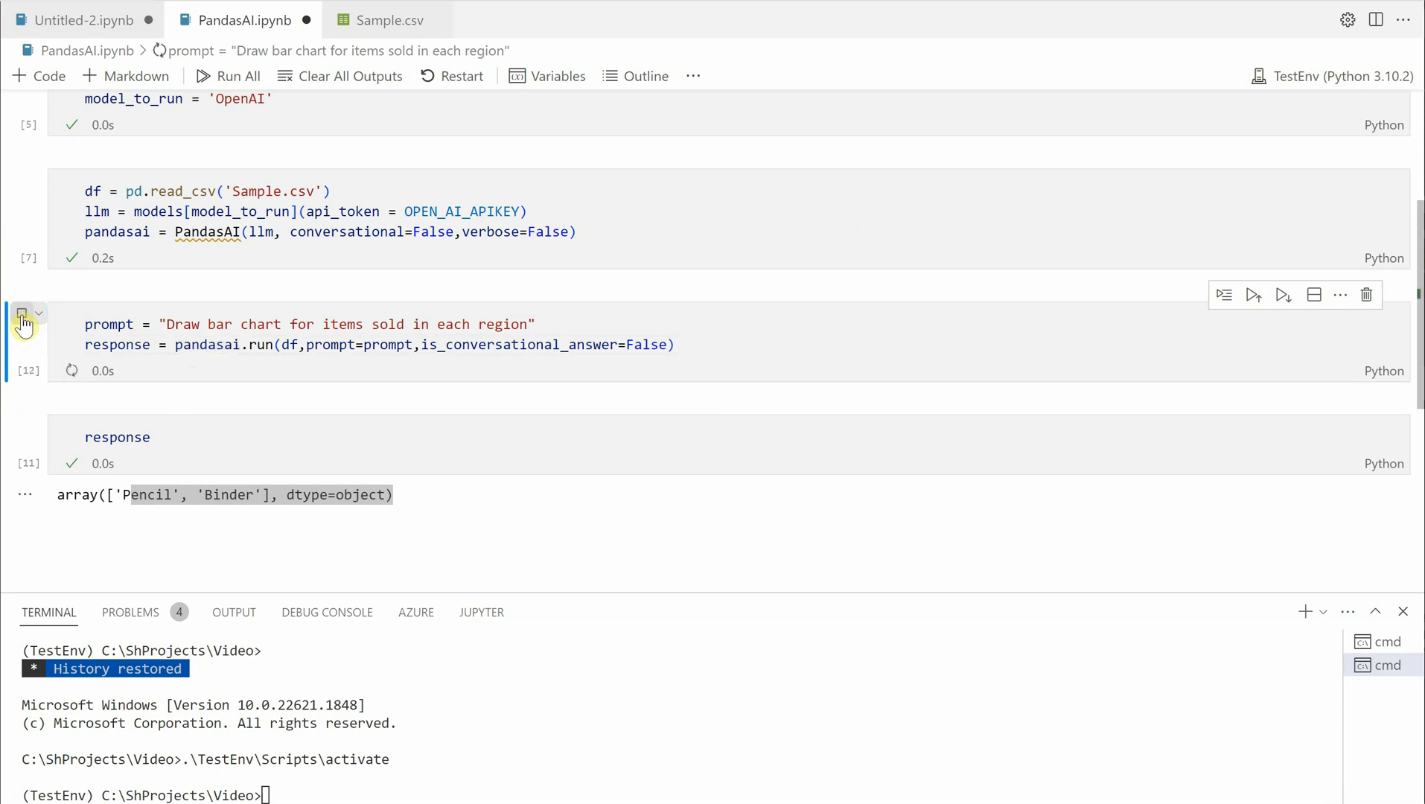
{"action": "left_click", "coordinate": [23, 323]}
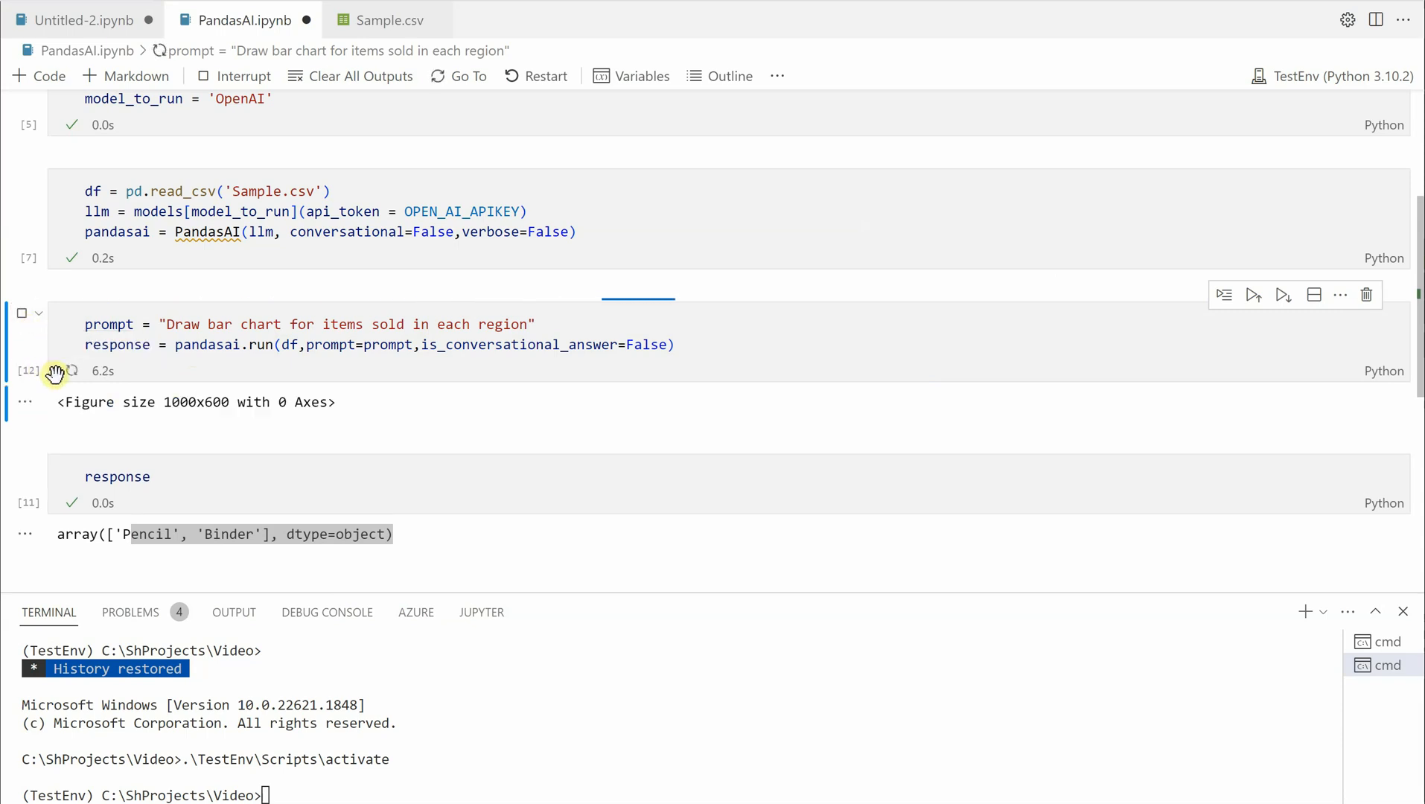
{"action": "scroll", "scroll_direction": "down", "scroll_amount": 3}
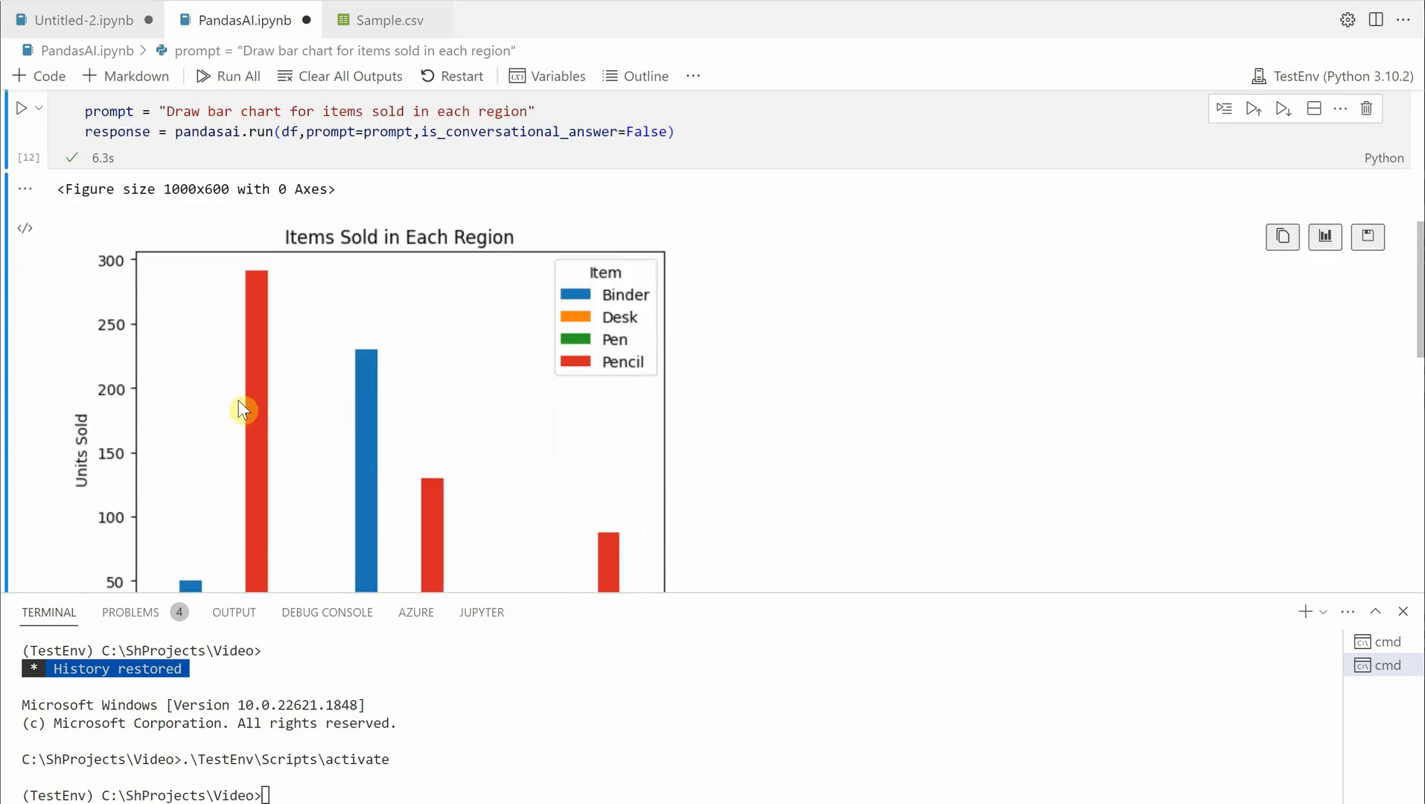
{"action": "scroll", "scroll_direction": "down", "scroll_amount": 3}
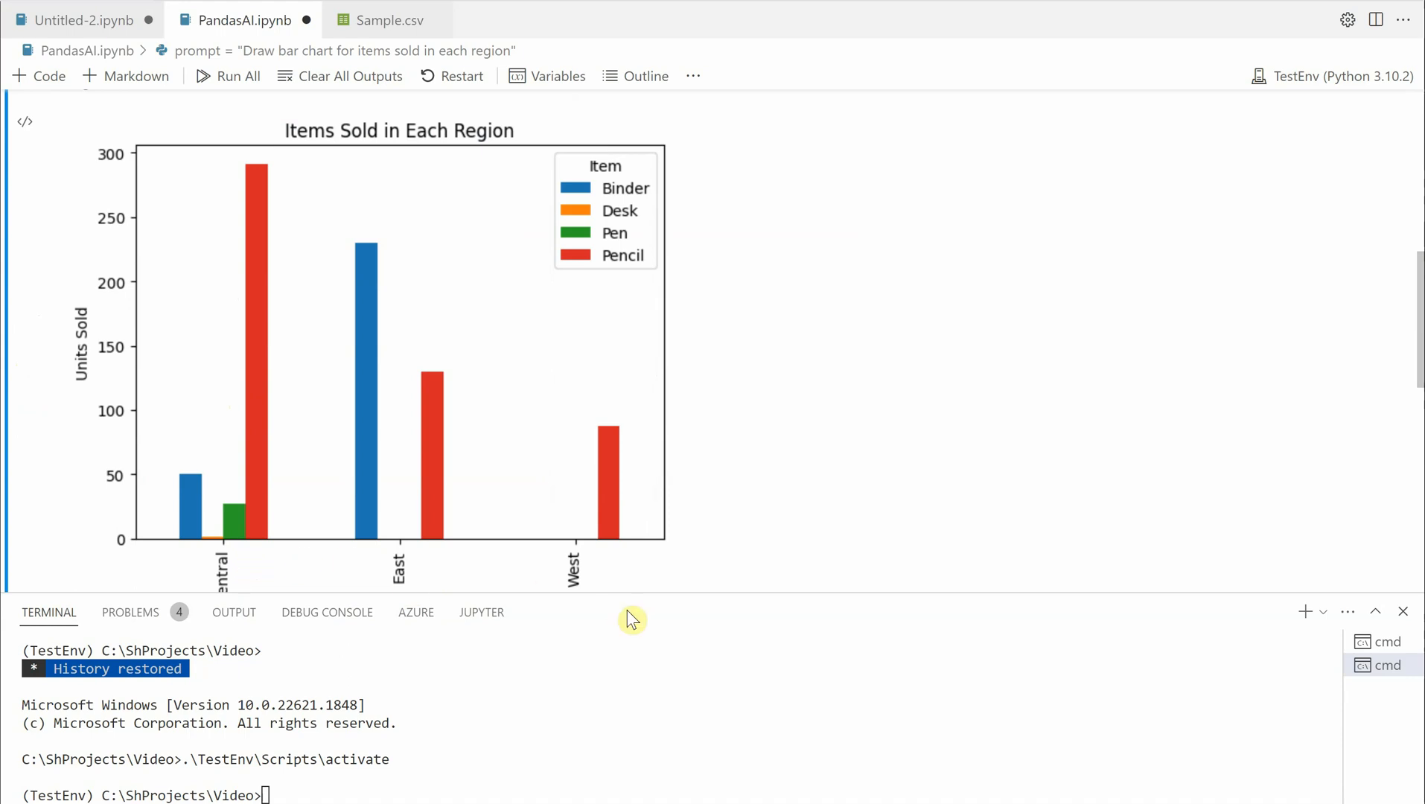
{"action": "mouse_move", "coordinate": [685, 591]}
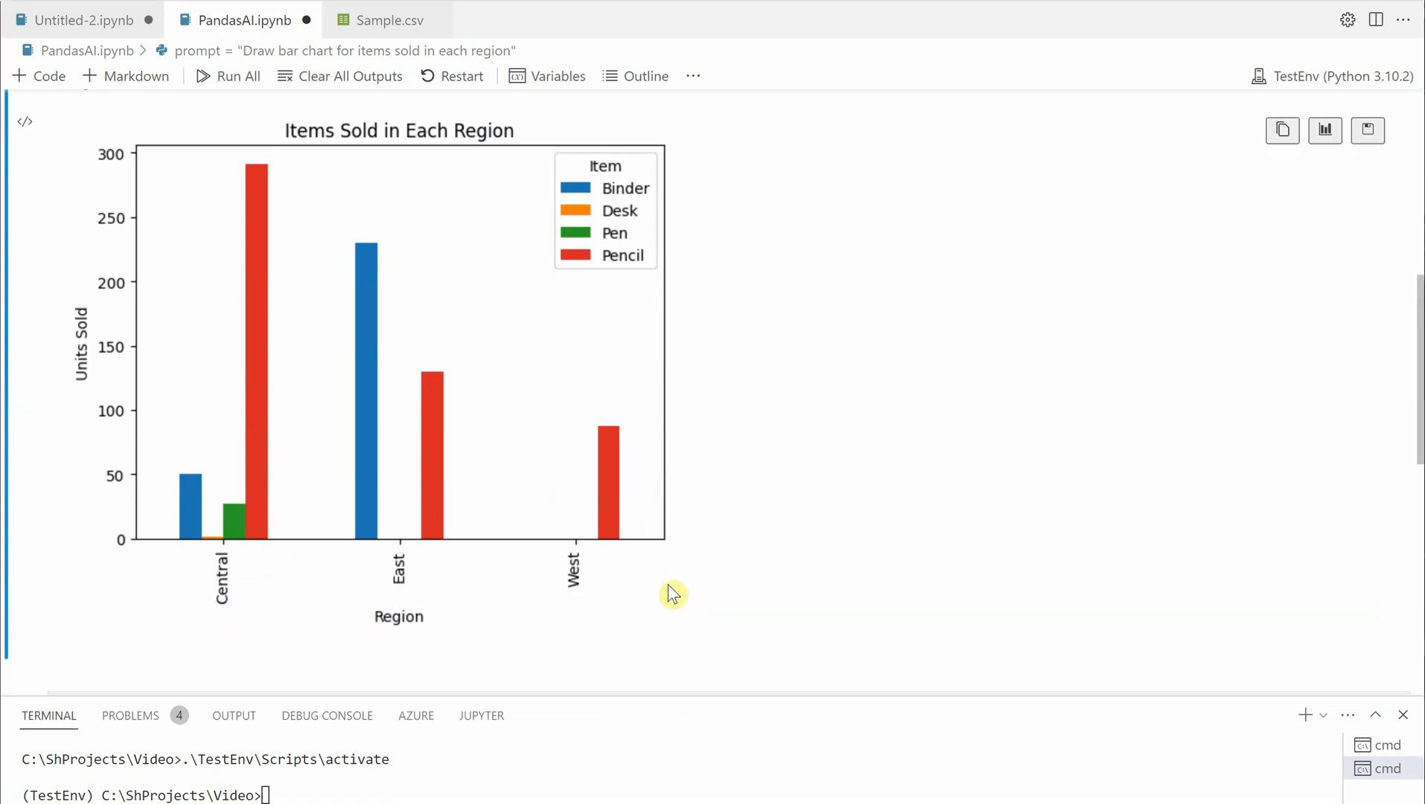
{"action": "mouse_move", "coordinate": [223, 554]}
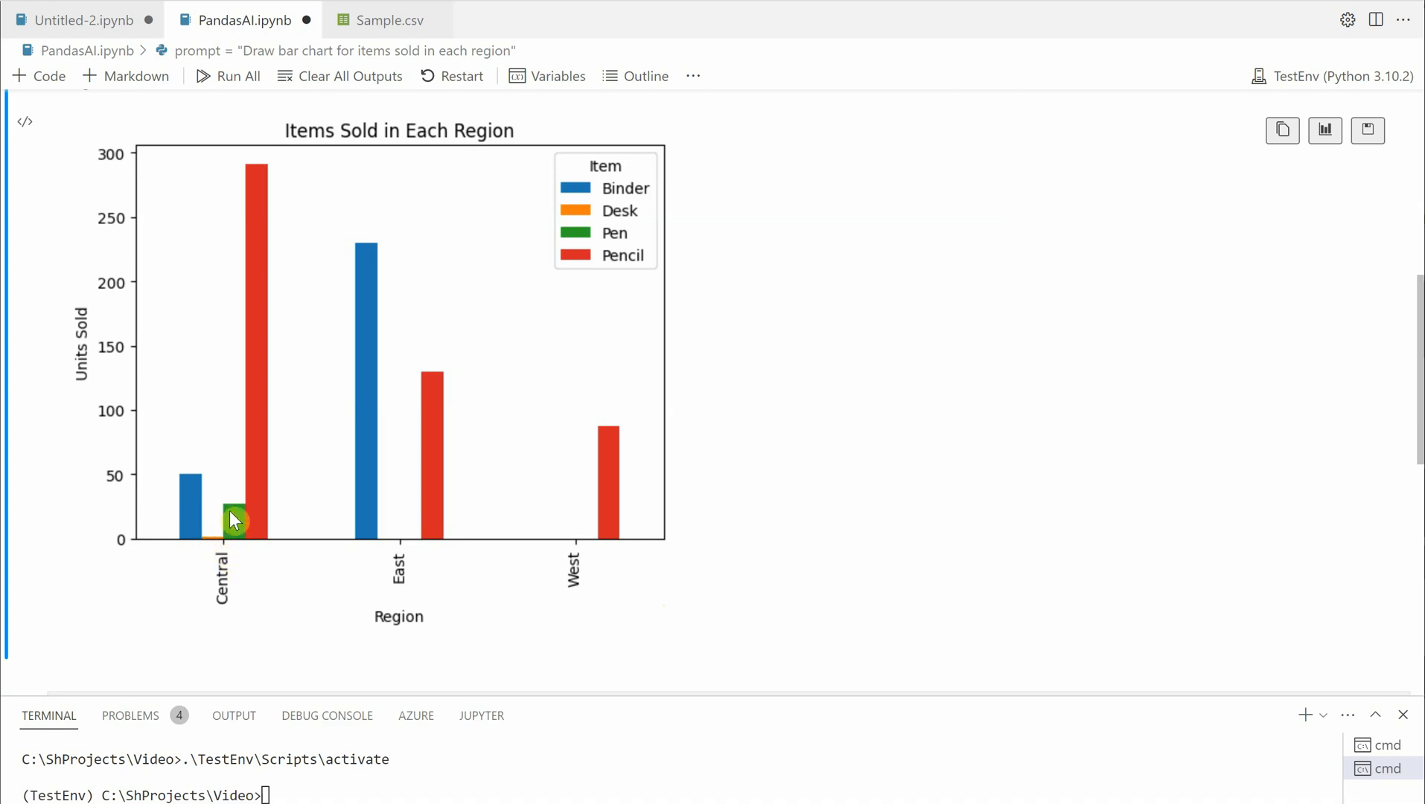
{"action": "mouse_move", "coordinate": [314, 548]}
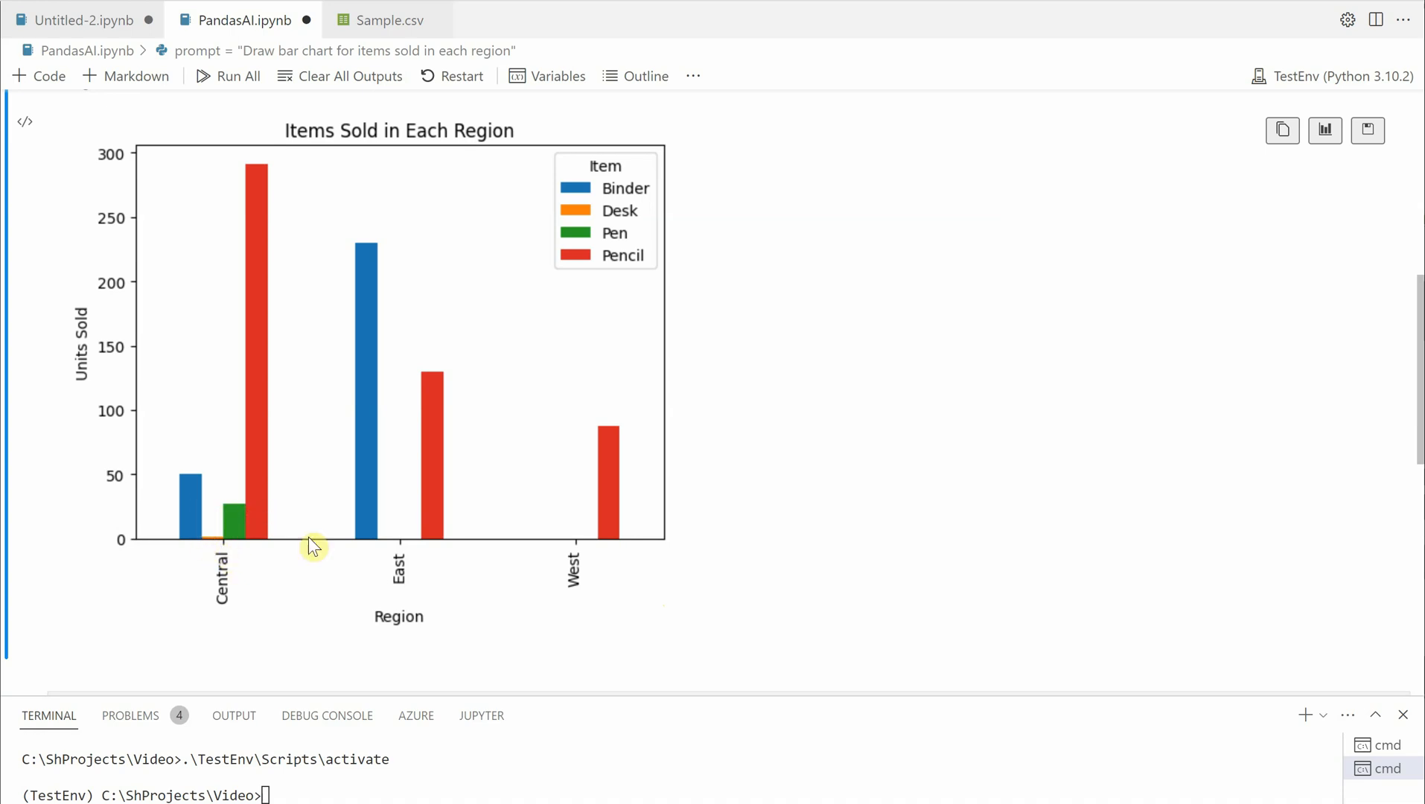
{"action": "mouse_move", "coordinate": [639, 552]}
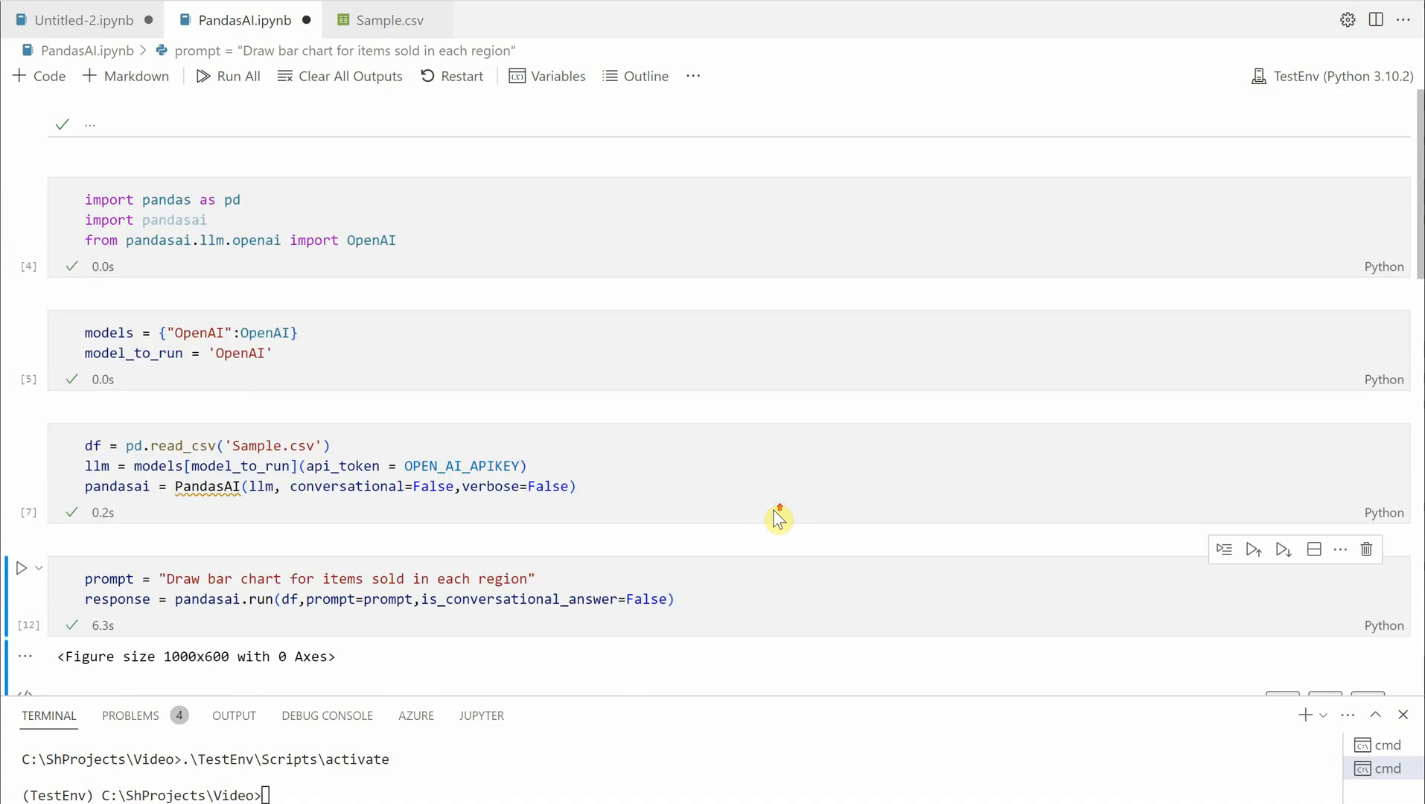
{"action": "scroll", "scroll_direction": "down", "scroll_amount": 3}
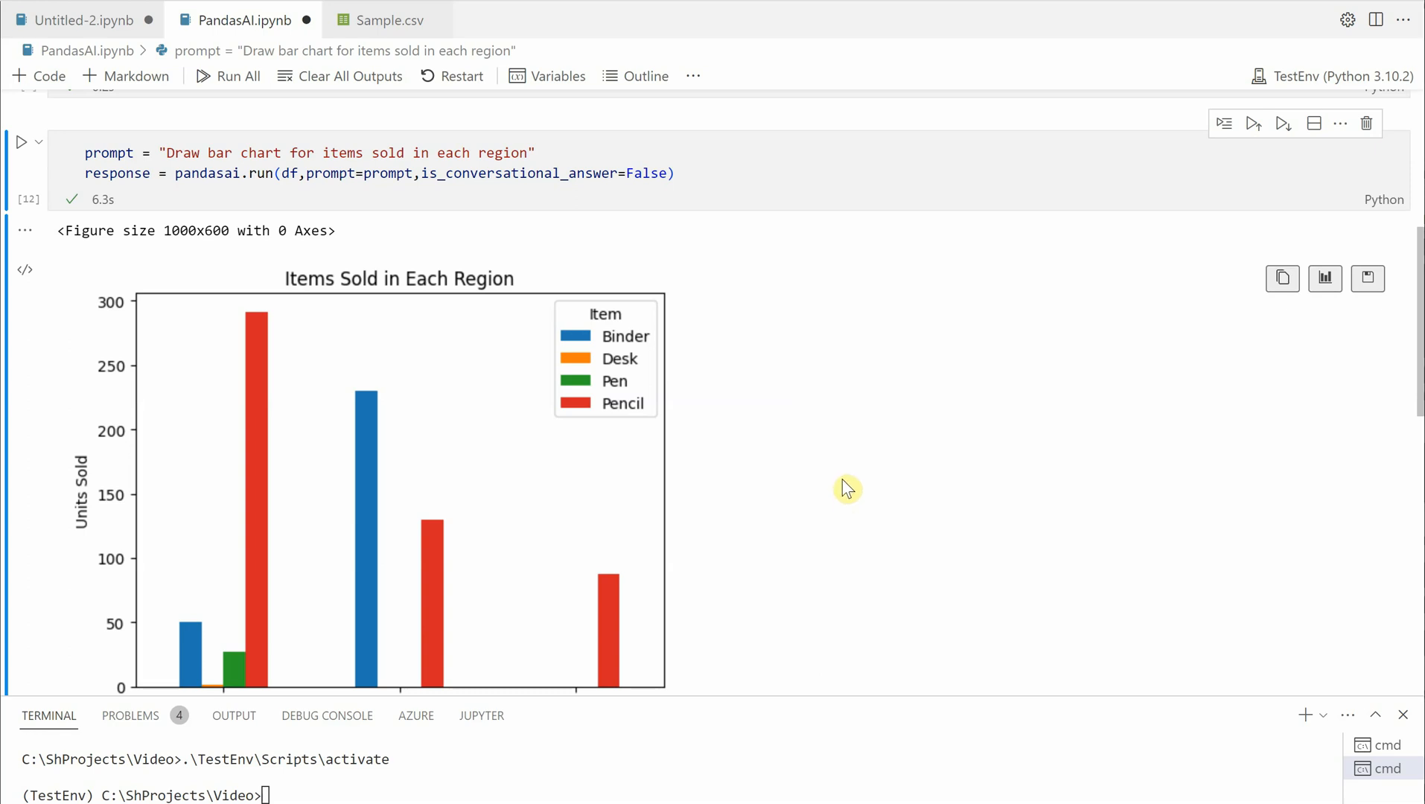
{"action": "mouse_move", "coordinate": [918, 459]}
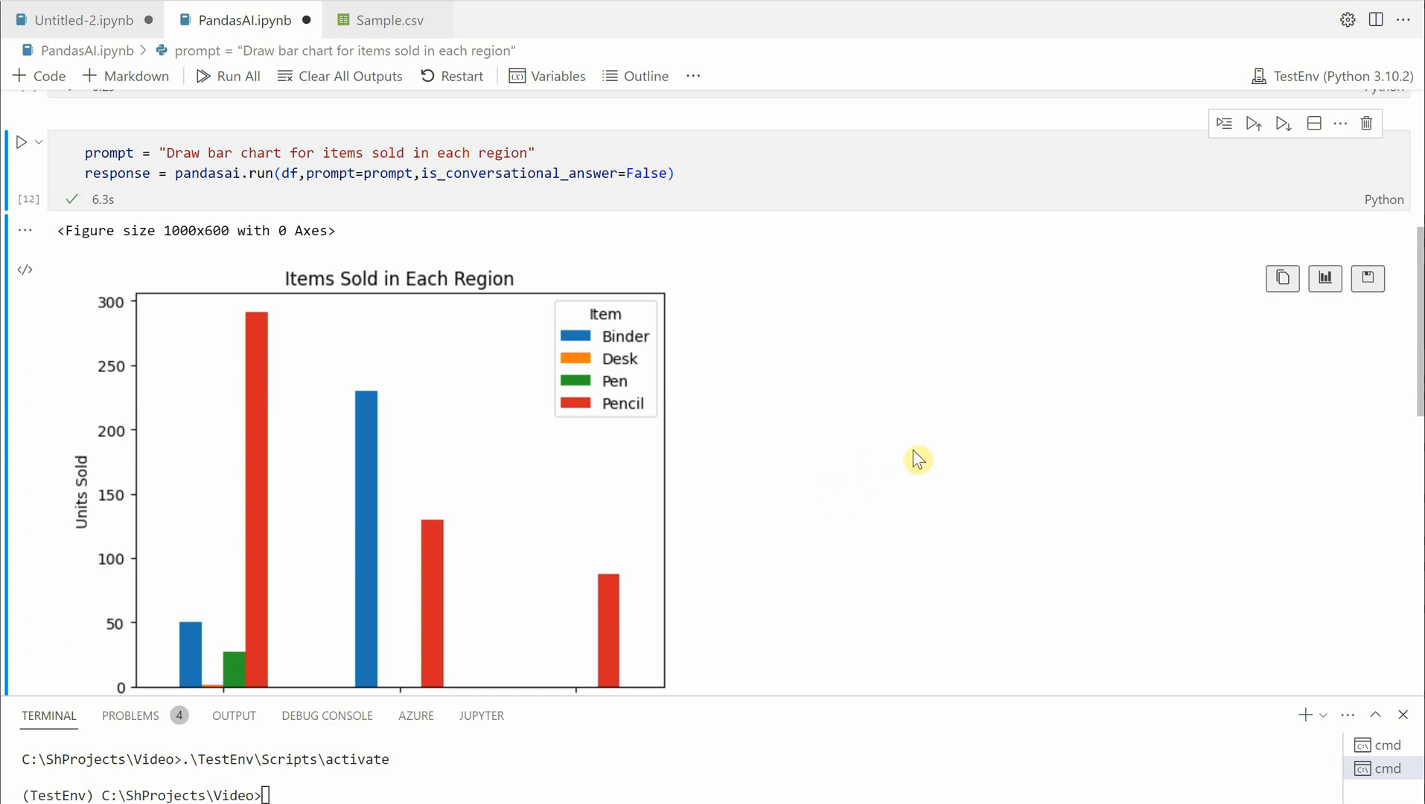